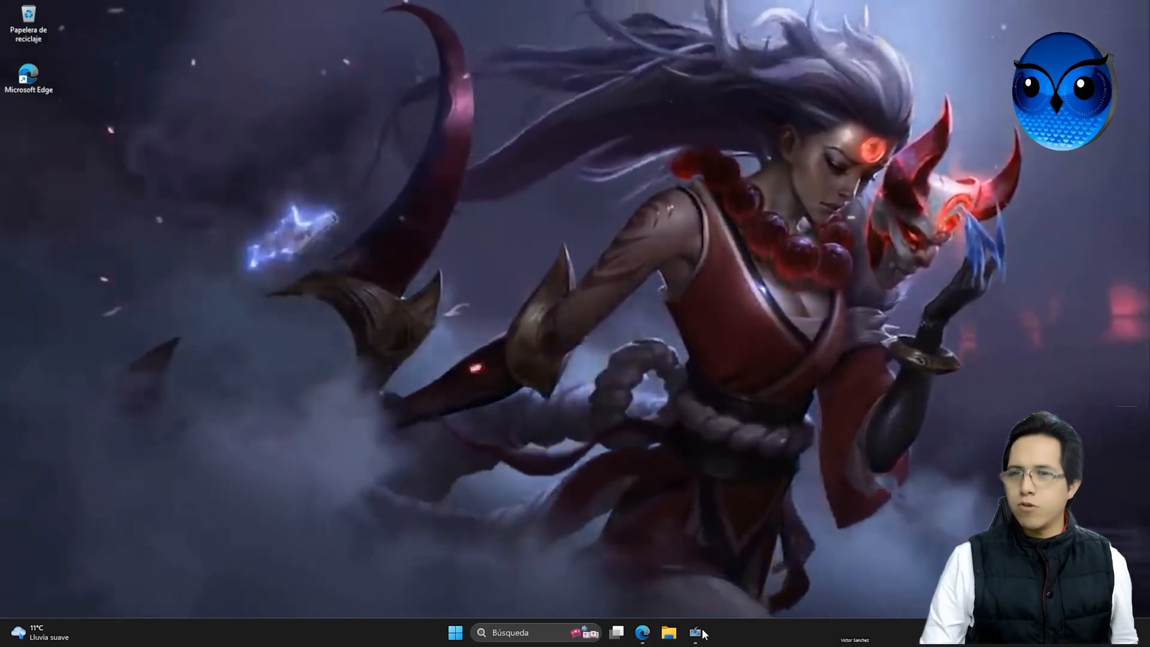
Step: Close Edge's Windows download pages and click Finalizar in the Windows 10 media setup tool
{"action": "left_click", "coordinate": [695, 633]}
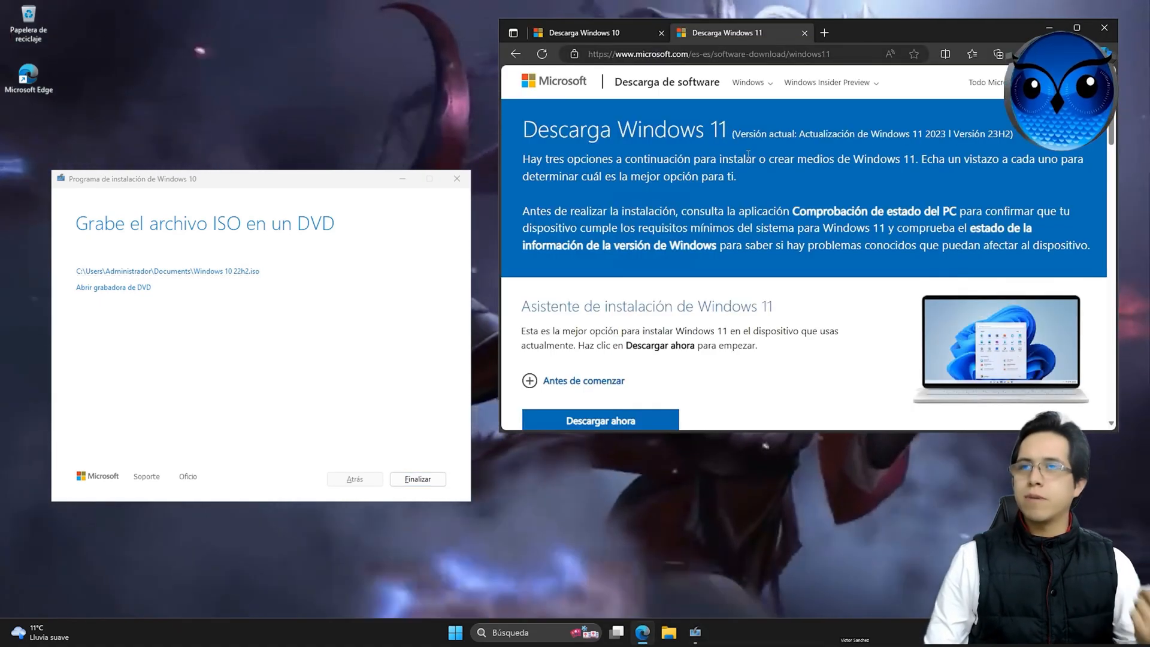
{"action": "scroll", "scroll_direction": "down", "scroll_amount": 3}
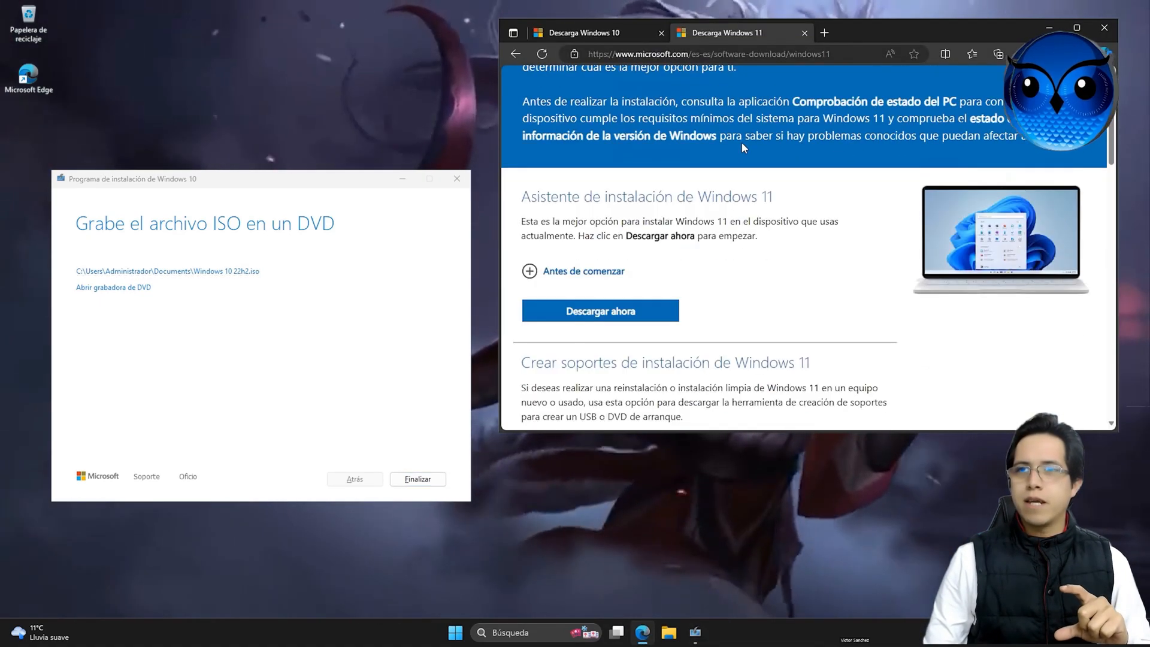
{"action": "scroll", "scroll_direction": "down", "scroll_amount": 3}
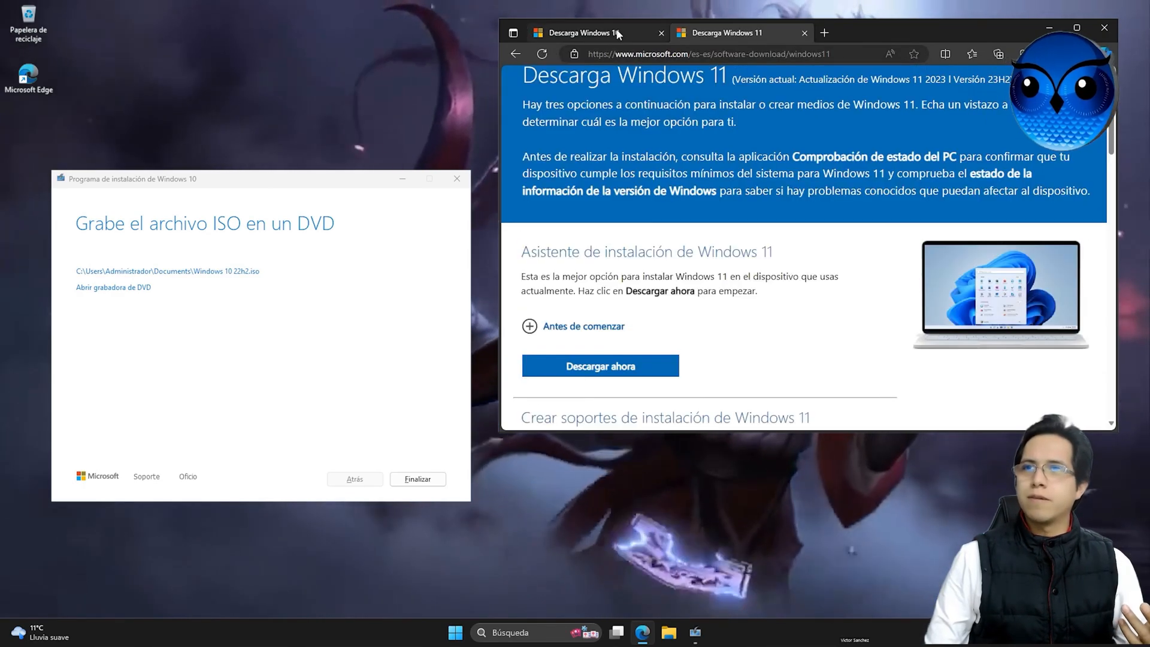
{"action": "left_click", "coordinate": [582, 32]}
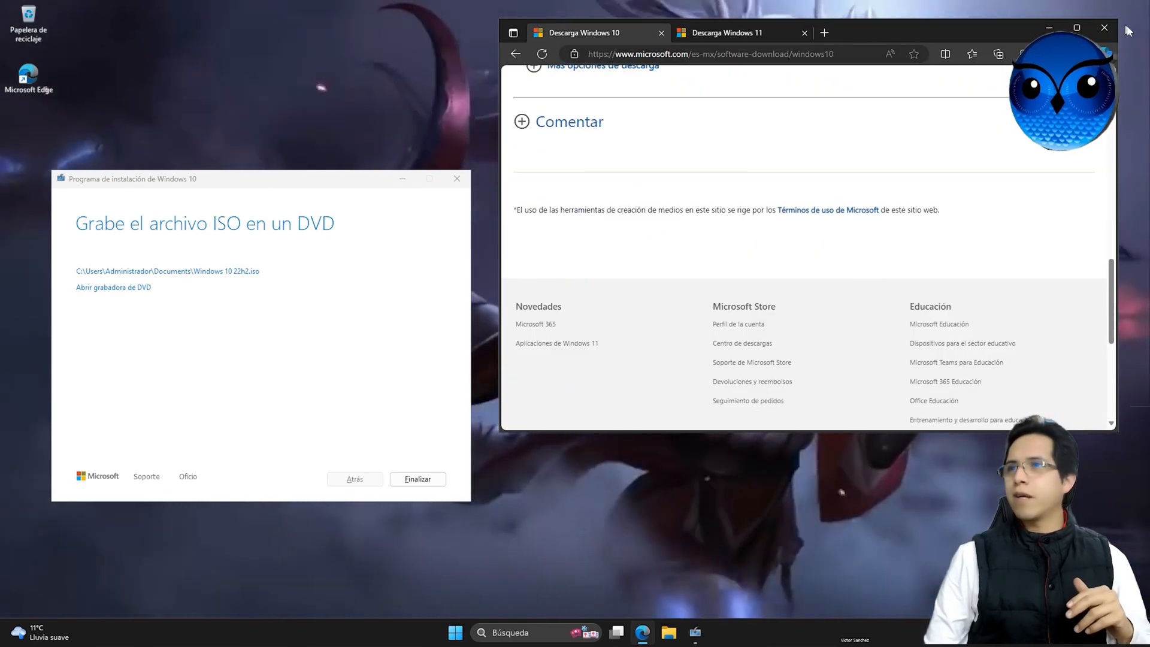
{"action": "left_click", "coordinate": [1104, 28]}
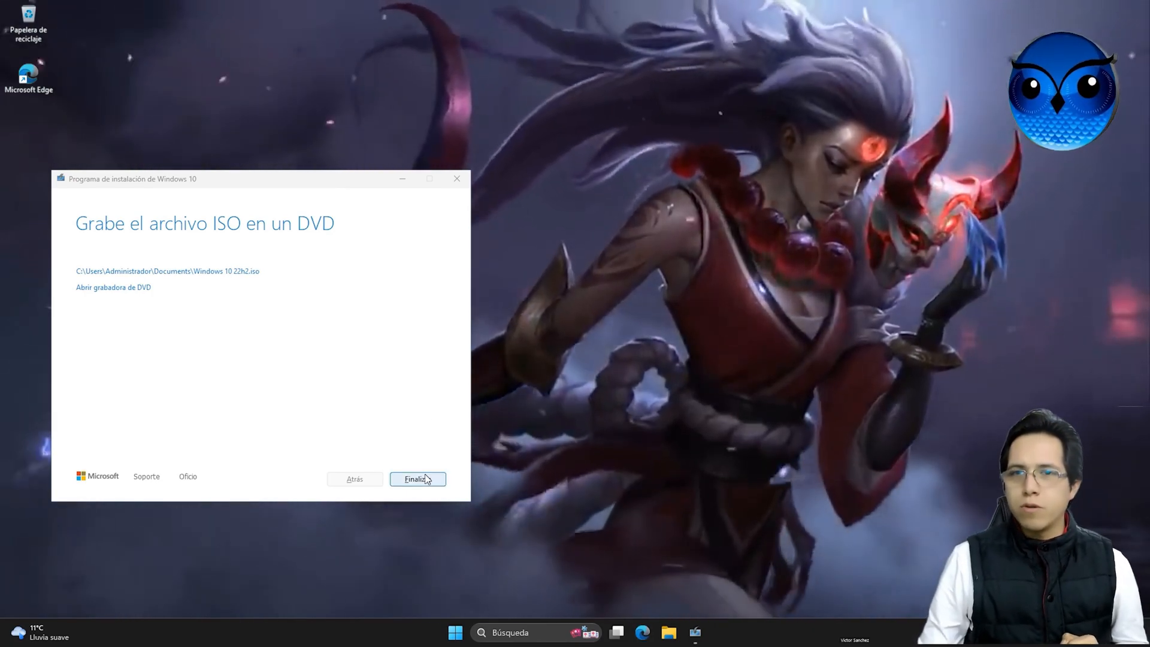
{"action": "left_click", "coordinate": [417, 480]}
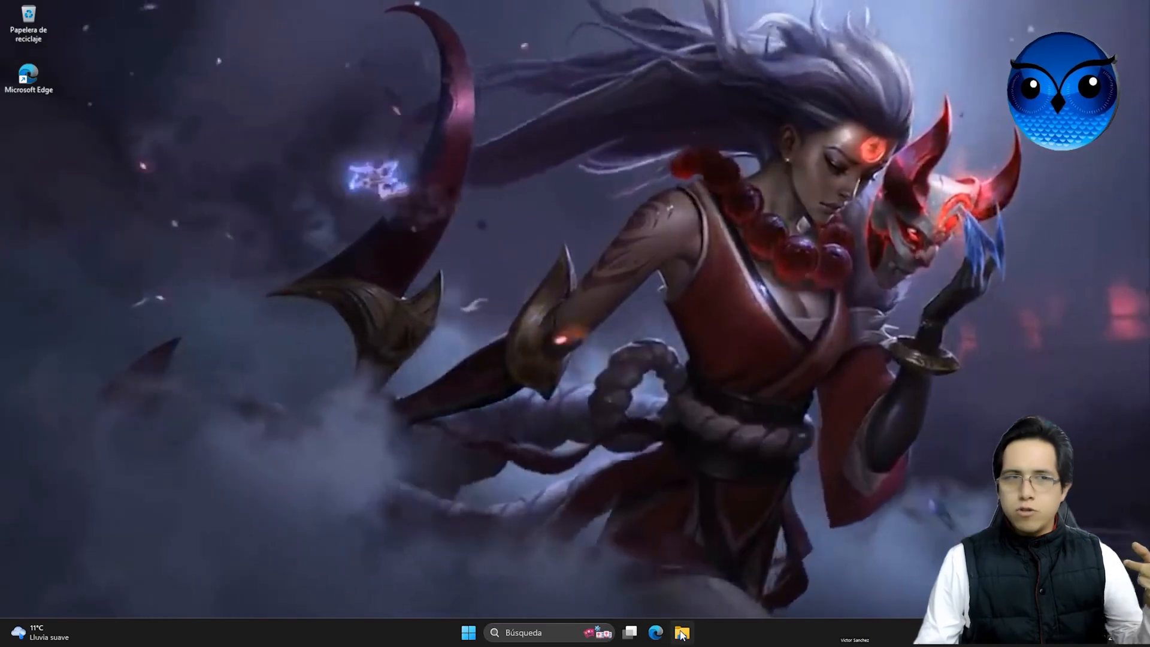
Step: Cut the Windows 10 22h2 ISO from the Documents folder
{"action": "left_click", "coordinate": [682, 633]}
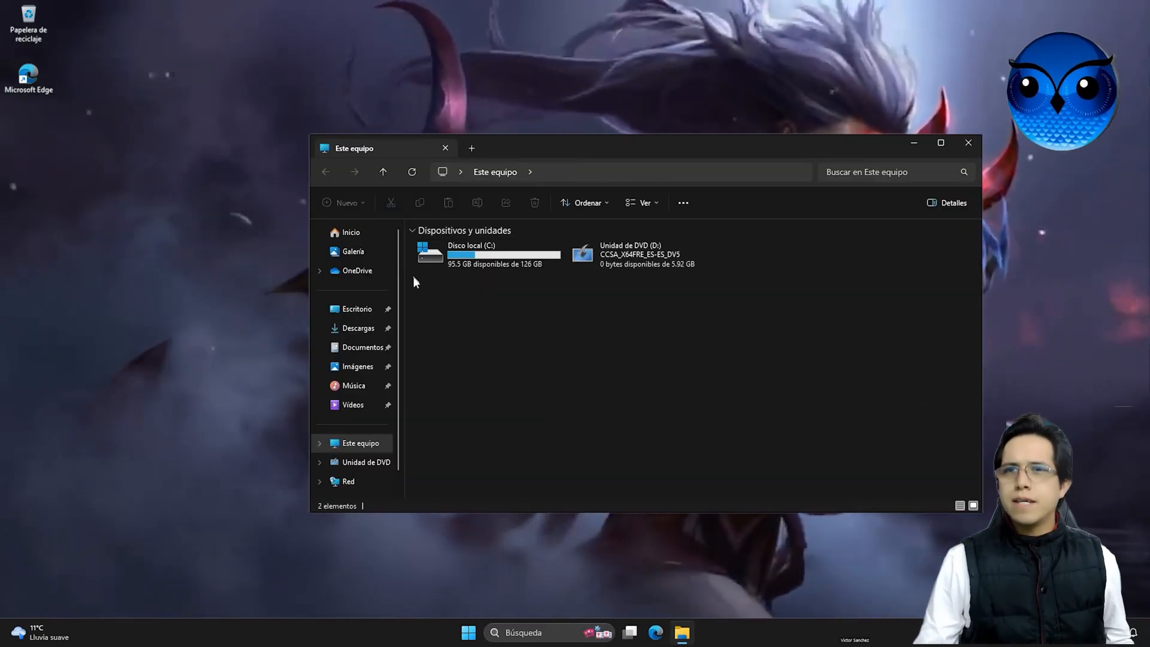
{"action": "left_click", "coordinate": [363, 347]}
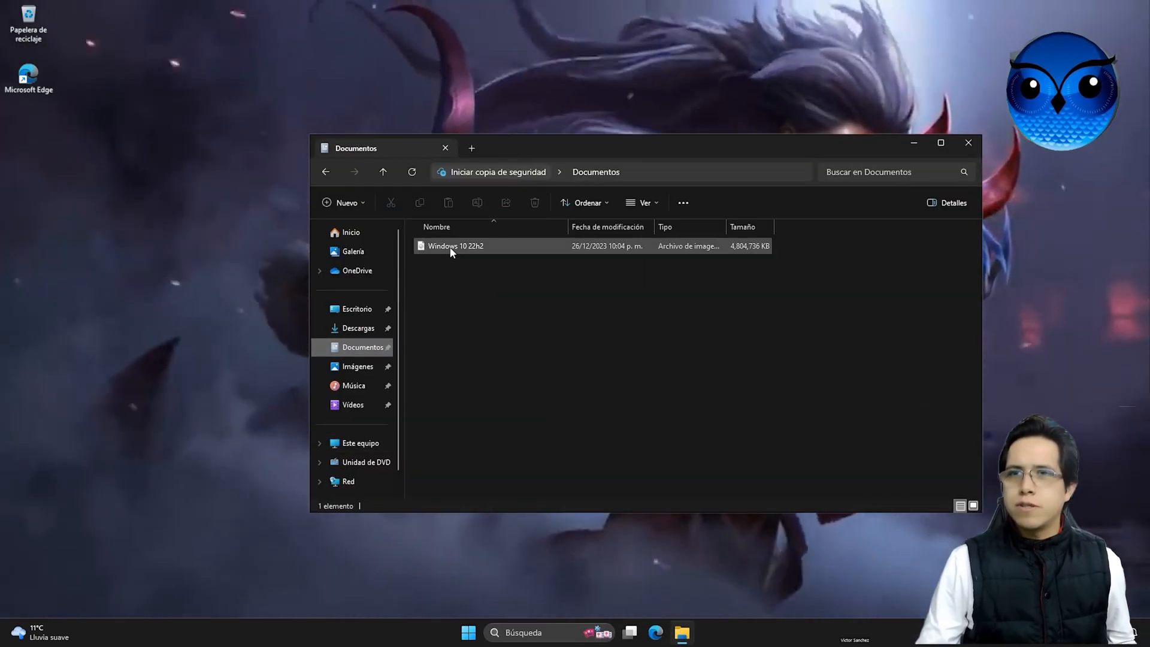
{"action": "right_click", "coordinate": [454, 246]}
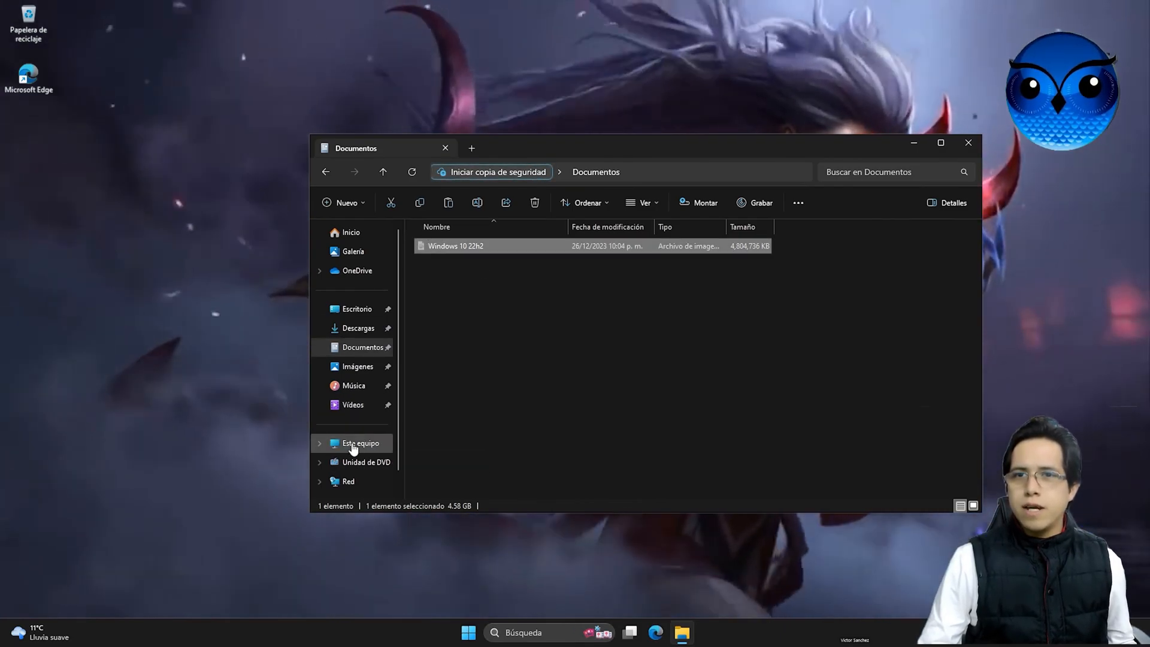
Step: Create an ISOS folder on drive C and move both Windows ISOs into it
{"action": "left_click", "coordinate": [360, 443]}
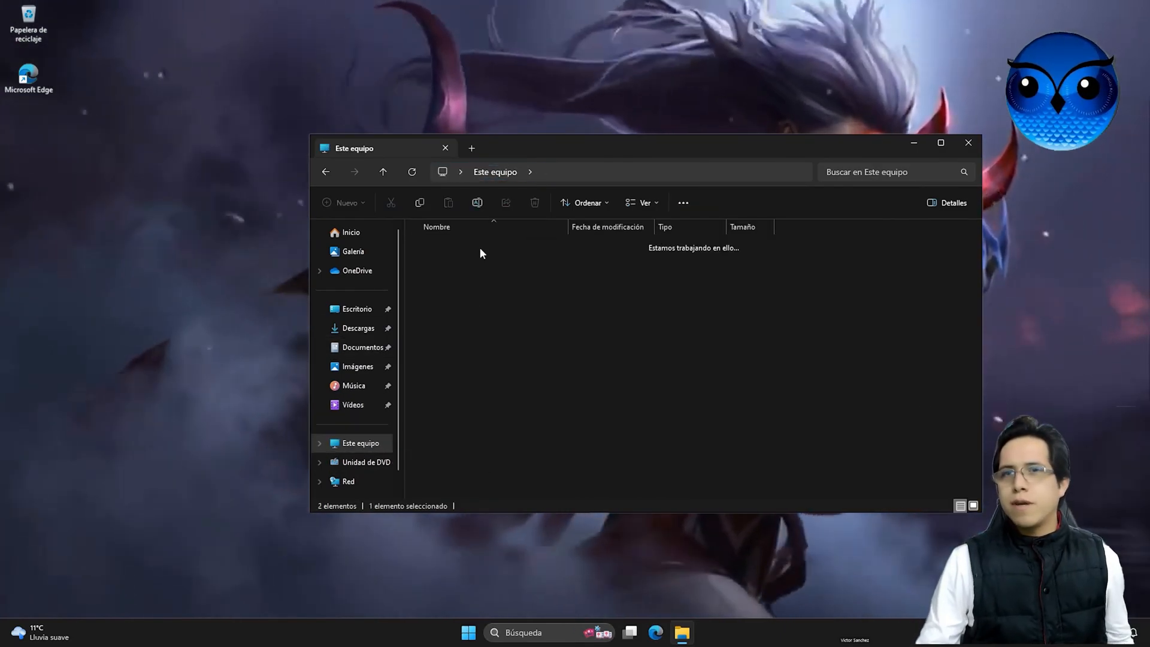
{"action": "double_click", "coordinate": [484, 245]}
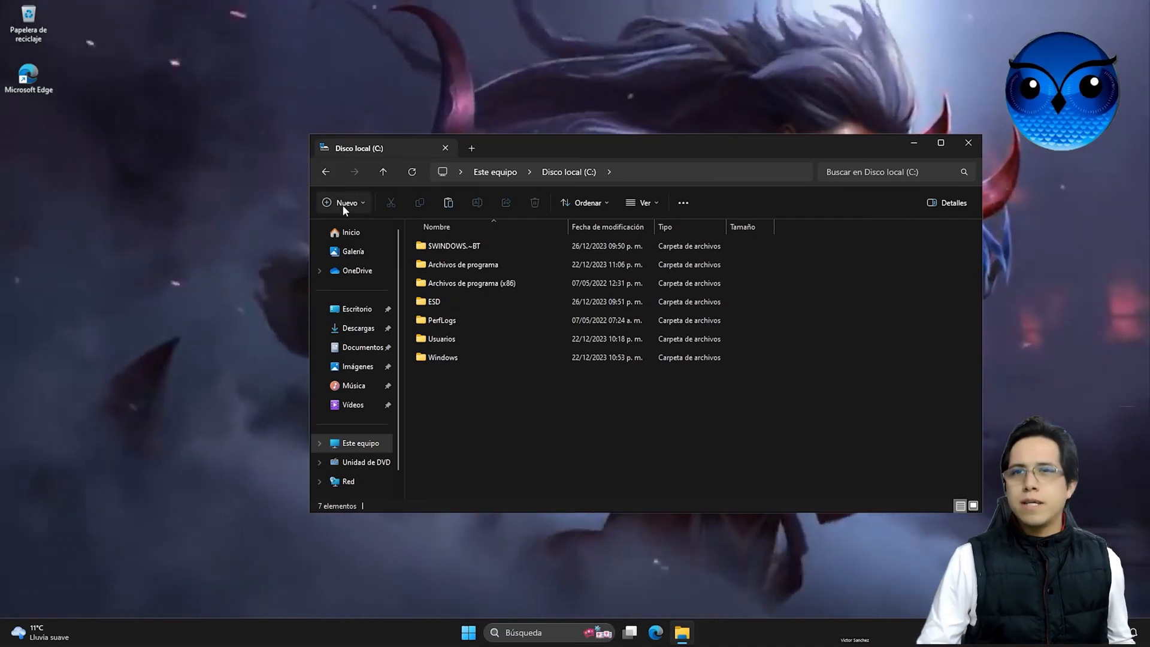
{"action": "left_click", "coordinate": [342, 202]}
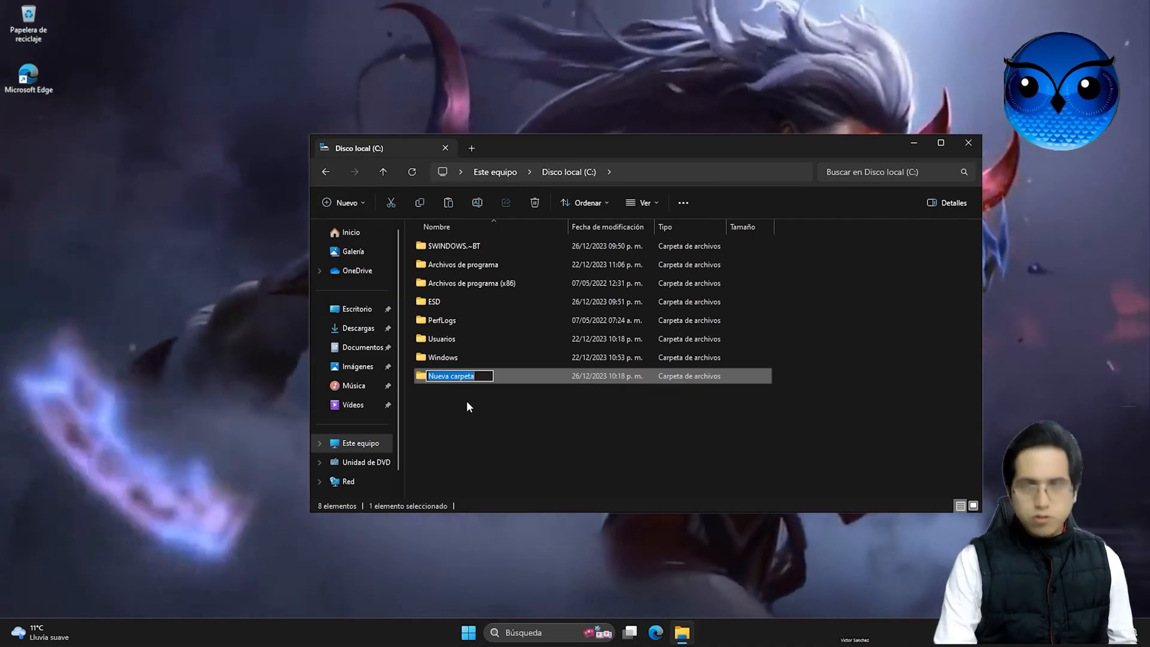
{"action": "type", "text": "ISOS"}
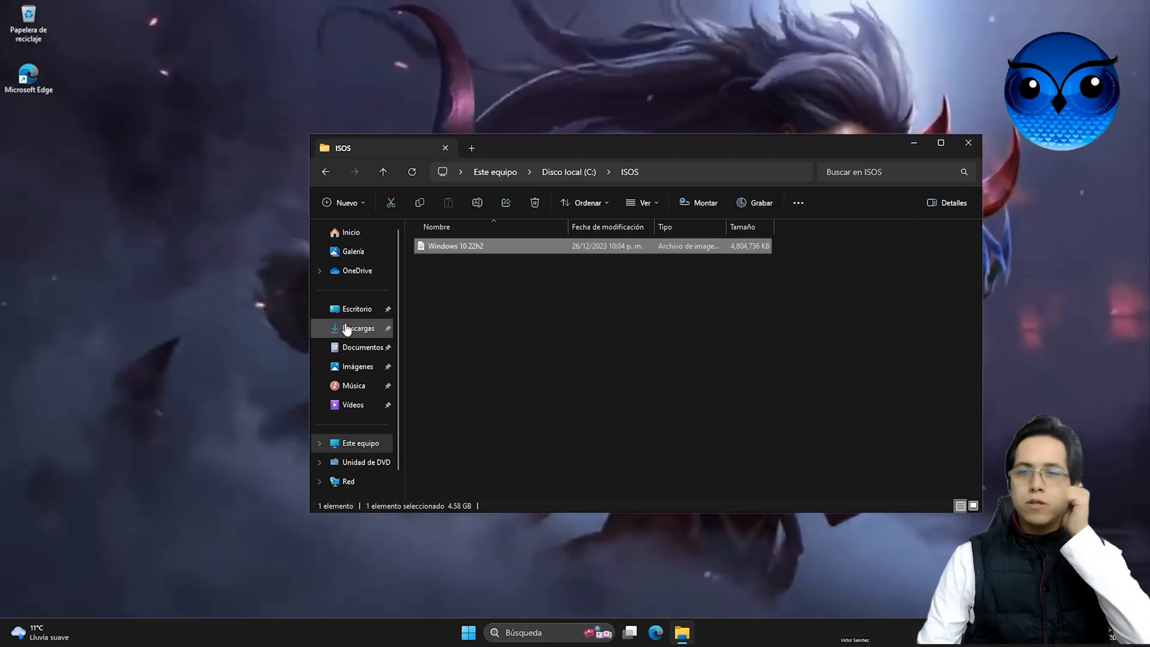
{"action": "left_click", "coordinate": [357, 328]}
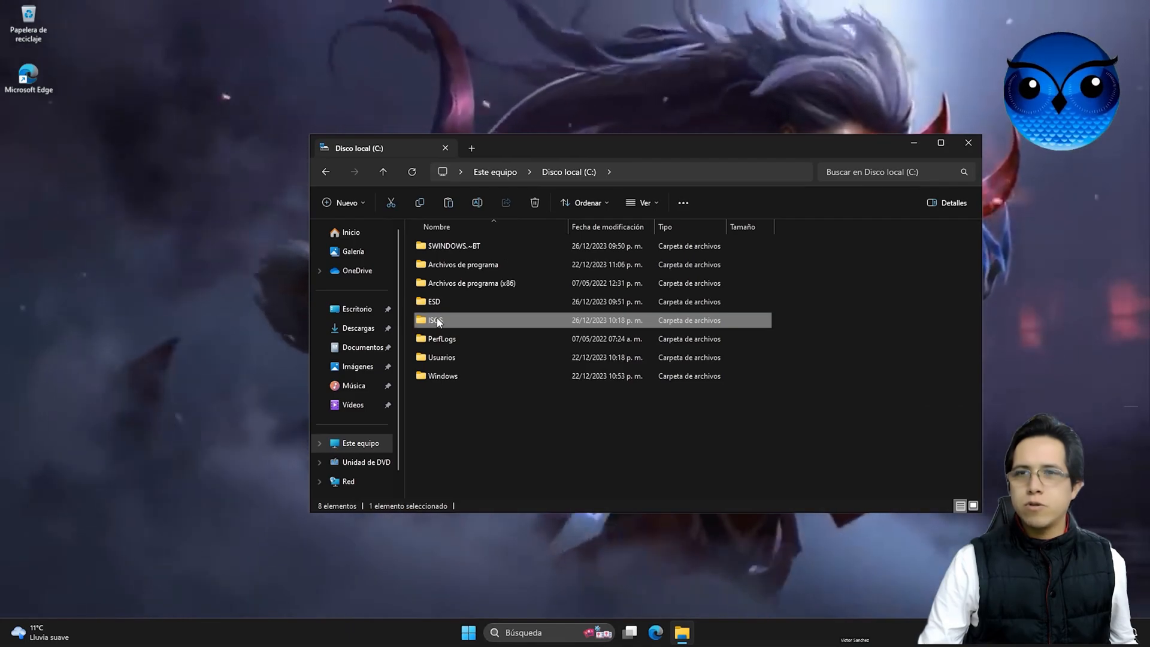
{"action": "double_click", "coordinate": [434, 320]}
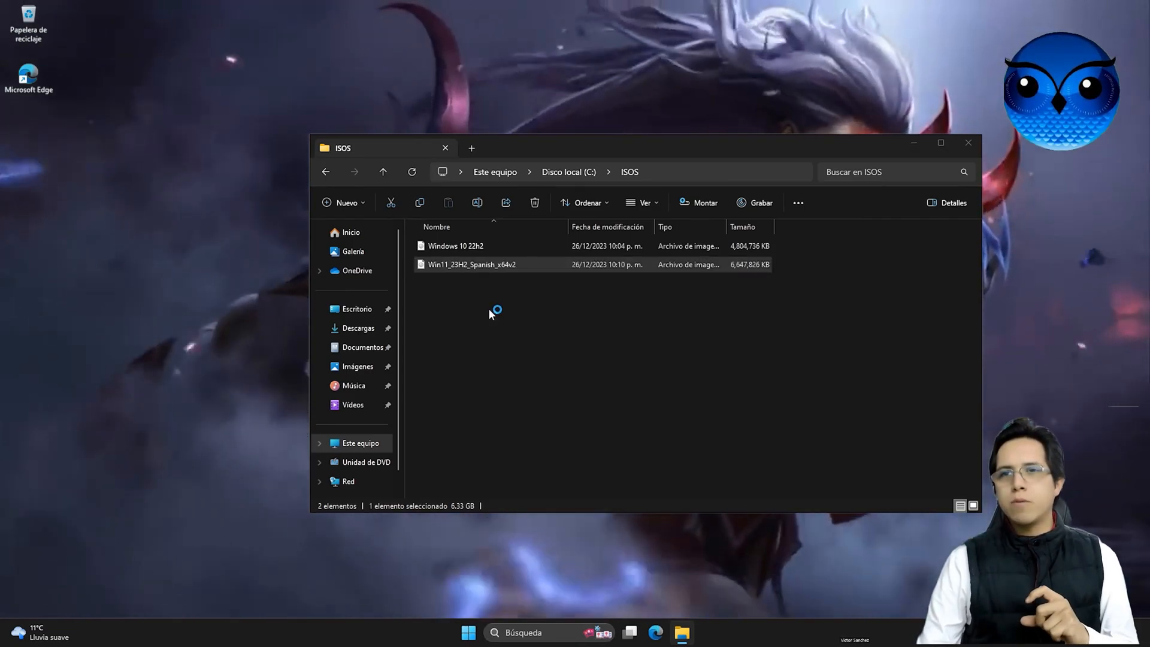
Step: Mount the Win11_23H2 ISO and copy sources\install.wim into C:\ISOS
{"action": "double_click", "coordinate": [471, 265]}
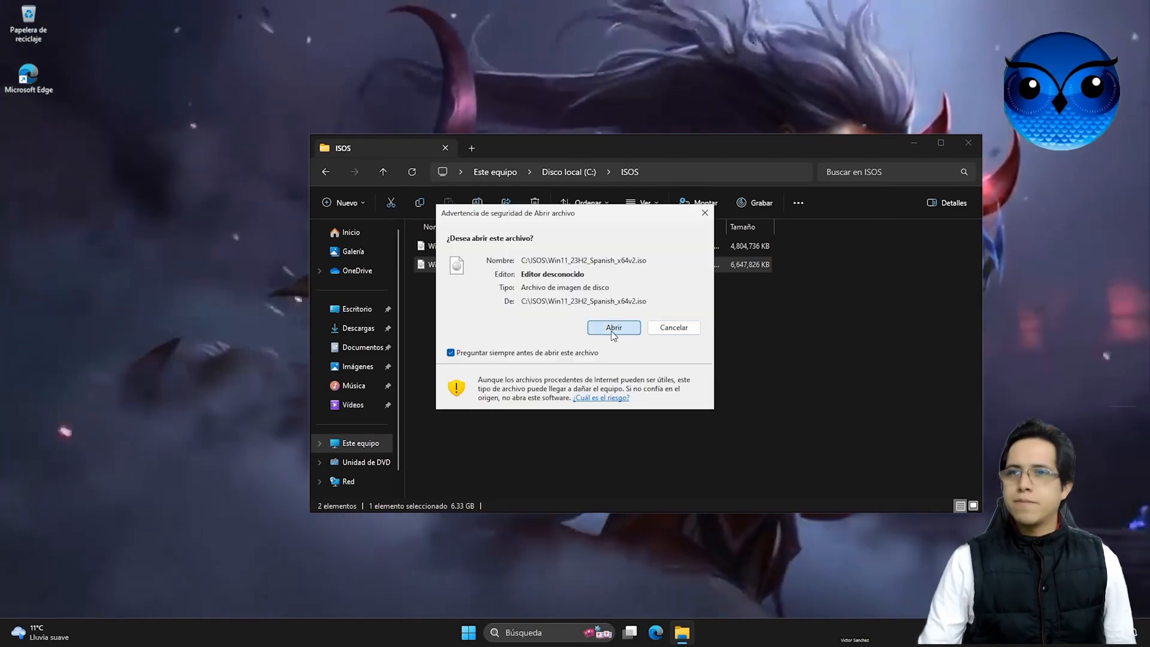
{"action": "left_click", "coordinate": [614, 327]}
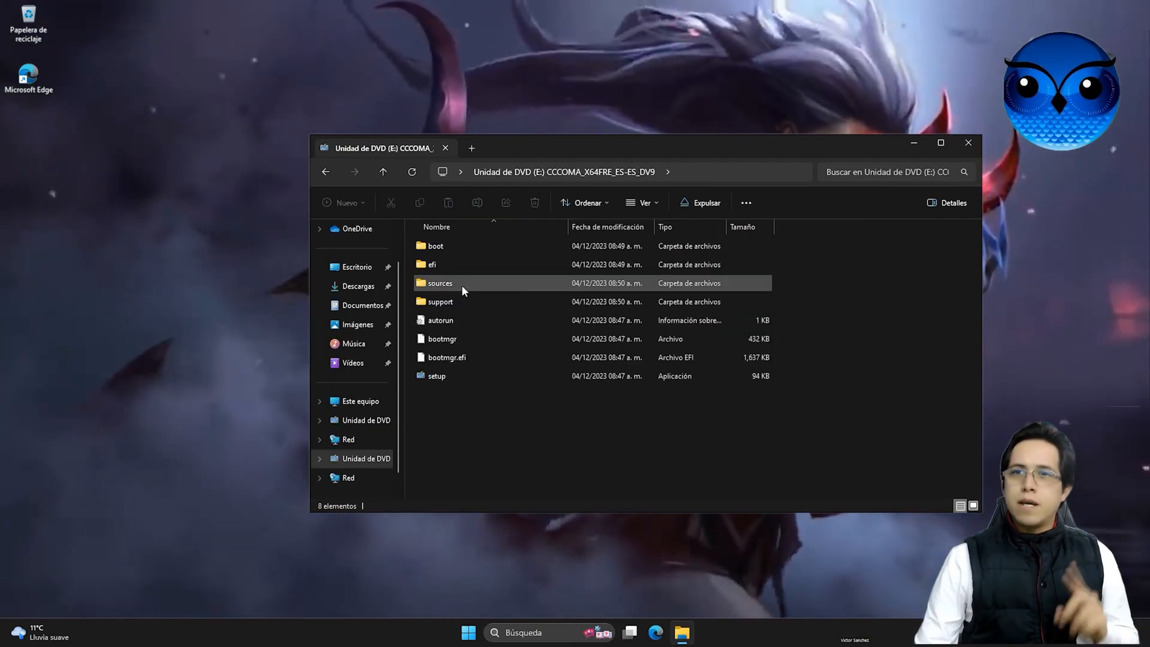
{"action": "double_click", "coordinate": [440, 283]}
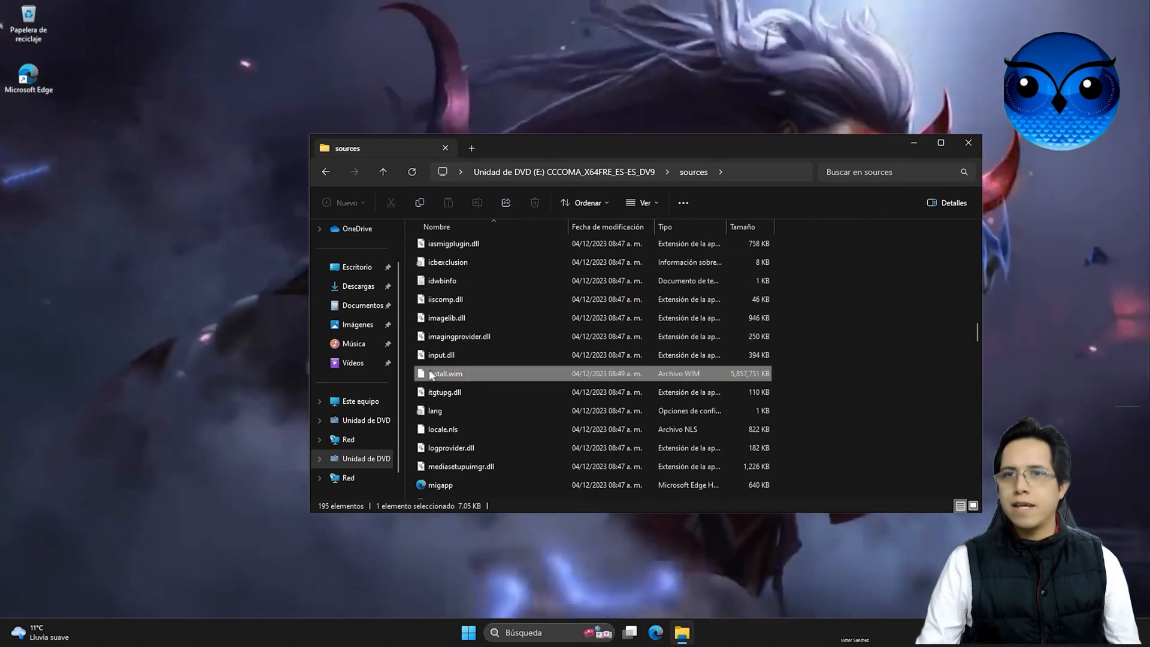
{"action": "right_click", "coordinate": [444, 373]}
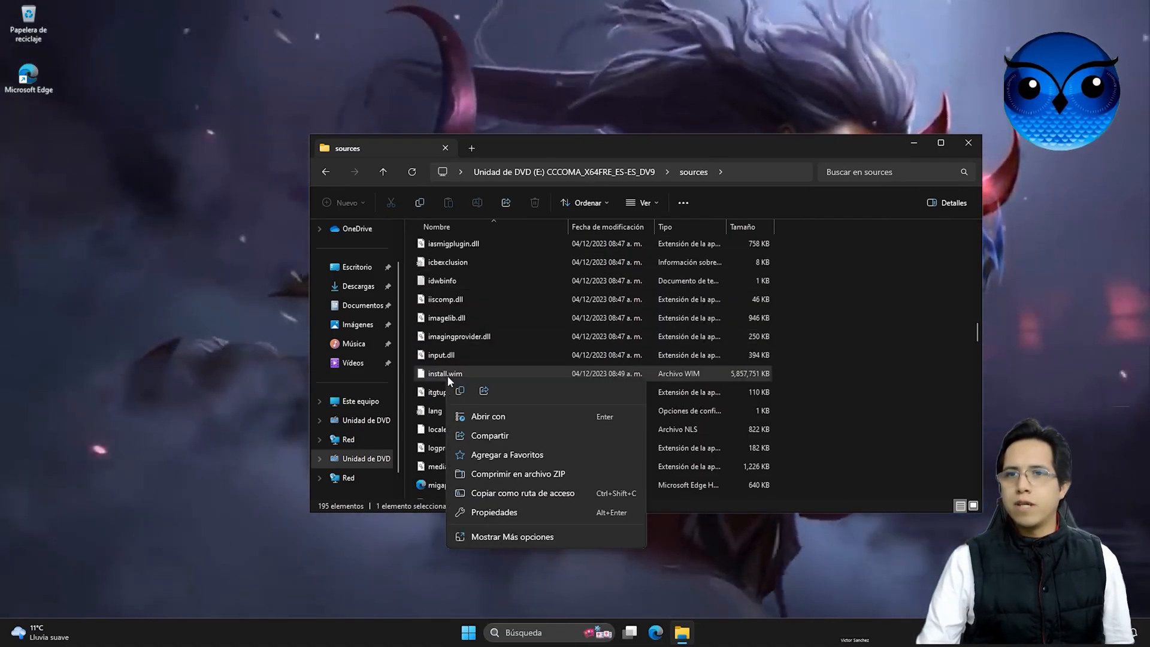
{"action": "mouse_move", "coordinate": [444, 374]}
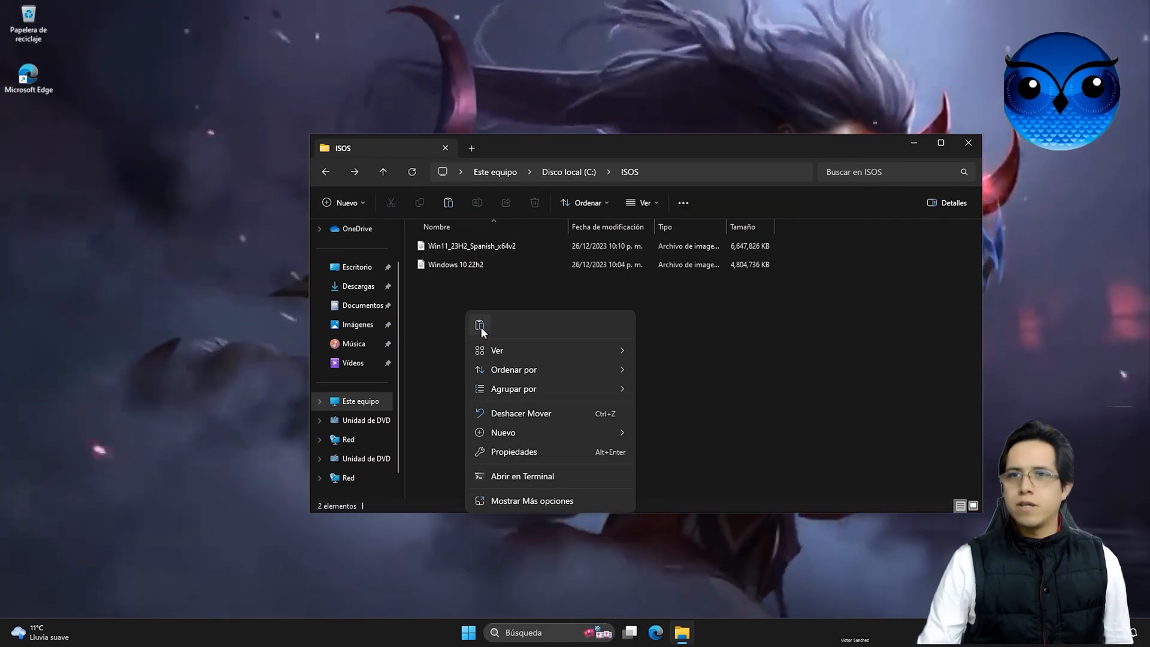
{"action": "left_click", "coordinate": [479, 324]}
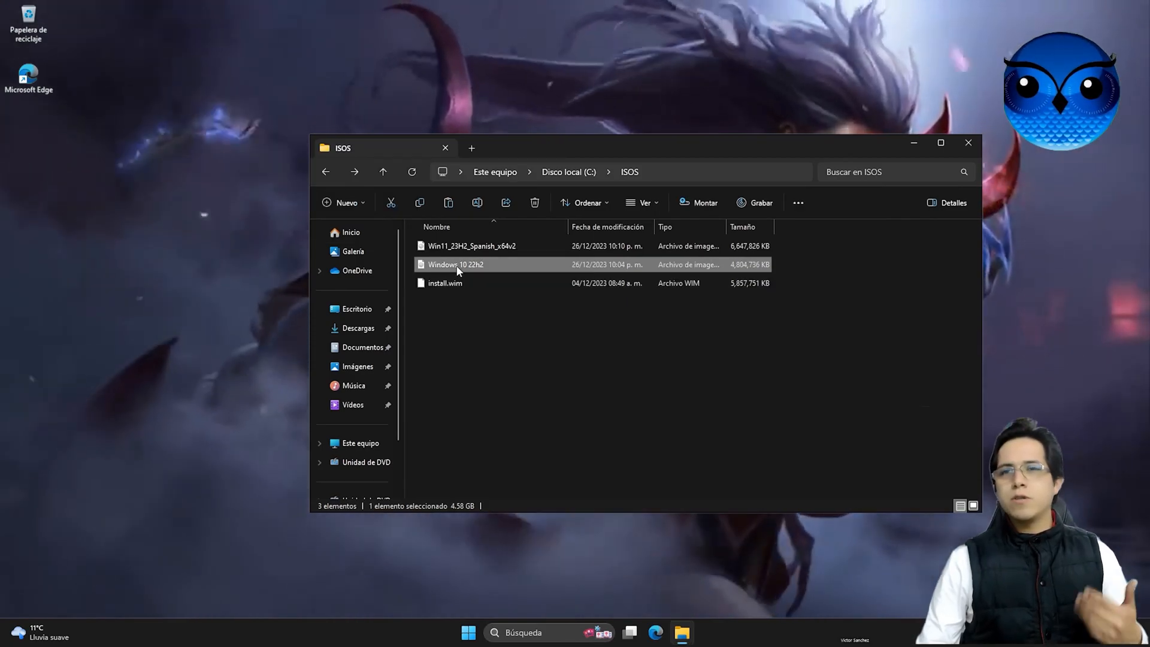
Step: Mount the Windows 10 22h2 ISO, copy sources\install.esd into C:\ISOS, and view Este equipo
{"action": "right_click", "coordinate": [455, 264]}
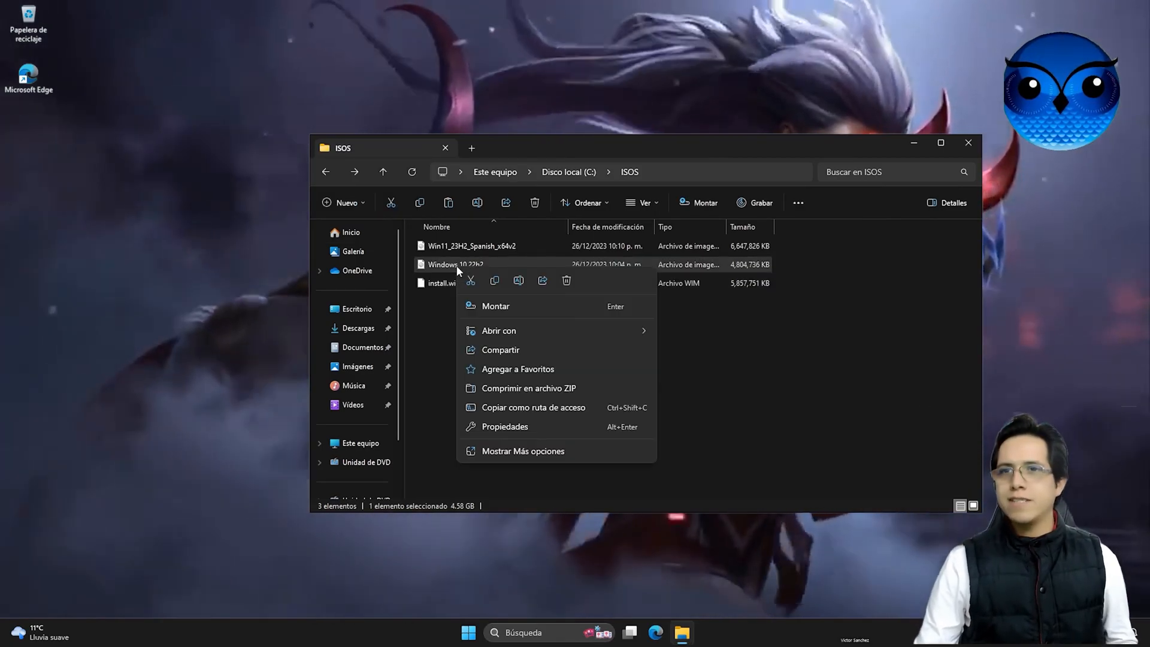
{"action": "left_click", "coordinate": [495, 306]}
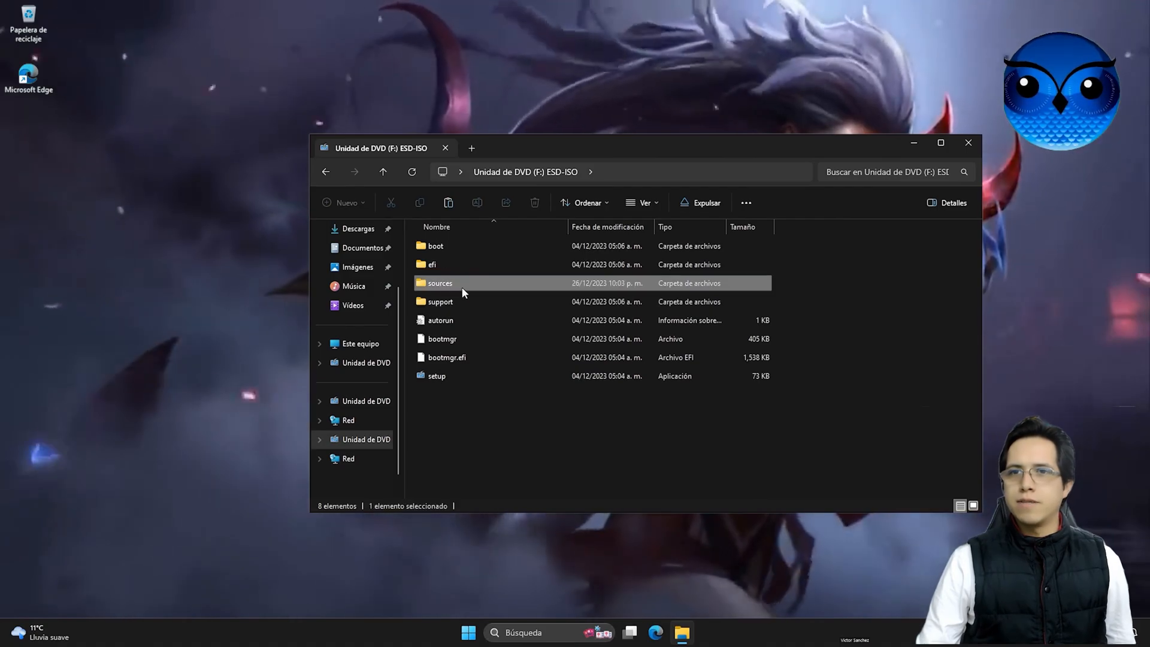
{"action": "double_click", "coordinate": [440, 284]}
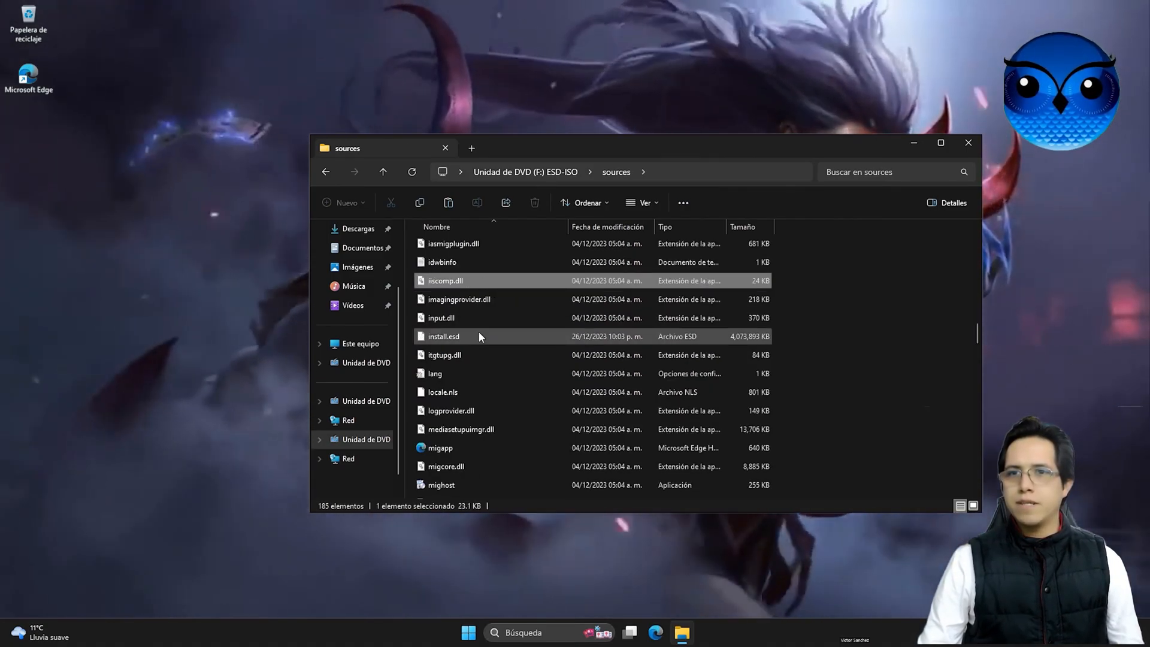
{"action": "left_click", "coordinate": [444, 336]}
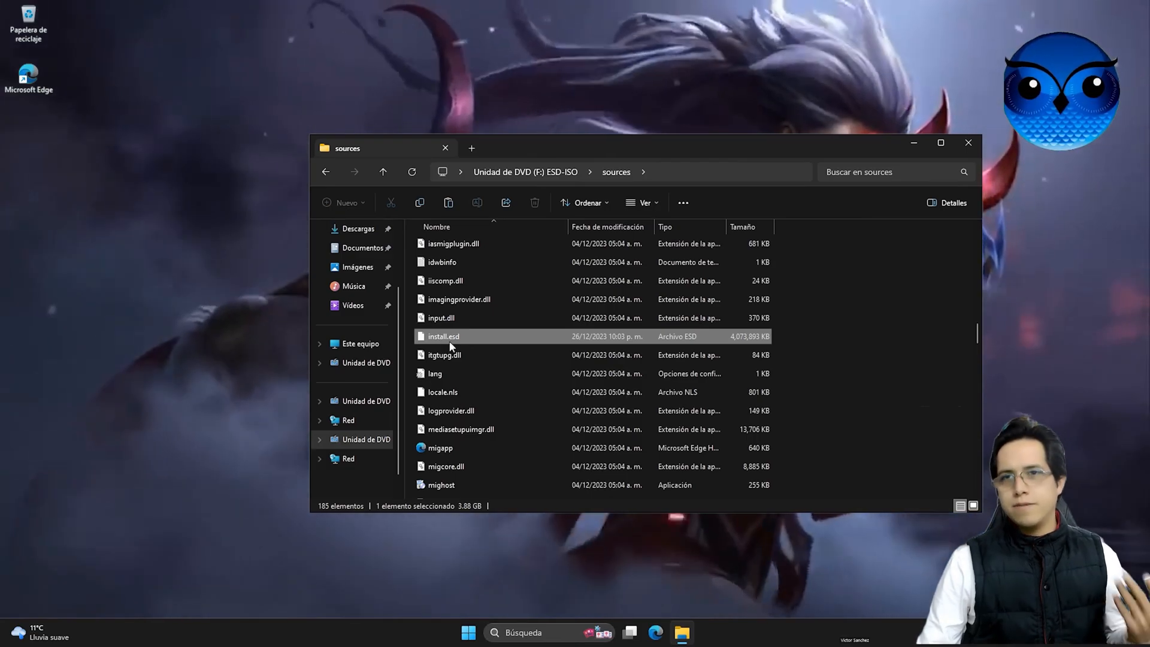
{"action": "right_click", "coordinate": [444, 336]}
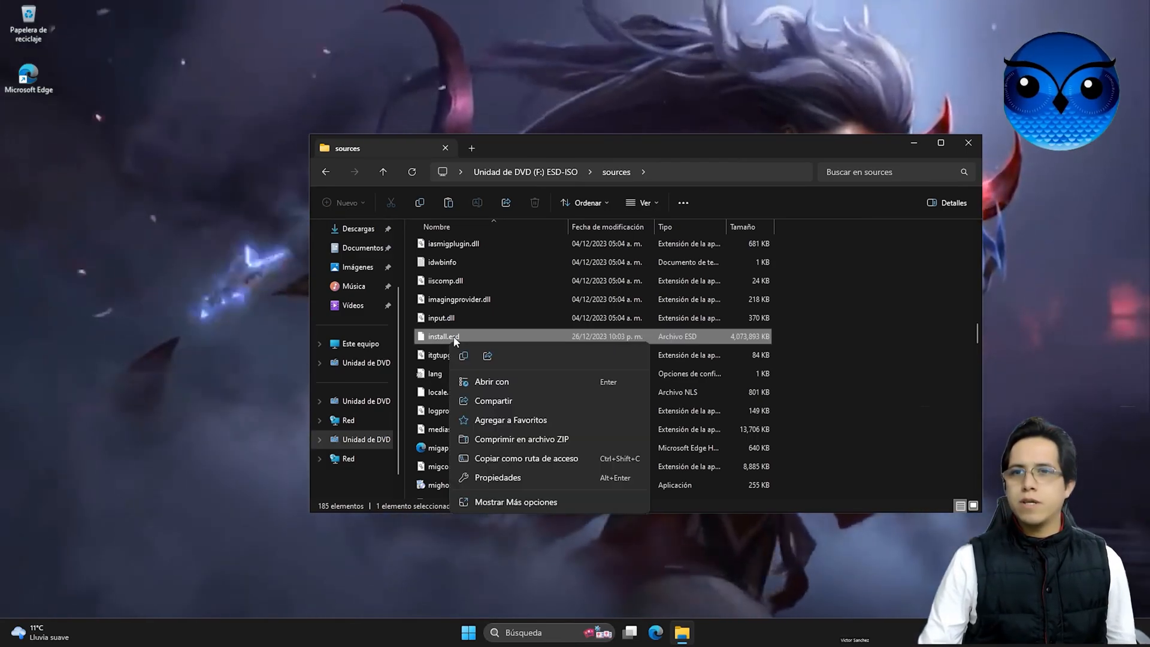
{"action": "left_click", "coordinate": [324, 203]}
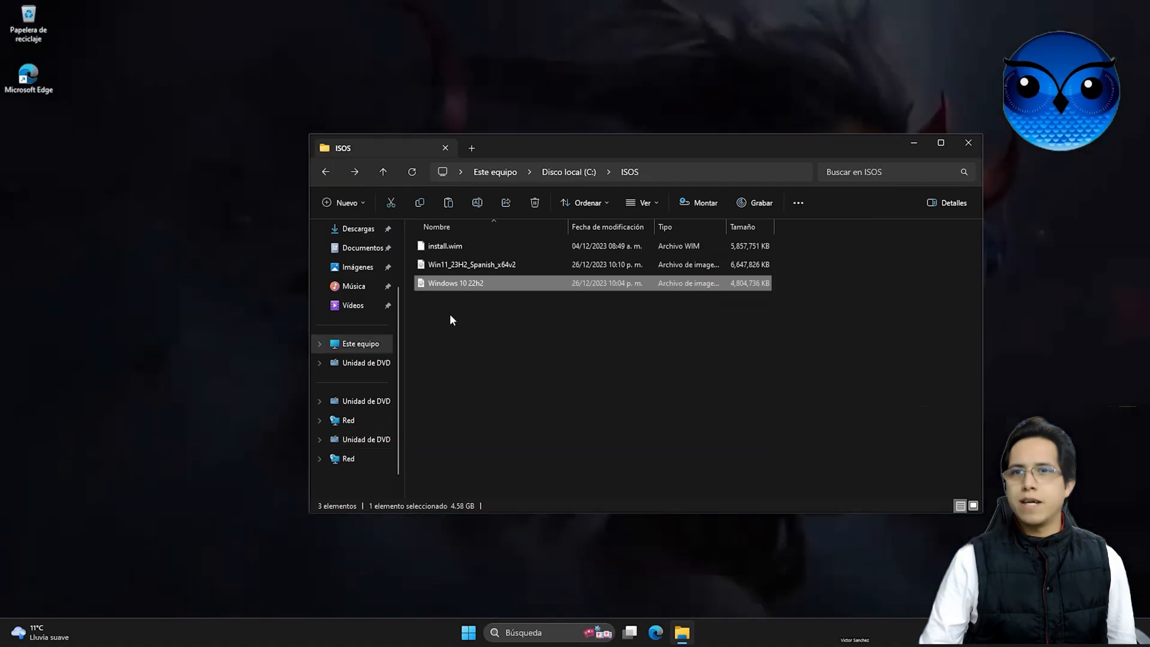
{"action": "left_click", "coordinate": [525, 350]}
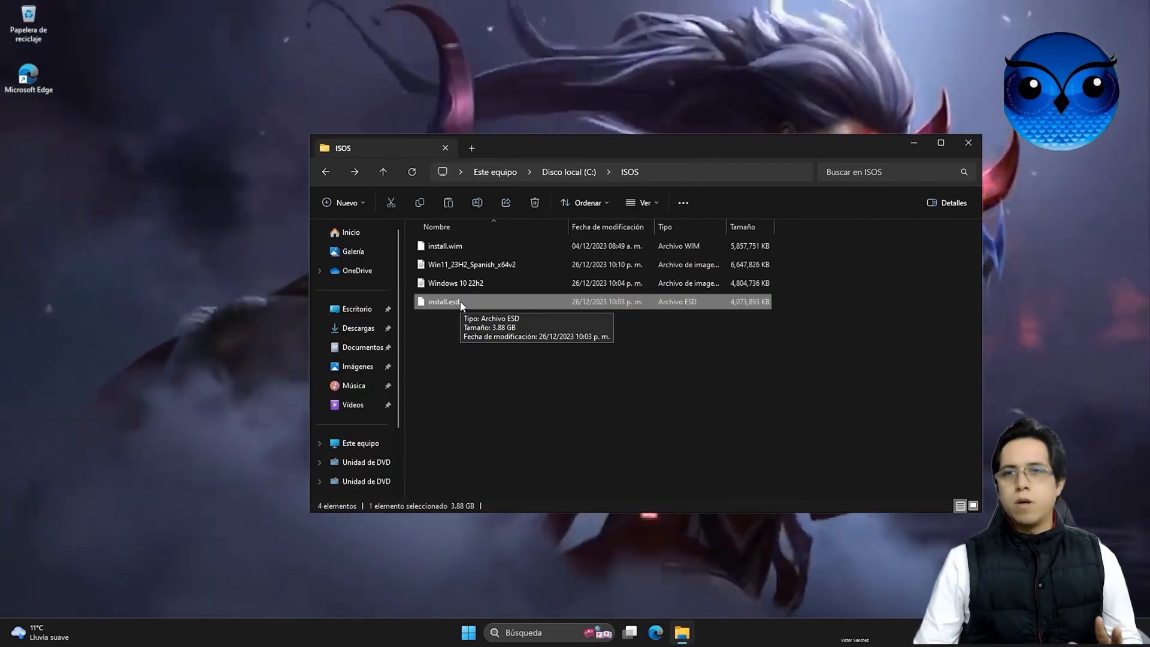
{"action": "mouse_move", "coordinate": [452, 365]}
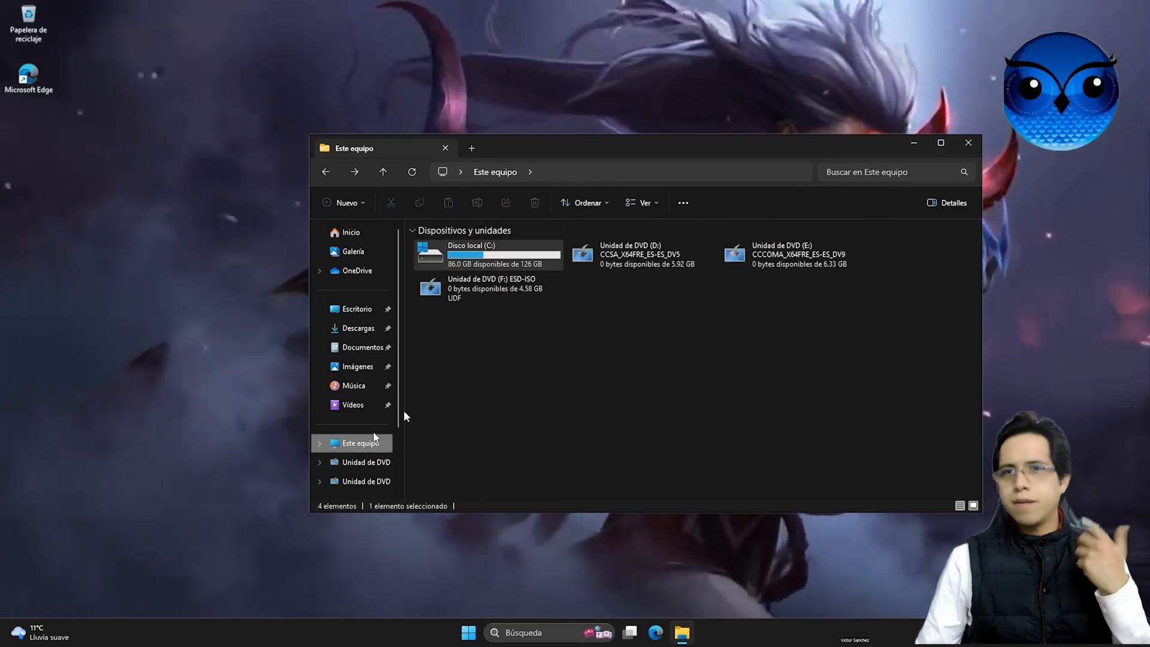
Step: Open C:\ISOS to see its four image files, then clear File Explorer off the desktop
{"action": "left_click", "coordinate": [631, 255]}
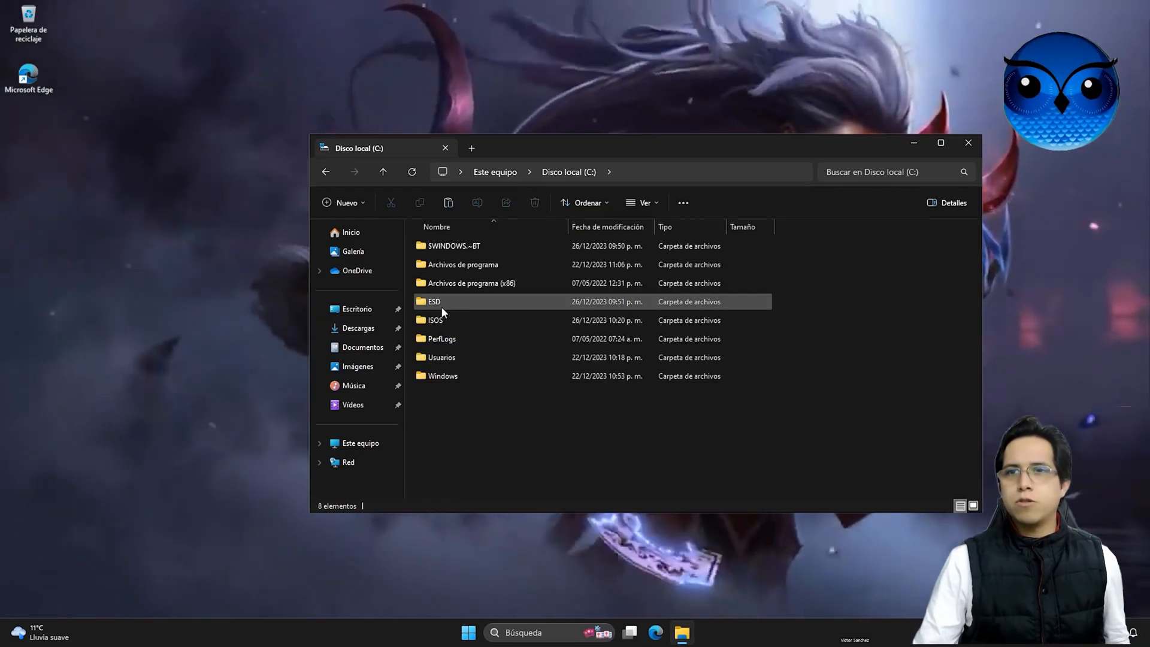
{"action": "double_click", "coordinate": [434, 320]}
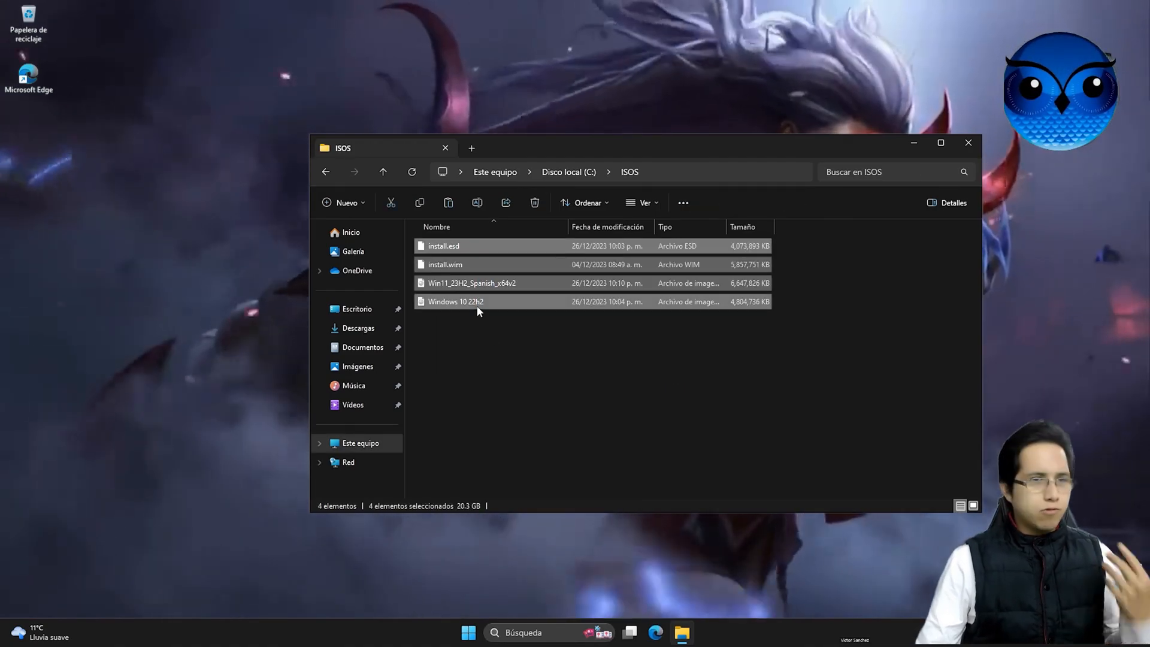
{"action": "left_click", "coordinate": [530, 376]}
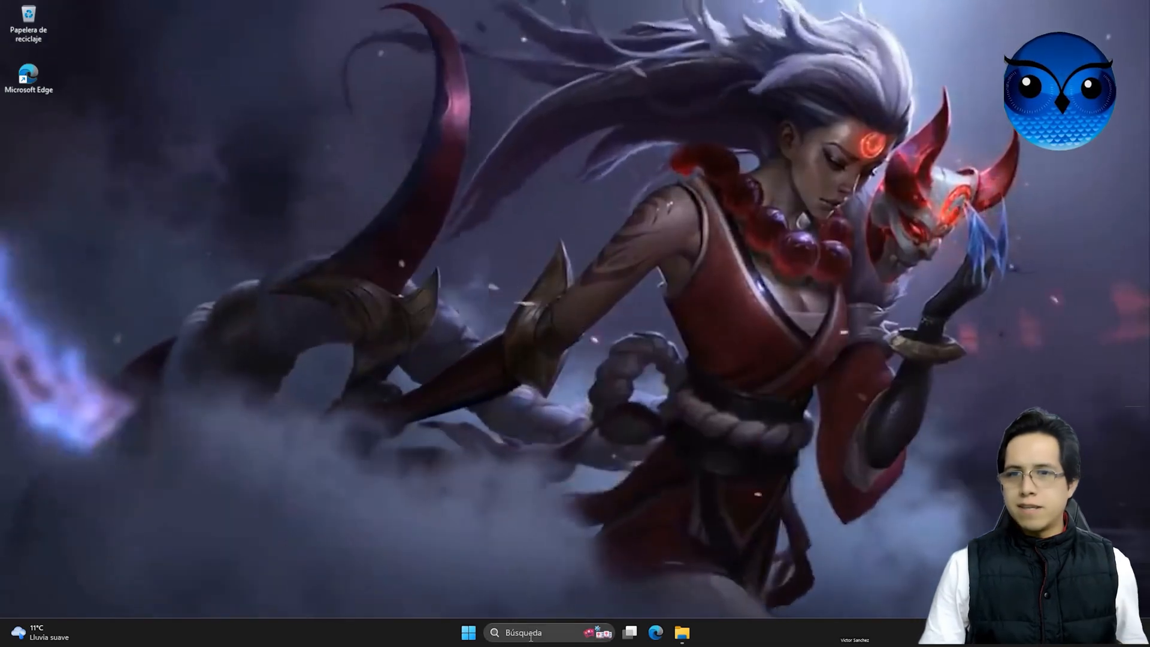
Step: In an admin prompt, enter Dism /Get-ImageInfo /ImageFile:C:\ISOS\install.wim without running it
{"action": "type", "text": "cmd"}
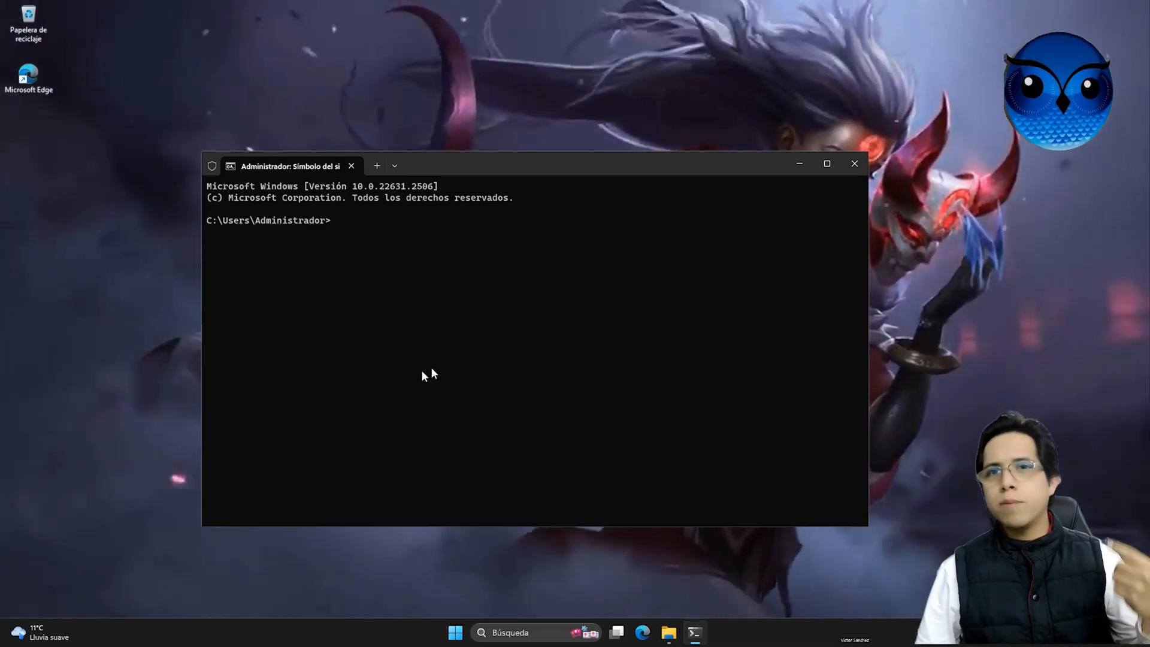
{"action": "type", "text": "Dism /Get-ImageInfo /ImageFile:your_path"}
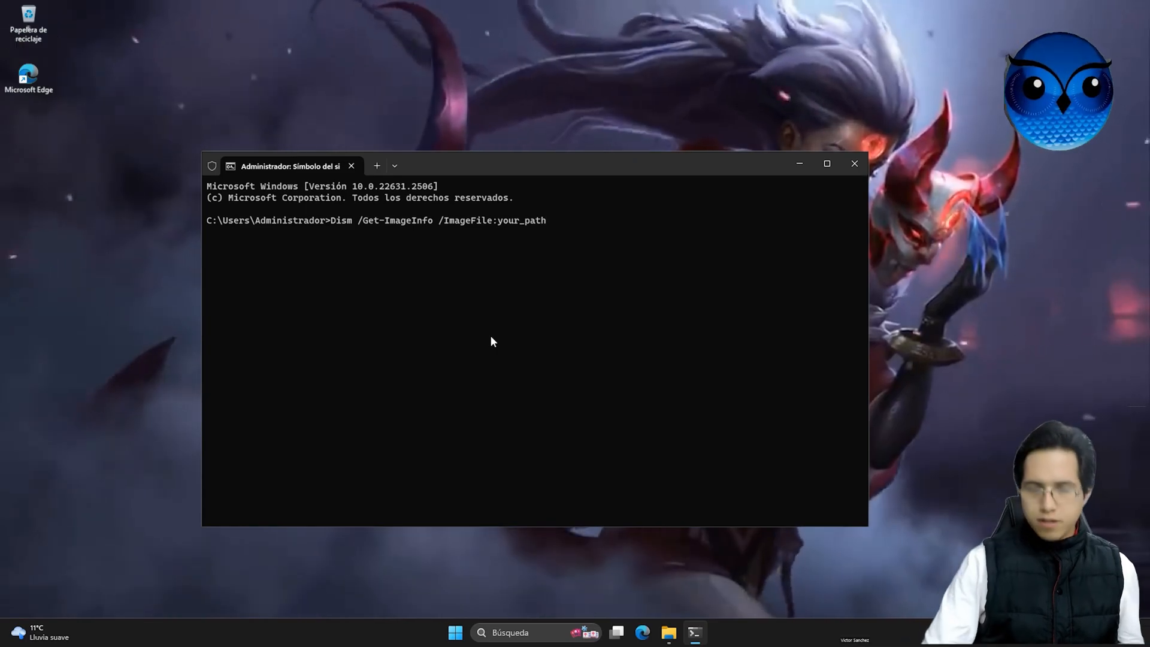
{"action": "key", "text": "Backspace"}
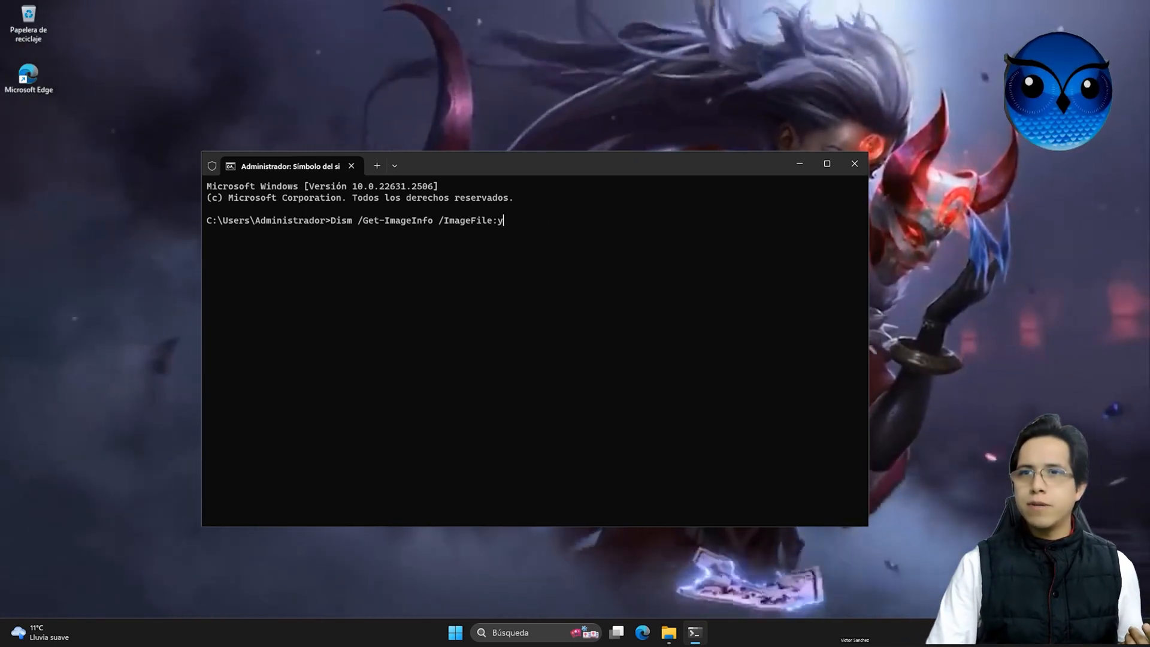
{"action": "key", "text": "Backspace"}
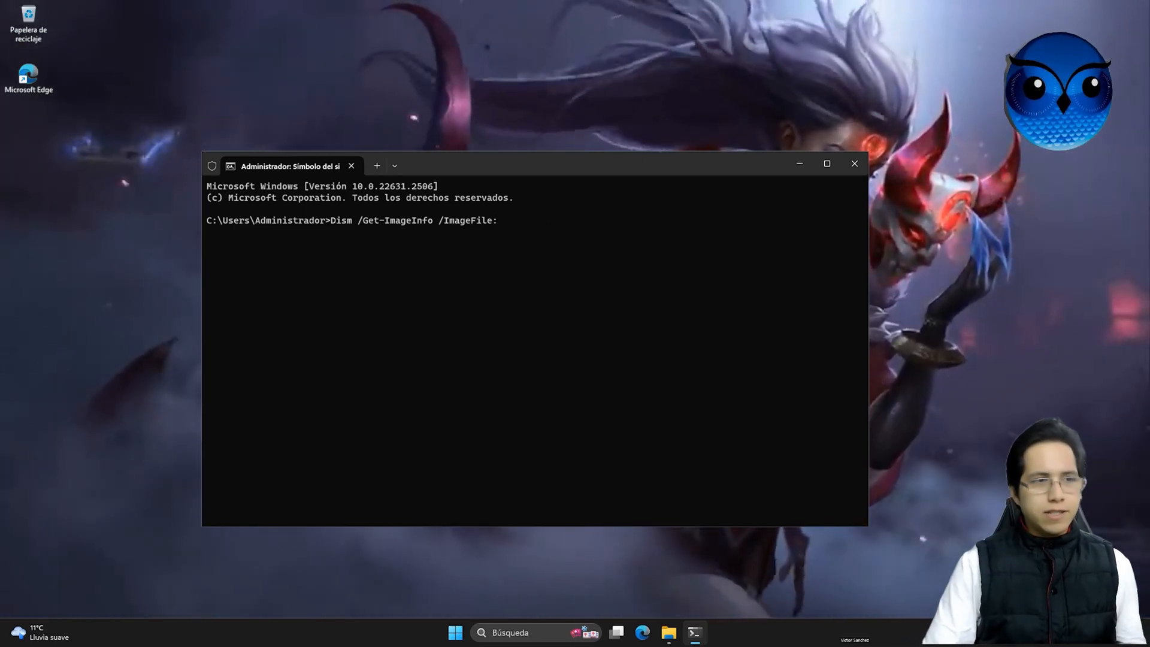
{"action": "left_click", "coordinate": [667, 633]}
{"action": "type", "text": "C:\\ISOS"}
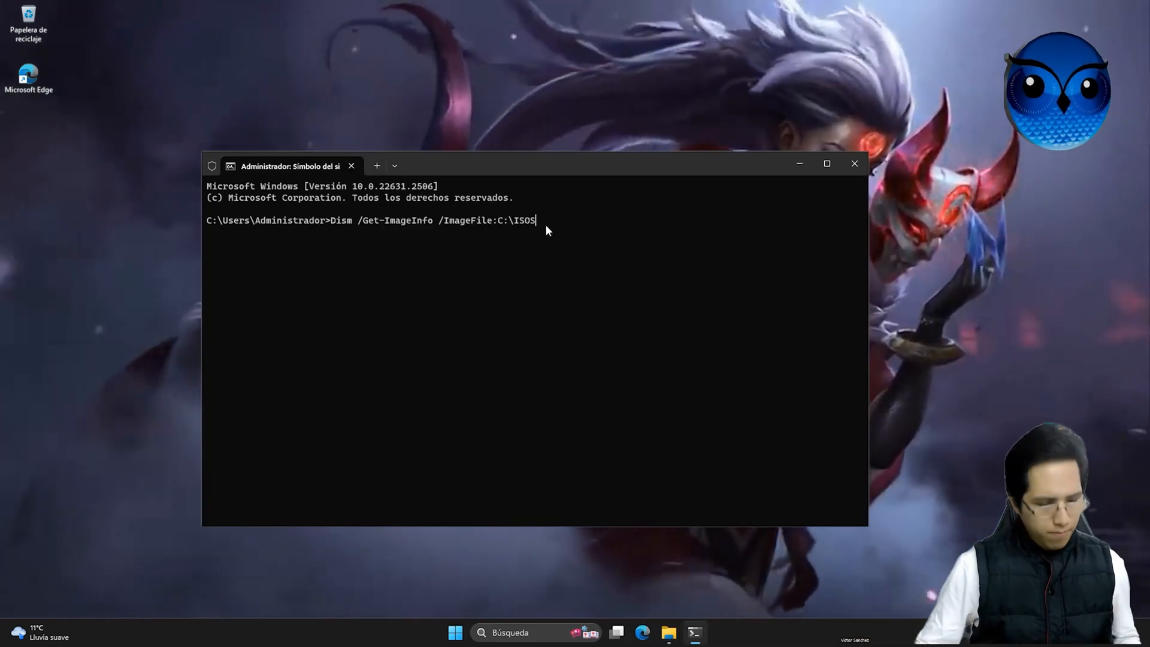
{"action": "type", "text": "\\"}
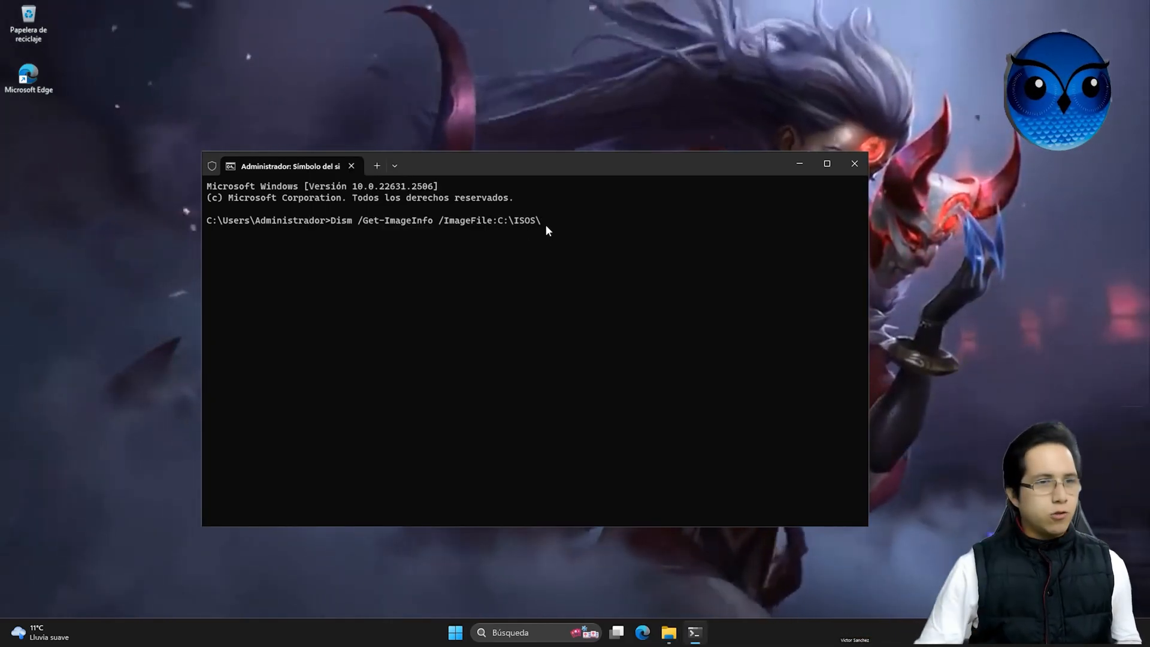
{"action": "type", "text": "insta"}
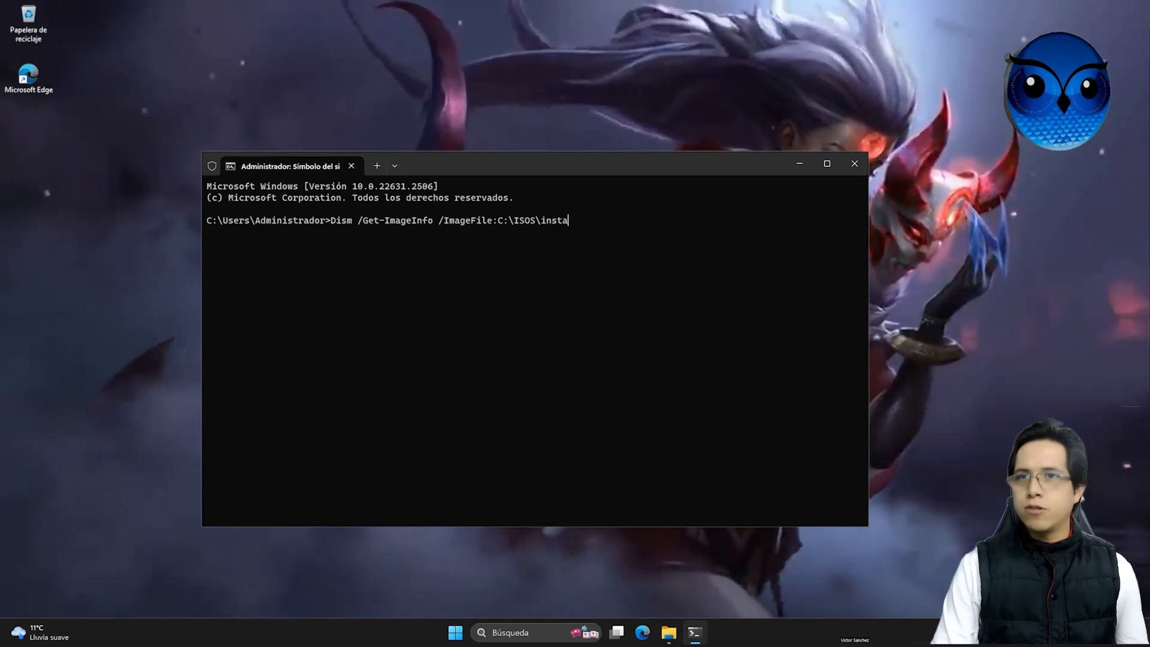
{"action": "type", "text": "ll.wim"}
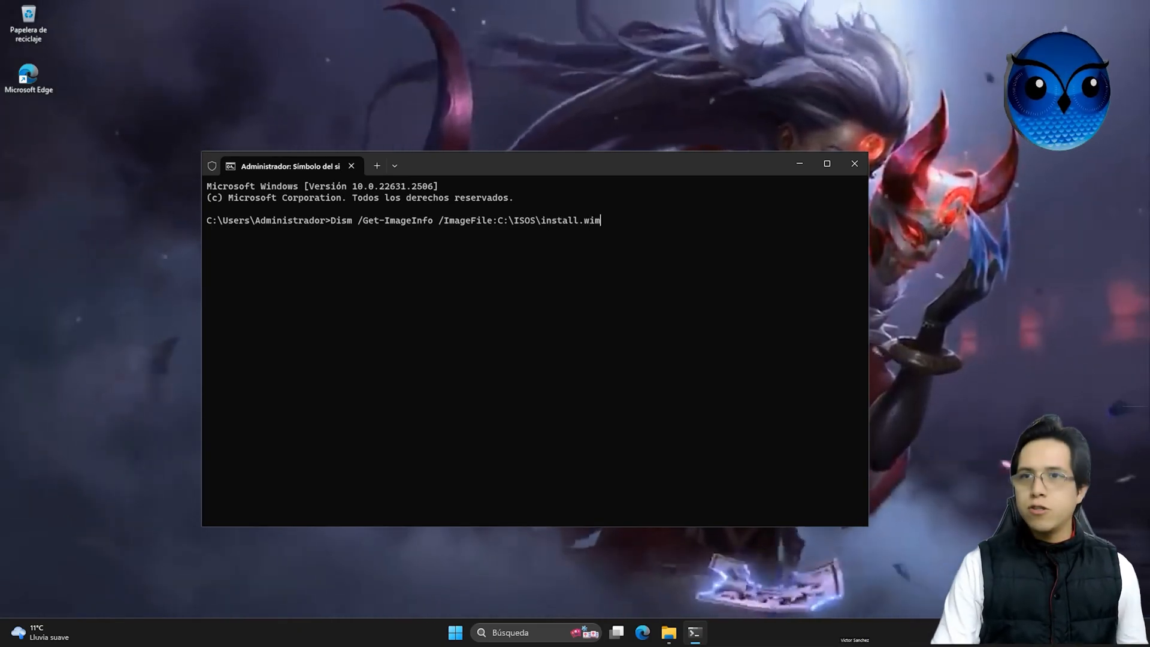
Step: Run Get-ImageInfo on install.wim to list its 11 Windows 11 editions
{"action": "key", "text": "enter"}
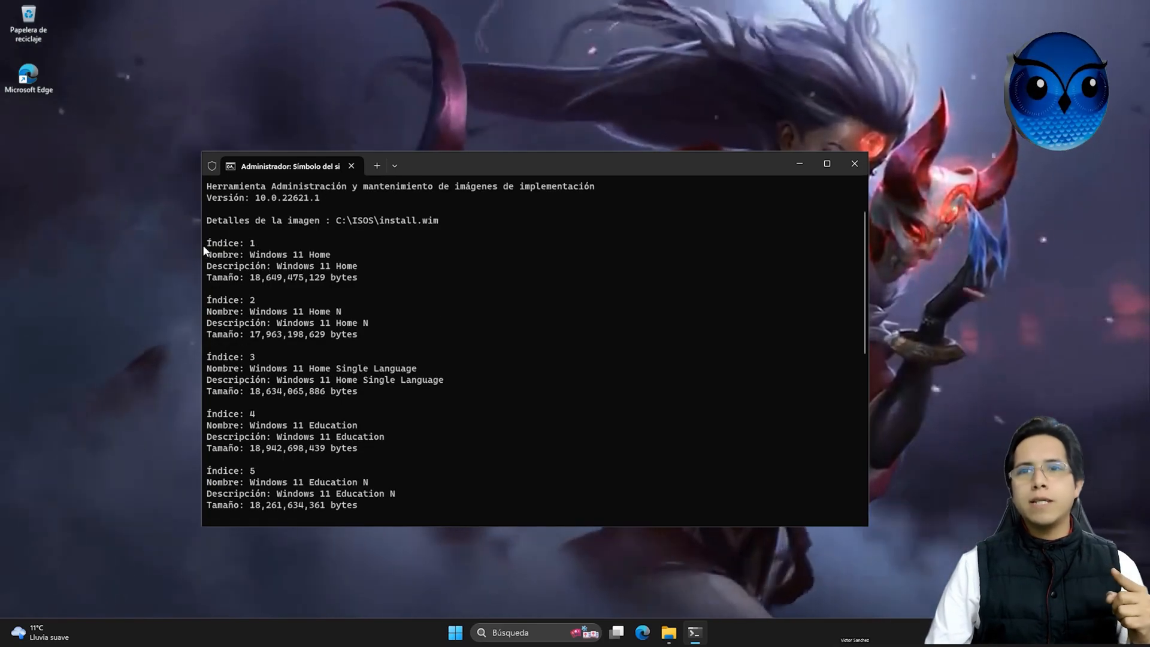
{"action": "double_click", "coordinate": [231, 242]}
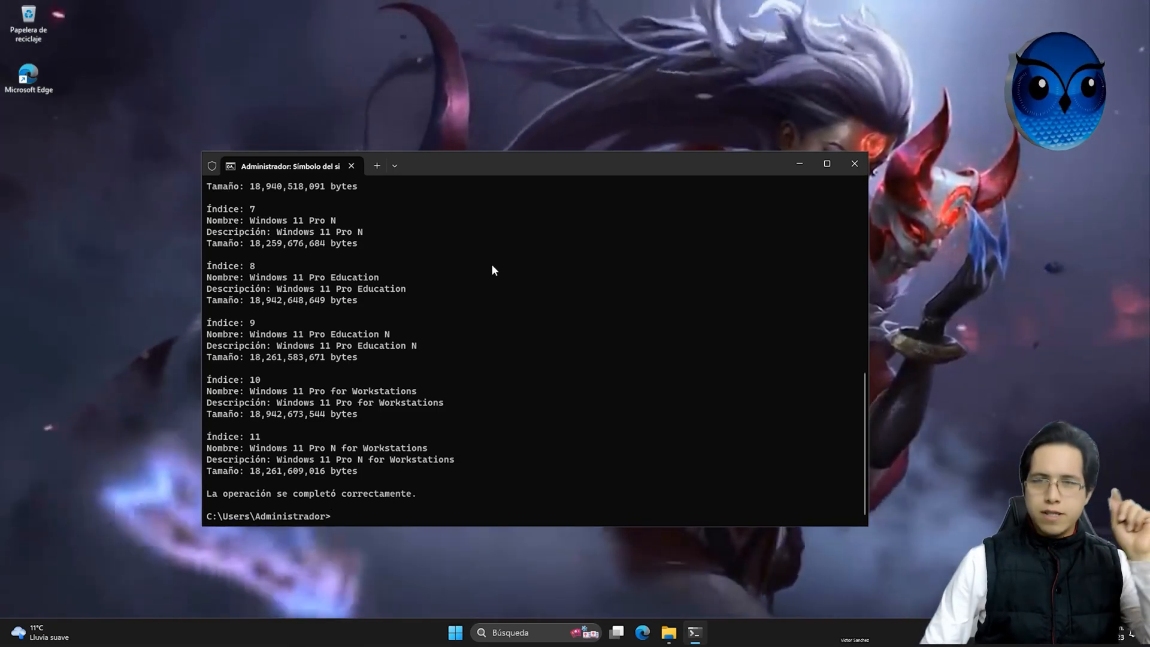
{"action": "type", "text": "Dism /Get-ImageInfo /ImageFile:C:\\ISOS\\install.wim"}
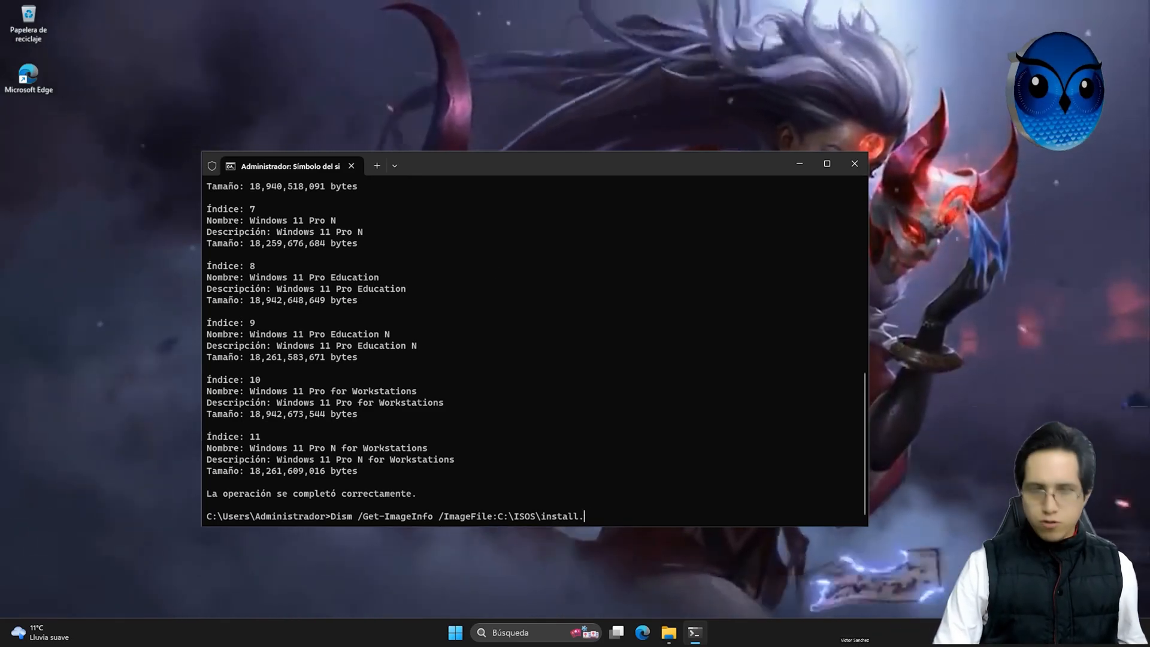
Step: List install.esd's 7 Windows 10 editions and paste the Dism /Export-Image template
{"action": "type", "text": "esd"}
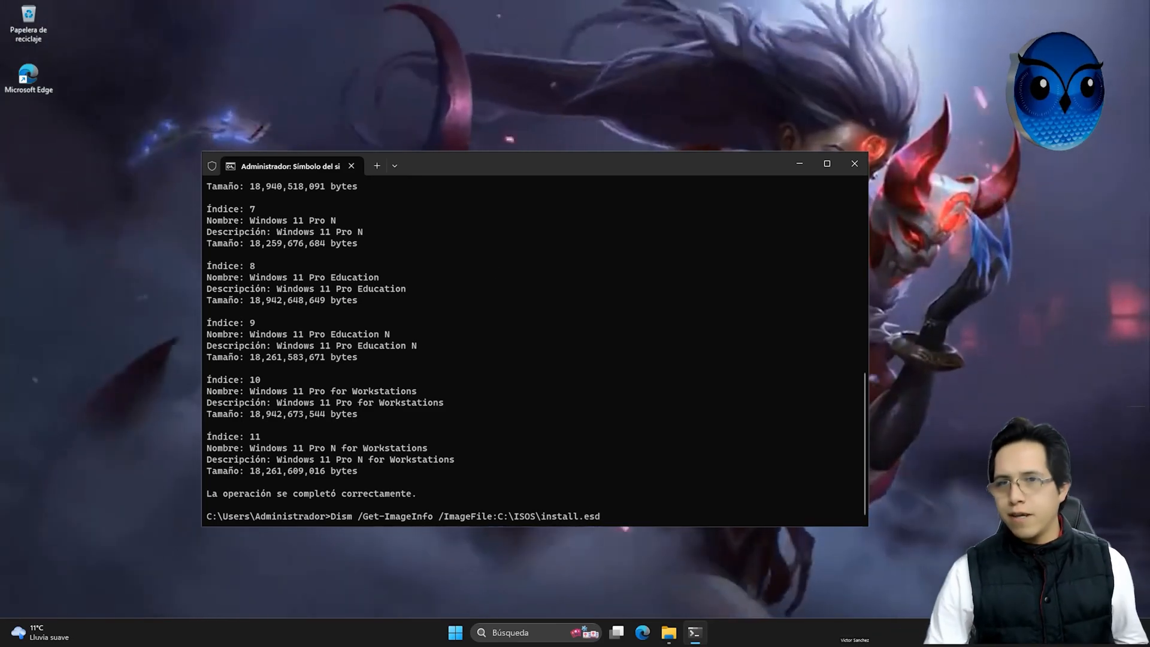
{"action": "left_click", "coordinate": [669, 632]}
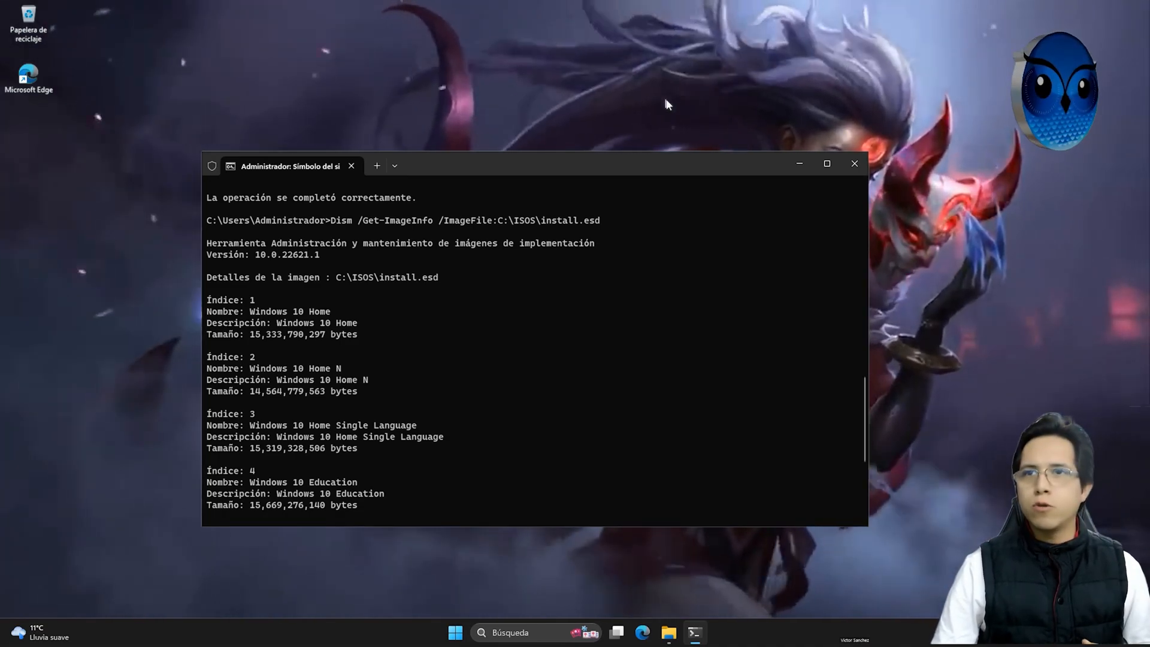
{"action": "scroll", "scroll_direction": "down", "scroll_amount": 3}
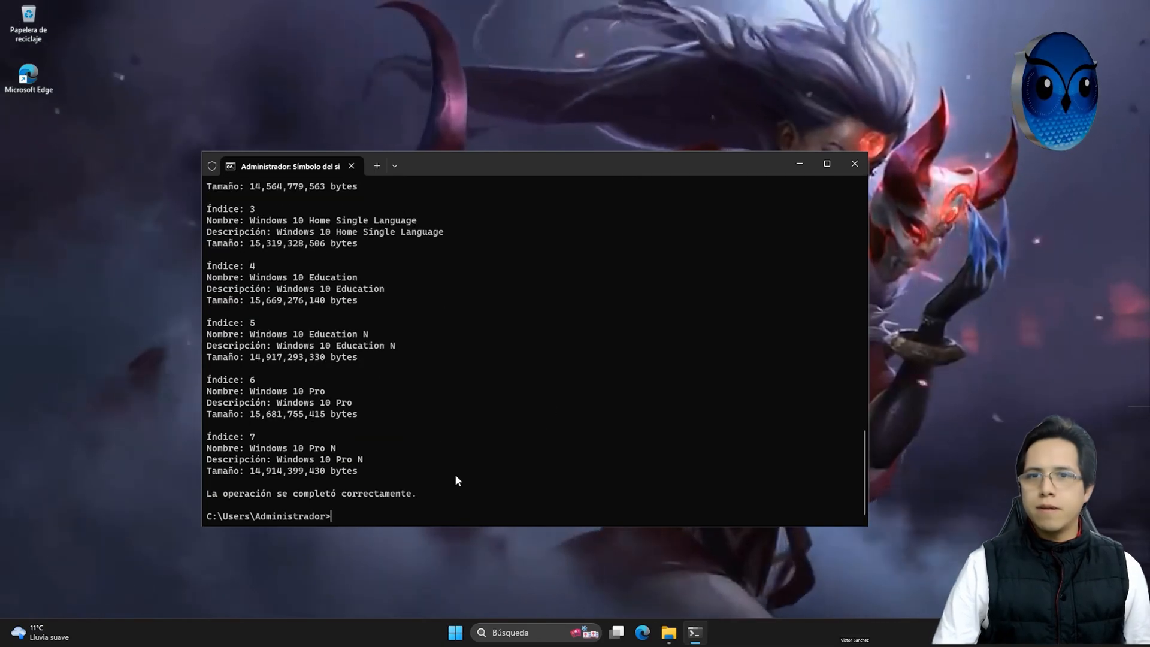
{"action": "type", "text": "Dism /Export-Image /SourceImageFile:source_path /SourceIndex:your_index /DestinationImageFile:destination_path /Compress:max /CheckIntegrity"}
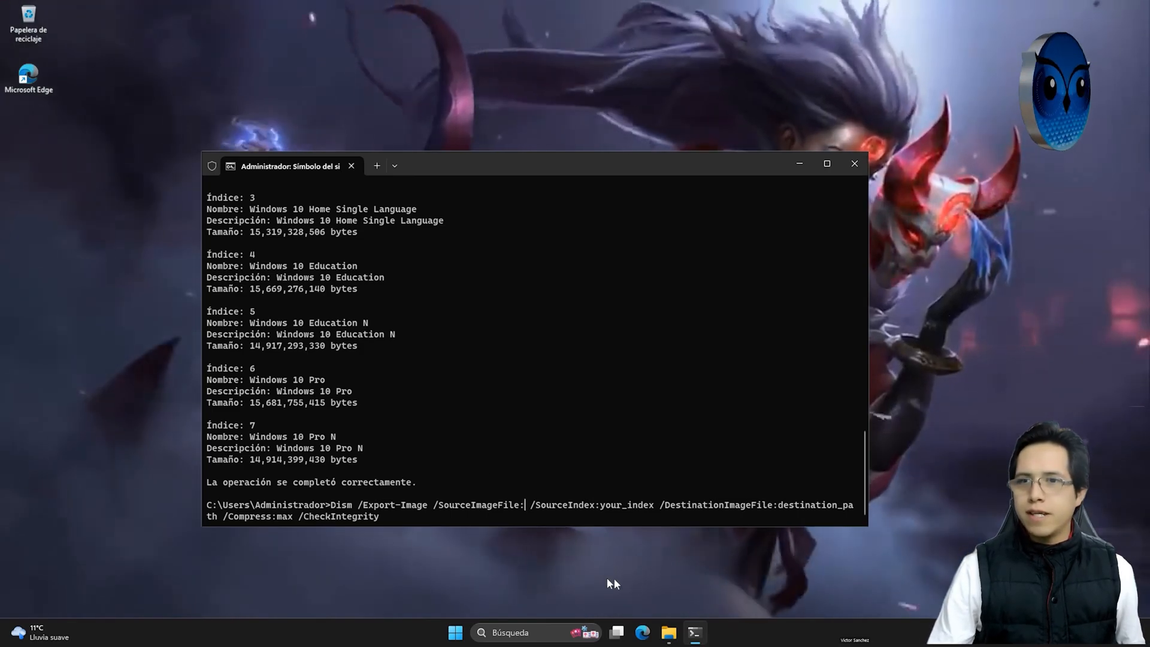
Step: Set the export command's source to C:\ISOS\install.esd and source index to 1
{"action": "left_click", "coordinate": [667, 632]}
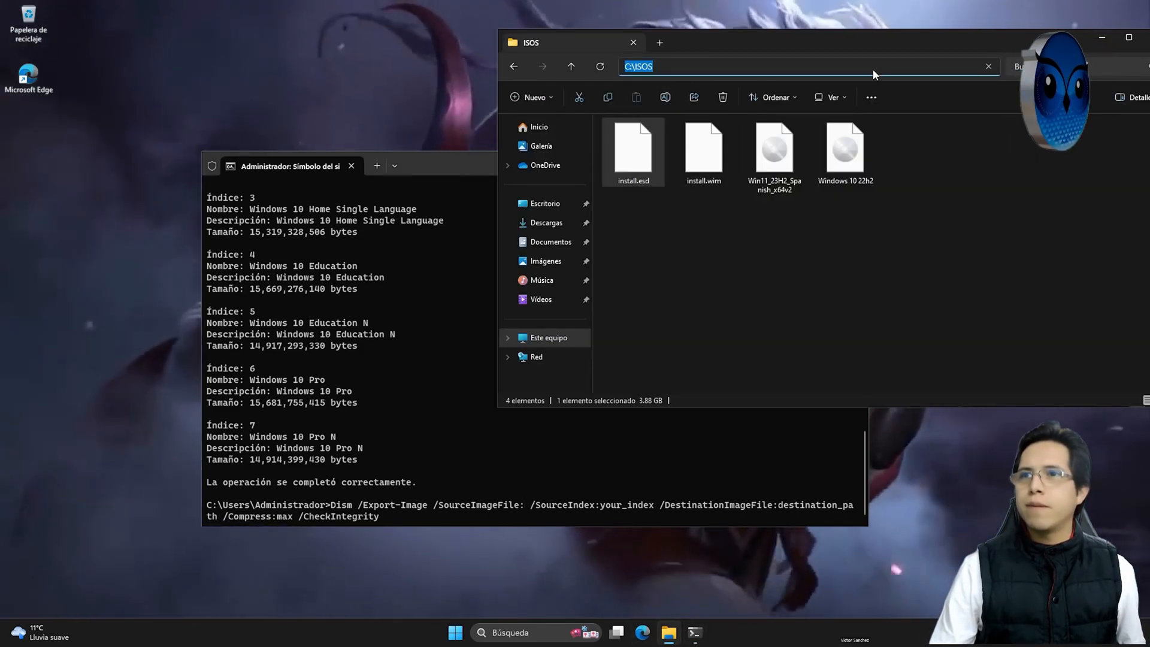
{"action": "mouse_move", "coordinate": [440, 304]}
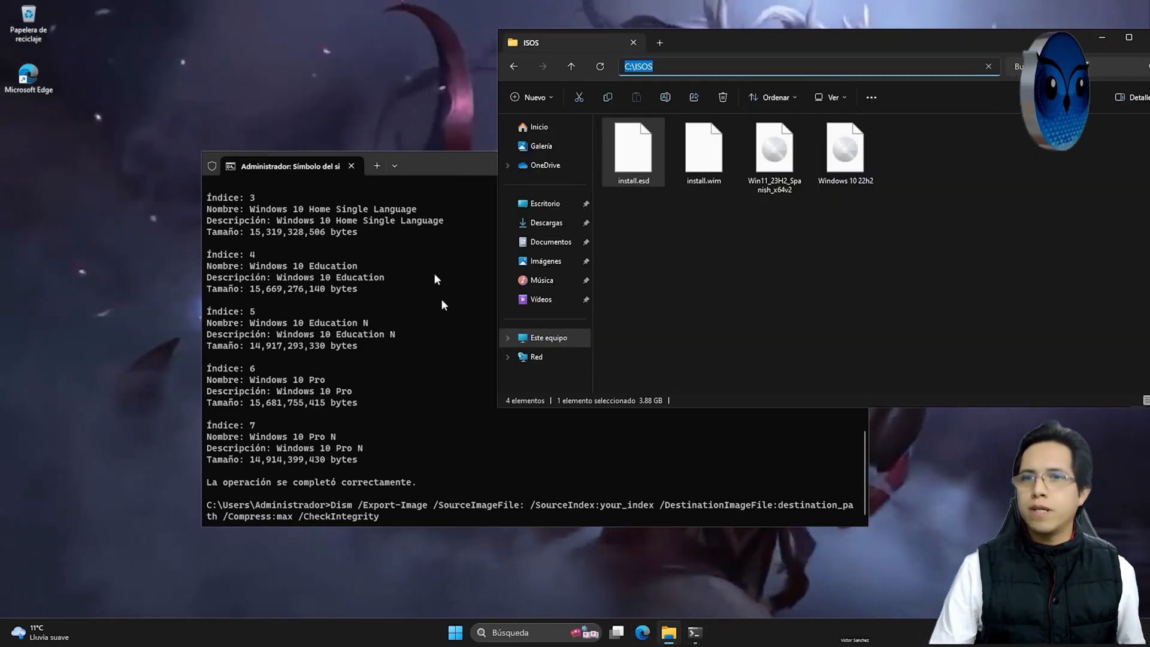
{"action": "type", "text": "C:\\ISOS\\"}
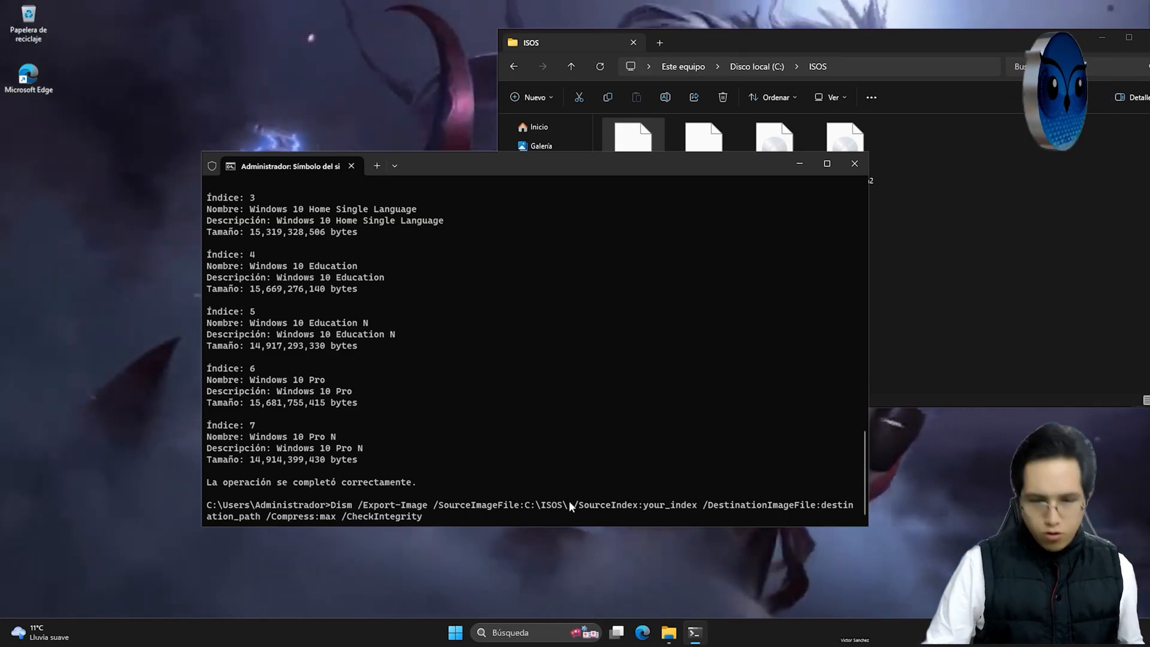
{"action": "type", "text": "install.esd"}
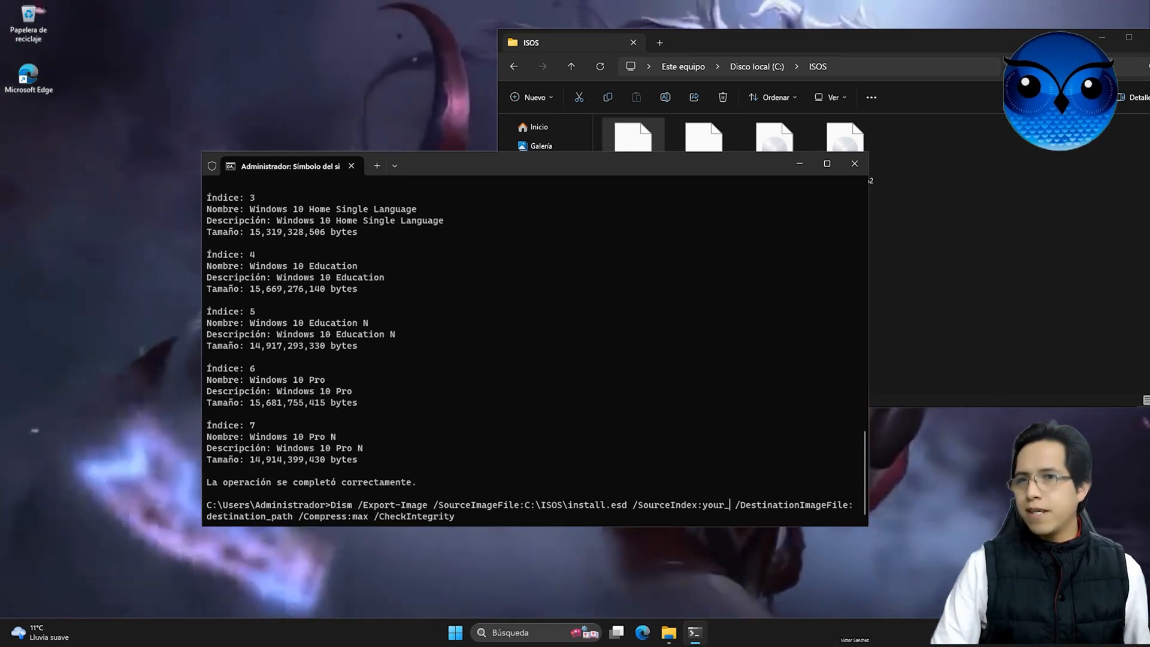
{"action": "key", "text": "Backspace"}
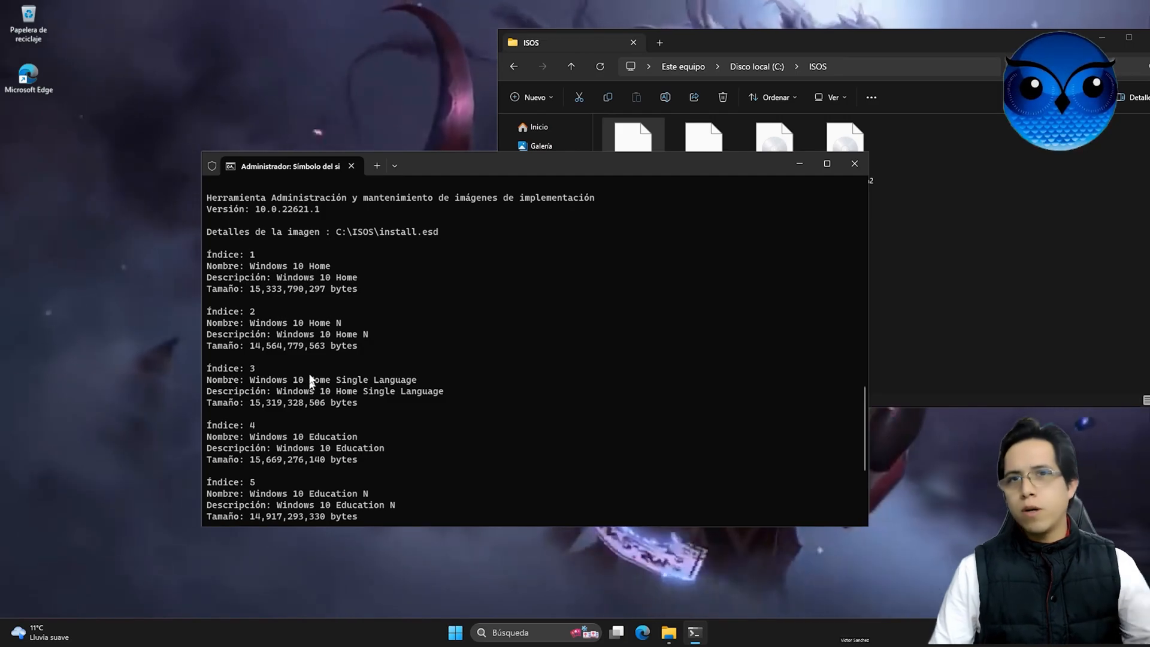
{"action": "type", "text": "Dism /Export-Image /SourceImageFile:C:\\ISOS\\install.esd /SourceIndex: /DestinationImageFile:destination_path /Compress:max /CheckIntegrity"}
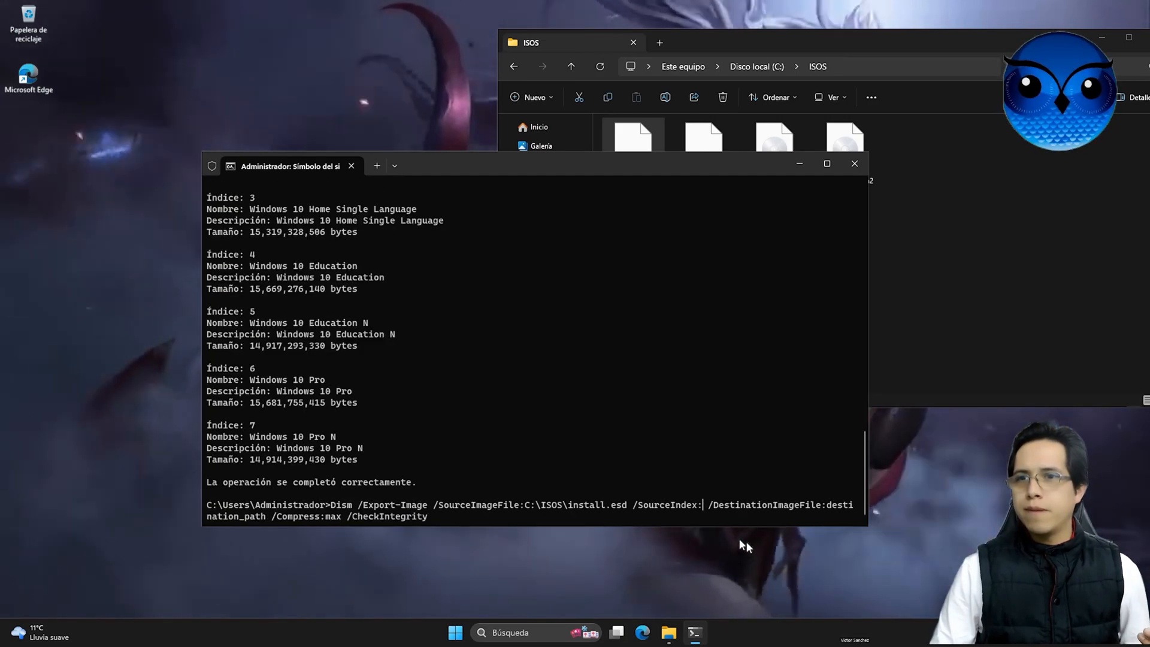
{"action": "type", "text": "1"}
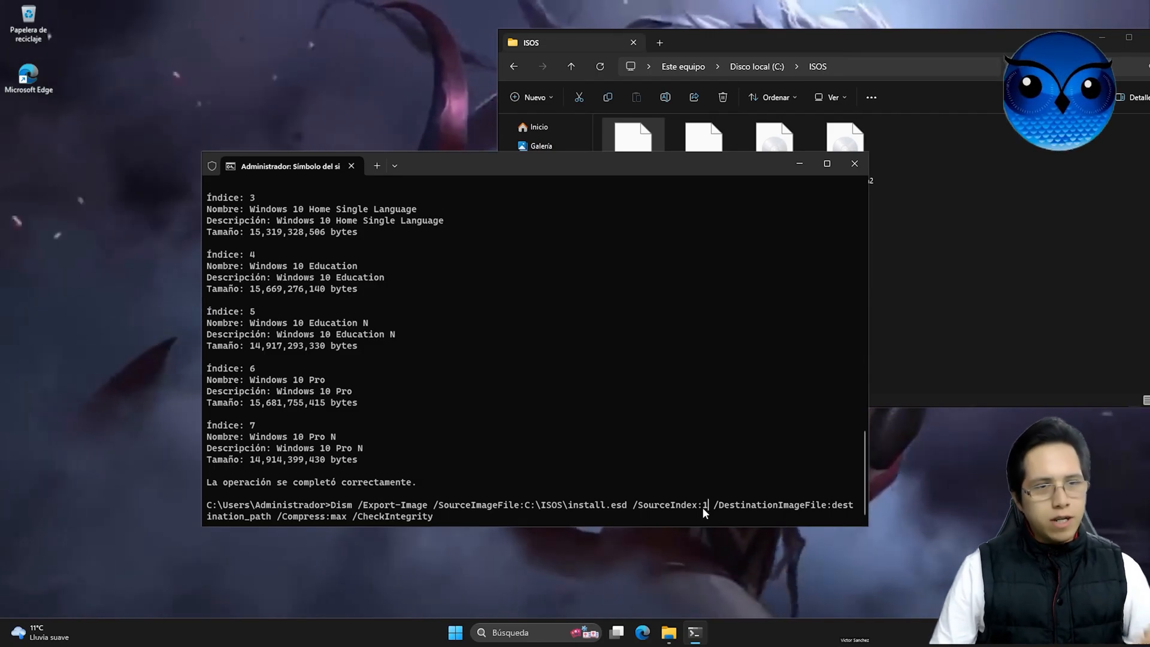
{"action": "mouse_move", "coordinate": [716, 523]}
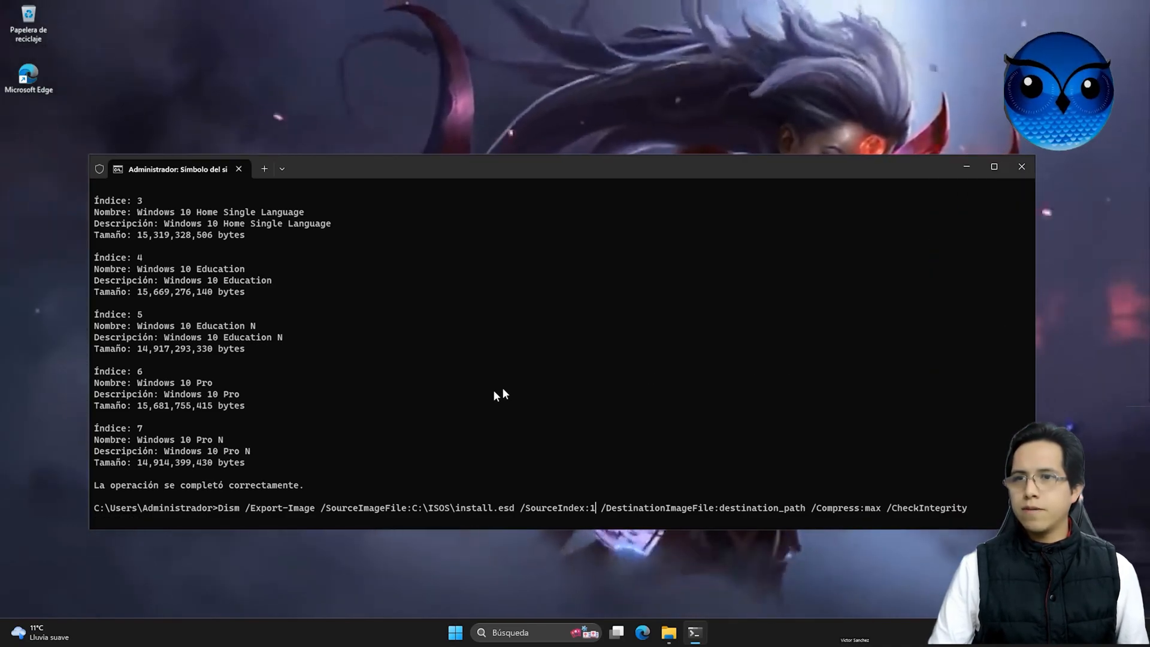
{"action": "mouse_move", "coordinate": [466, 519]}
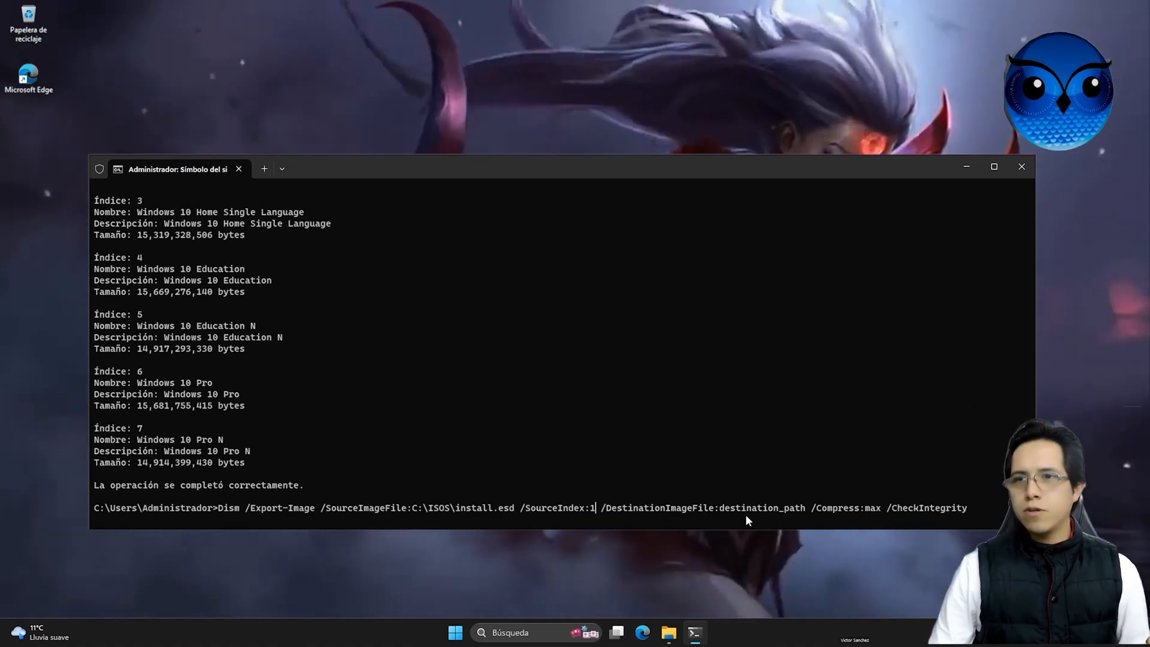
{"action": "mouse_move", "coordinate": [726, 513]}
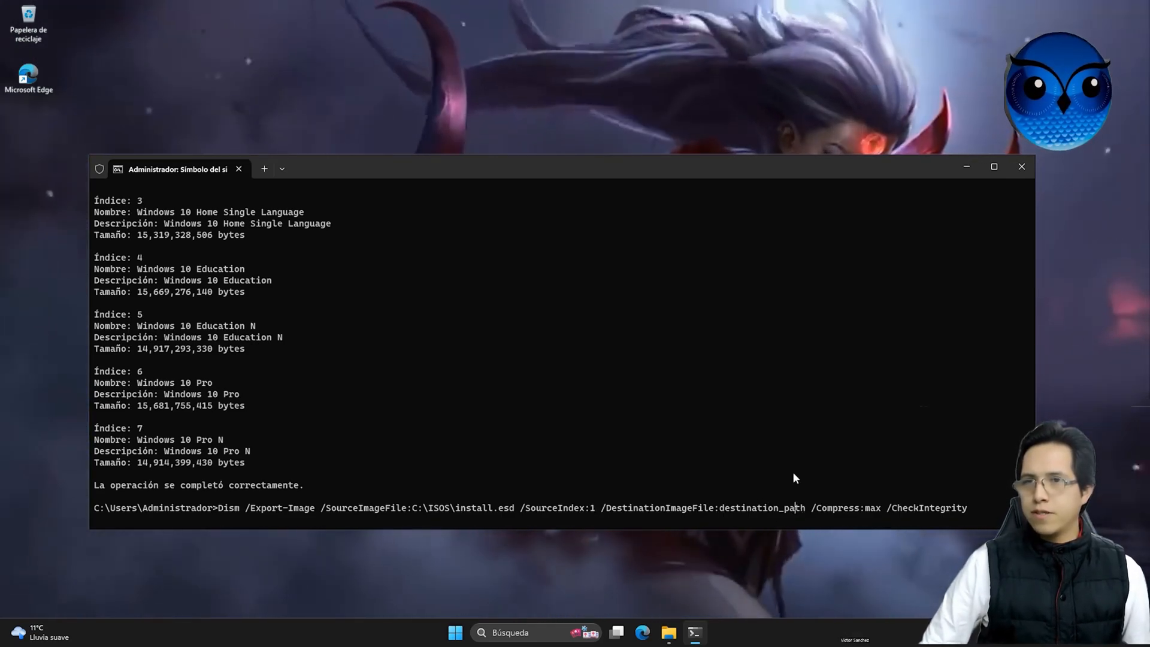
Step: Set the export destination to C:\ISOS\install.wim, run the export, and close the prompt
{"action": "key", "text": "Backspace"}
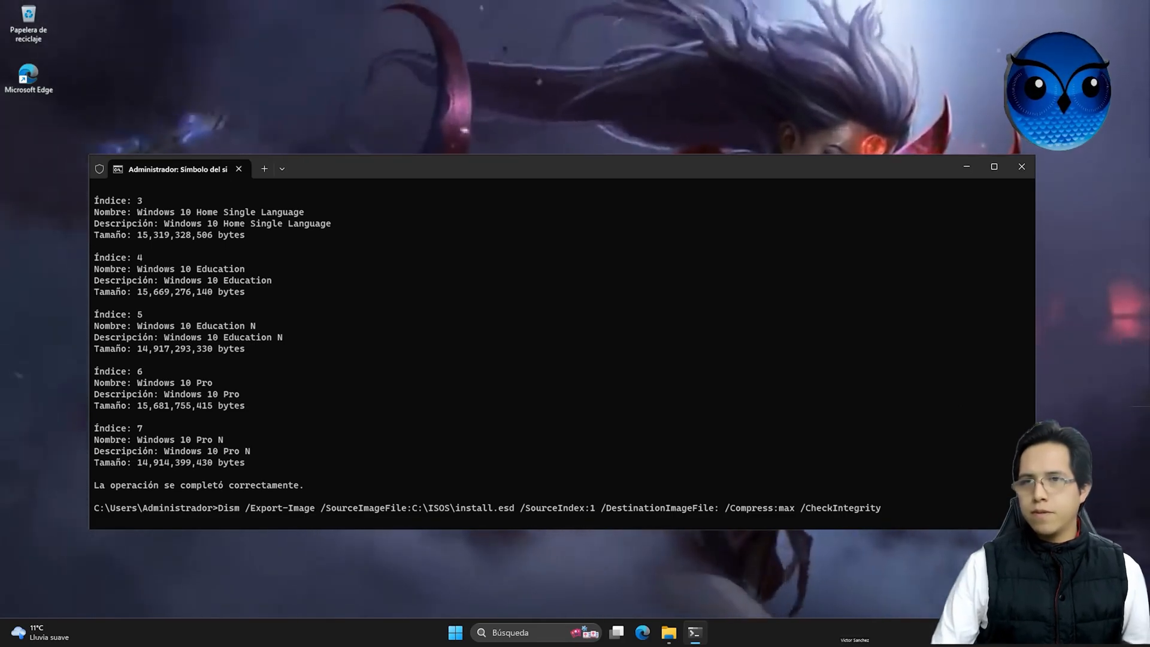
{"action": "left_click", "coordinate": [667, 633]}
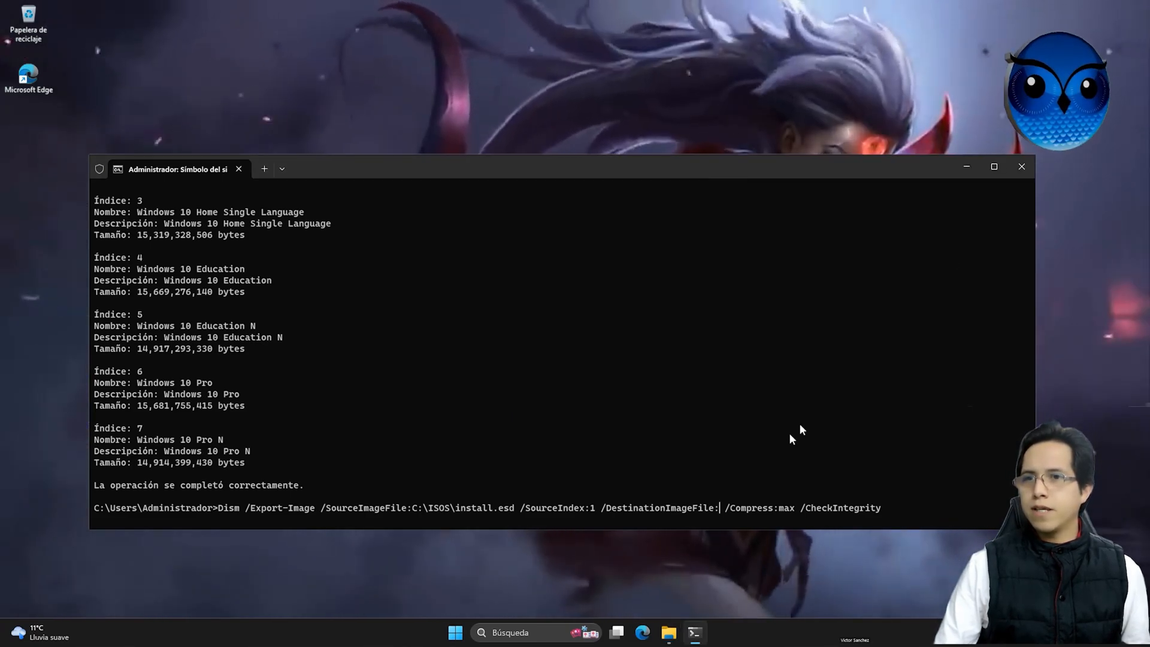
{"action": "type", "text": "C:\\ISOS"}
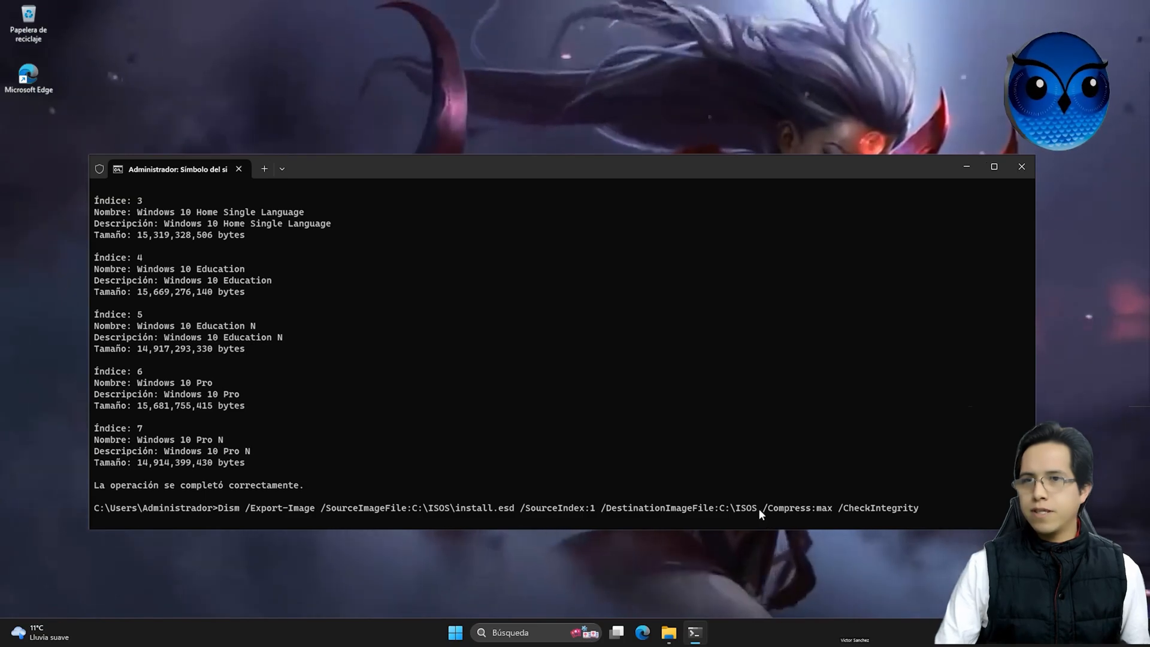
{"action": "type", "text": "\\"}
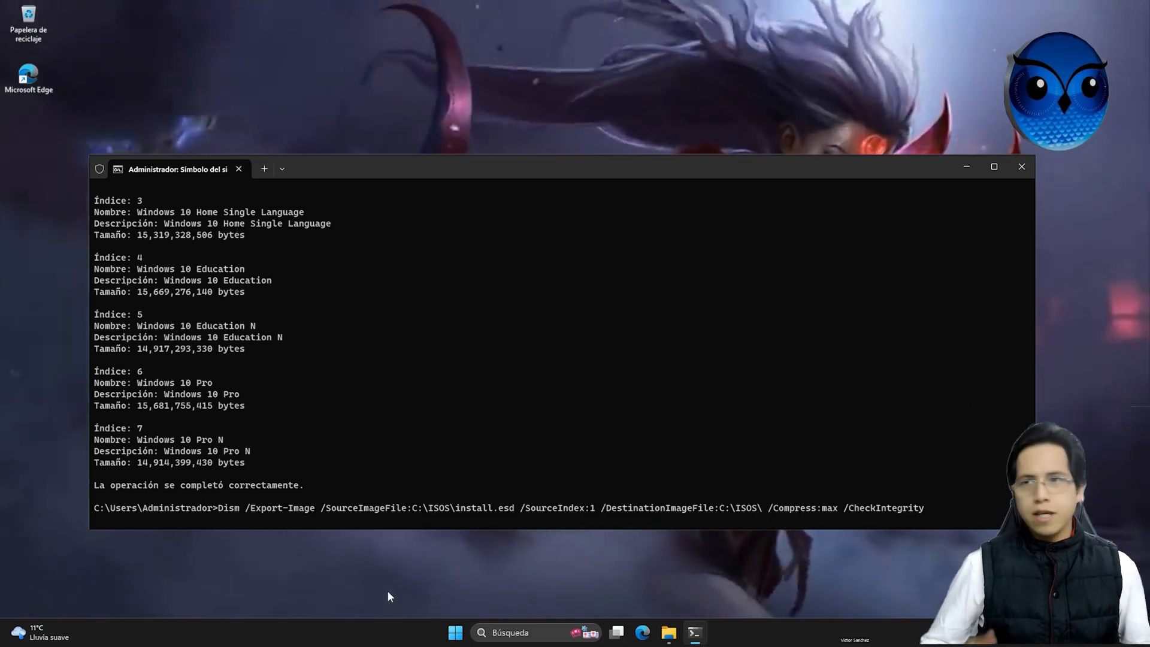
{"action": "type", "text": "install."}
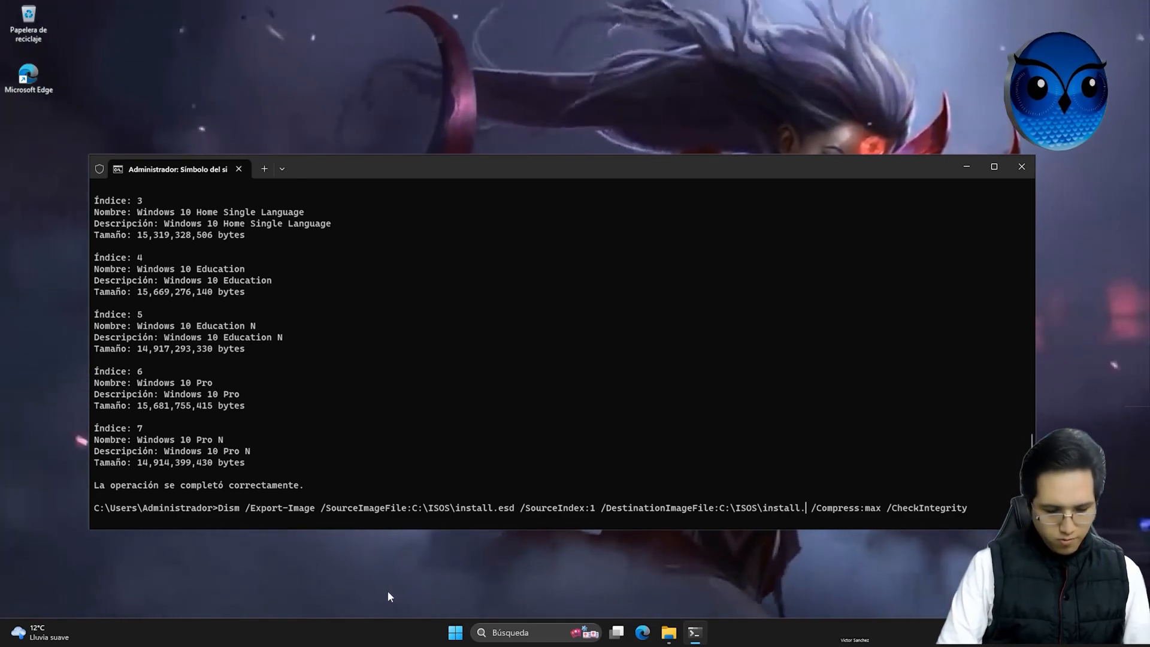
{"action": "type", "text": "wim"}
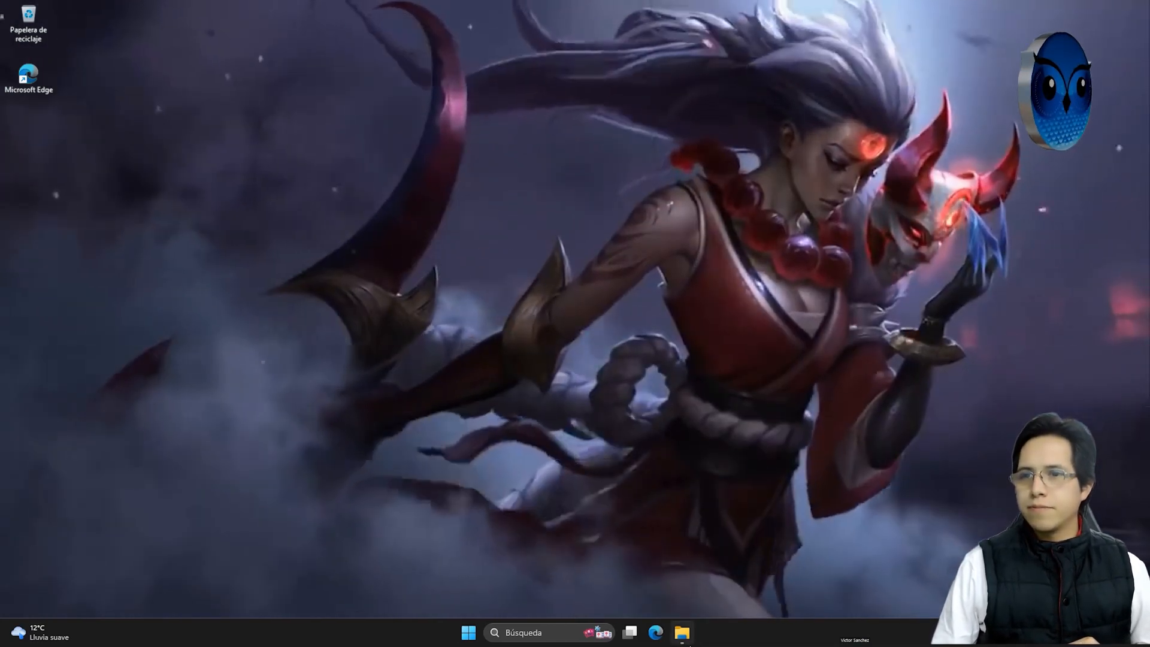
Step: Select install.wim in C:\ISOS to check its 9.90 GB size, then dismiss its menu
{"action": "left_click", "coordinate": [682, 633]}
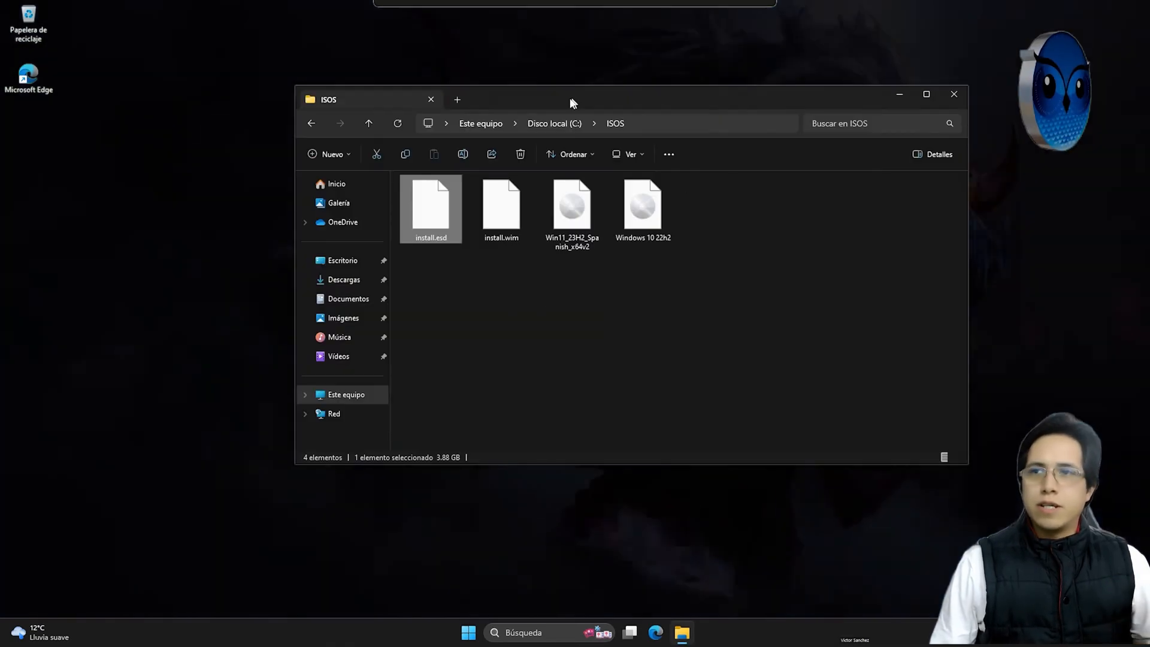
{"action": "left_click", "coordinate": [501, 206]}
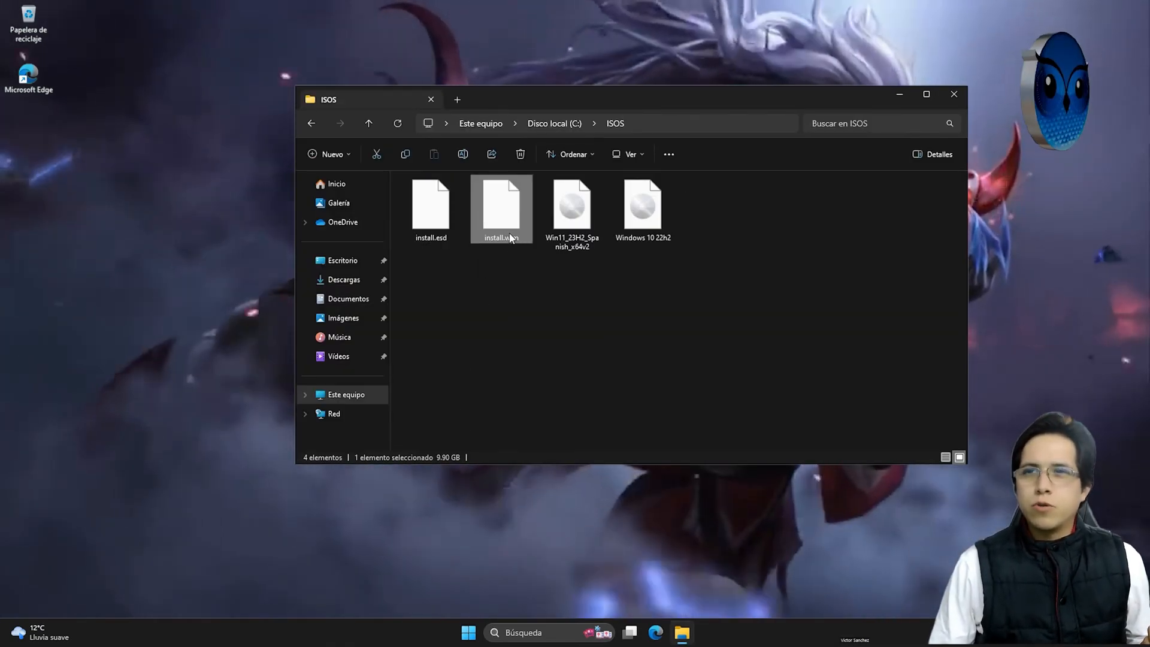
{"action": "right_click", "coordinate": [500, 209]}
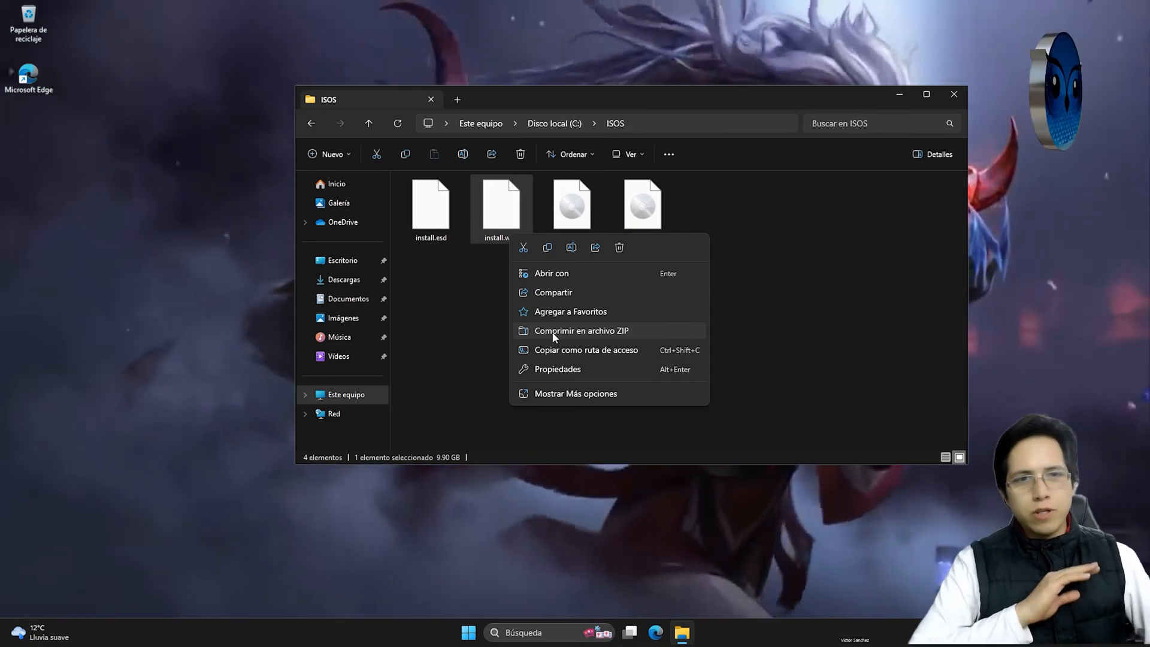
{"action": "mouse_move", "coordinate": [703, 183]}
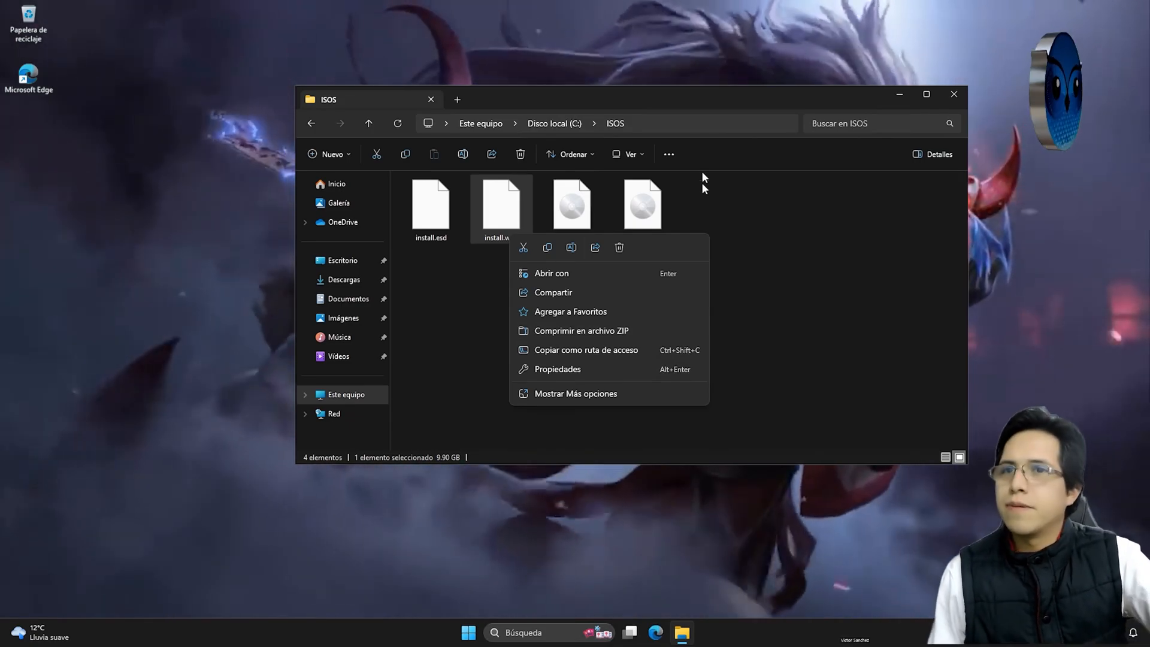
{"action": "left_click", "coordinate": [558, 370]}
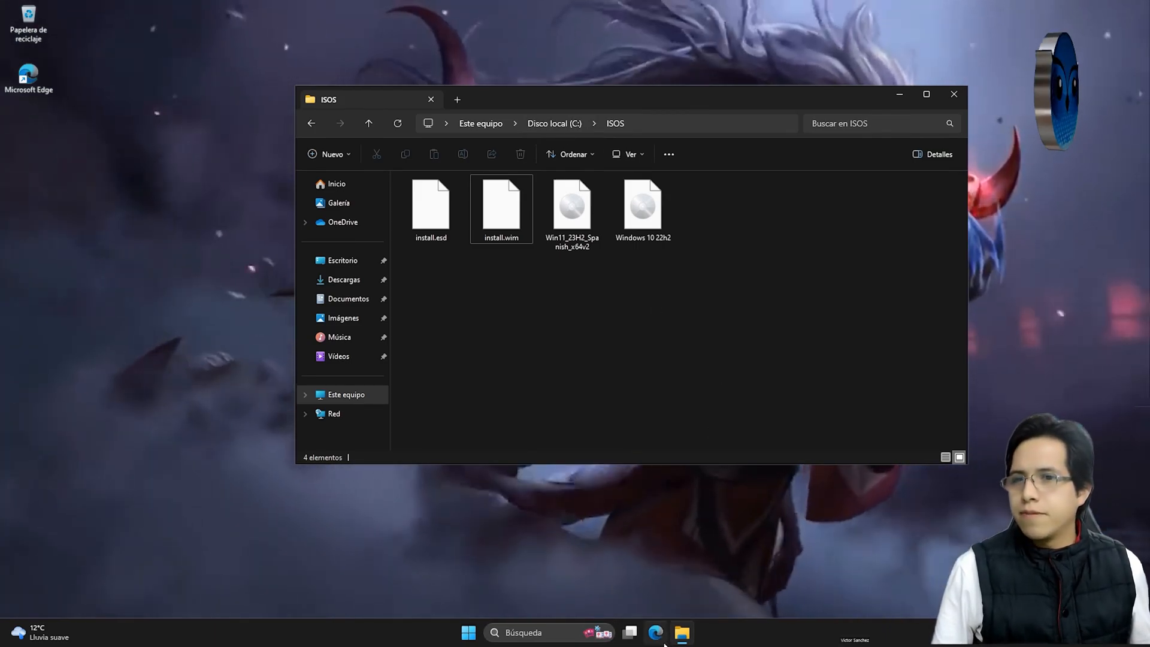
Step: Download the AnyBurn Free 64-bit installer from anyburn.com/download.php and show it in Downloads
{"action": "left_click", "coordinate": [655, 633]}
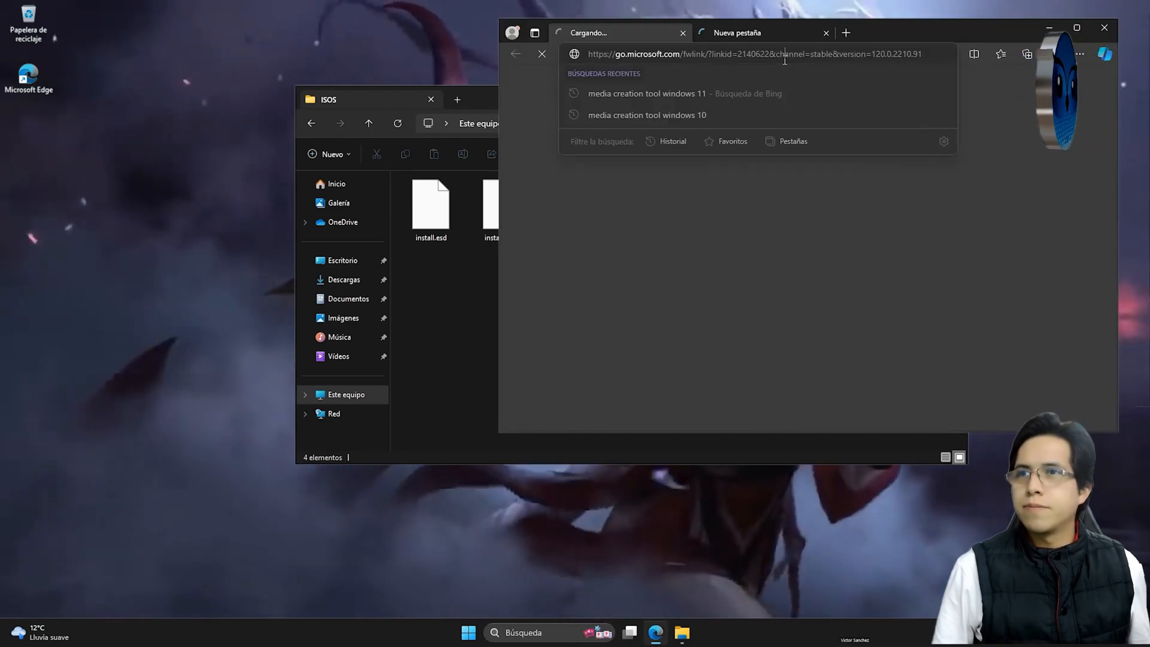
{"action": "type", "text": "https://www.anyburn.com/download.php"}
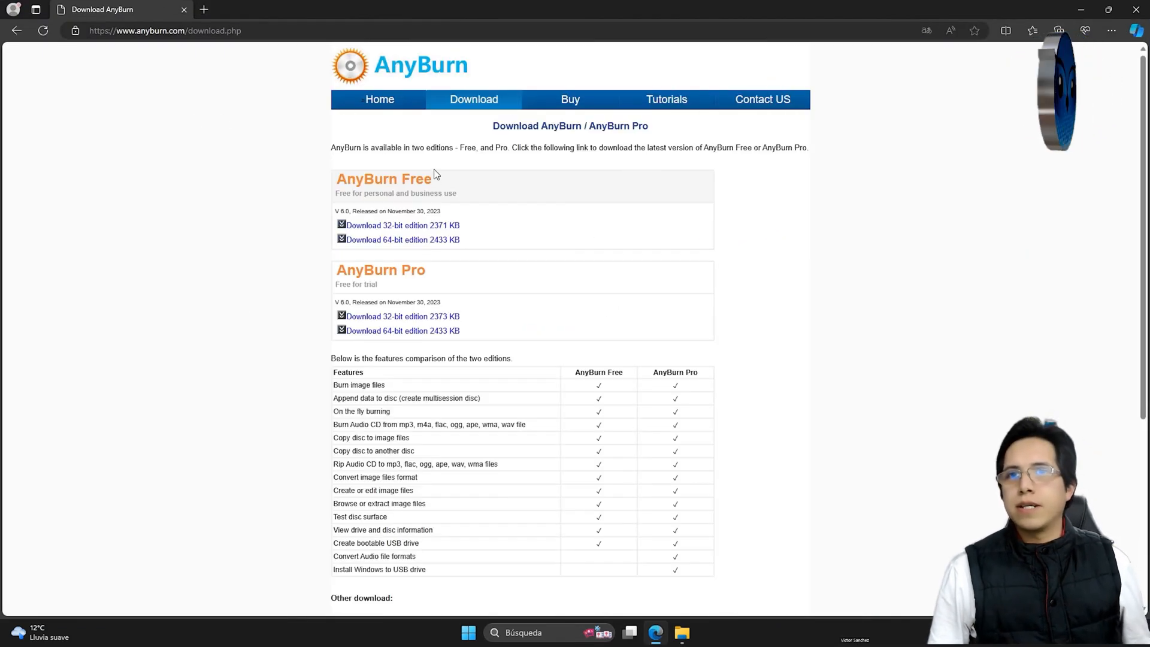
{"action": "mouse_move", "coordinate": [392, 248]}
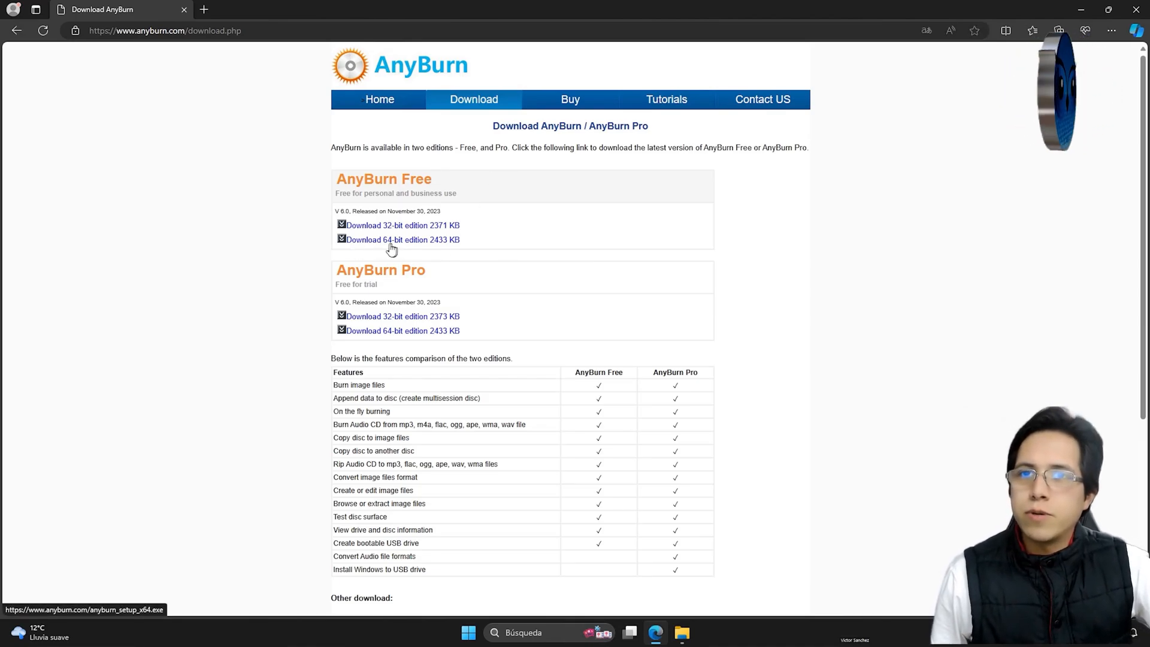
{"action": "left_click", "coordinate": [401, 239]}
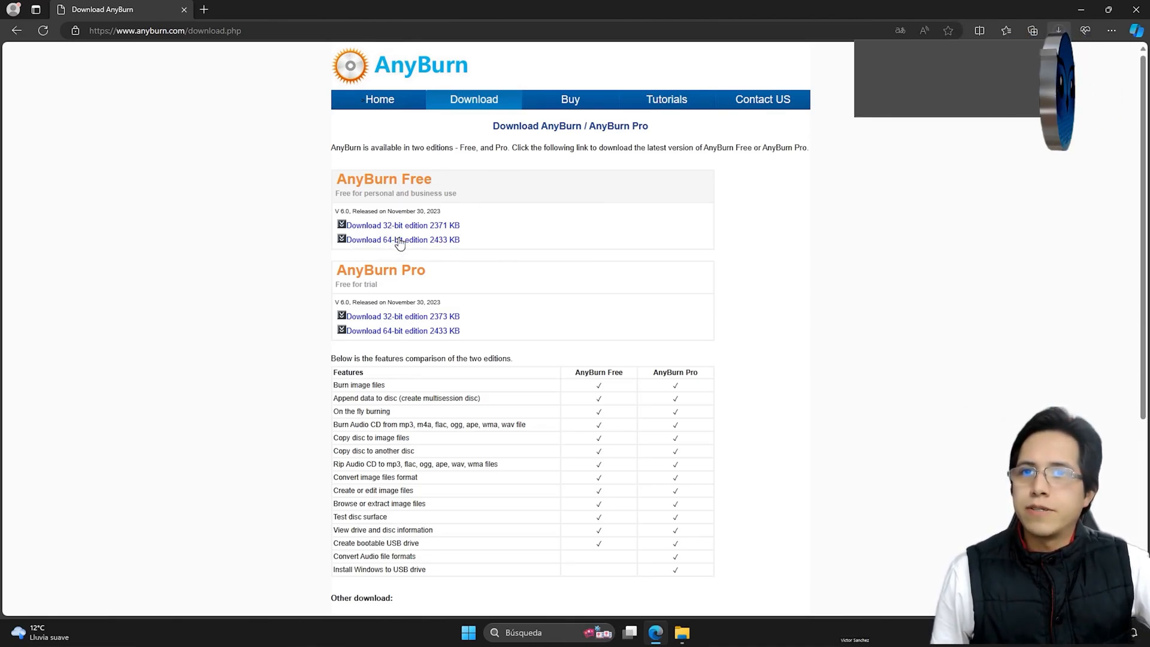
{"action": "left_click", "coordinate": [402, 239]}
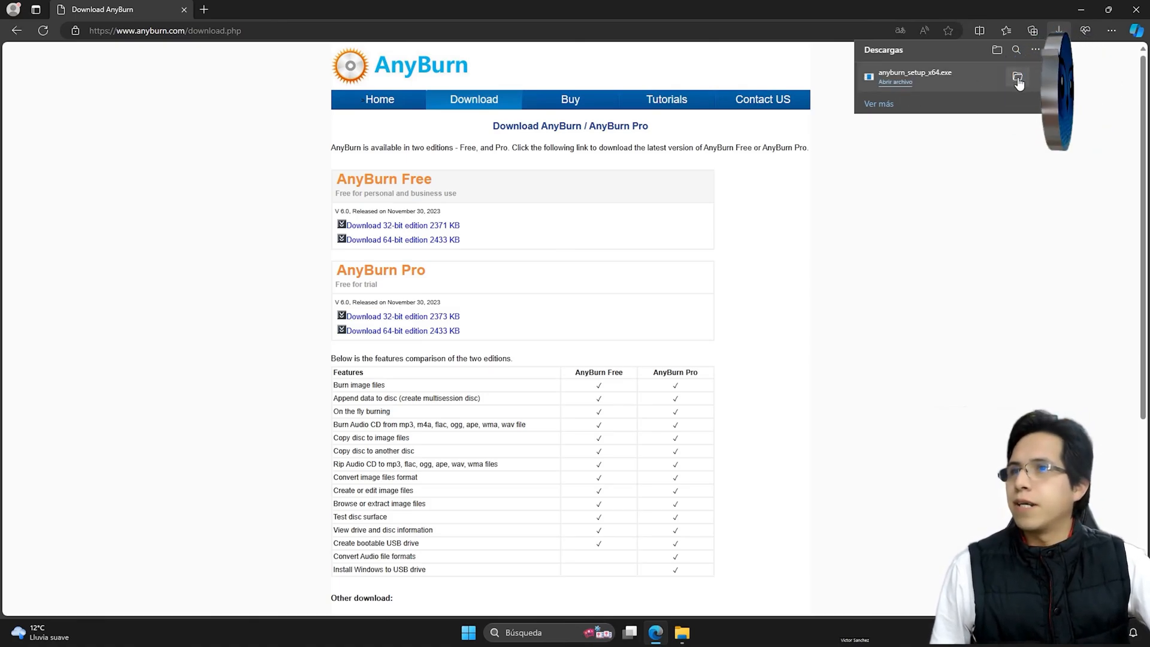
{"action": "left_click", "coordinate": [1018, 78]}
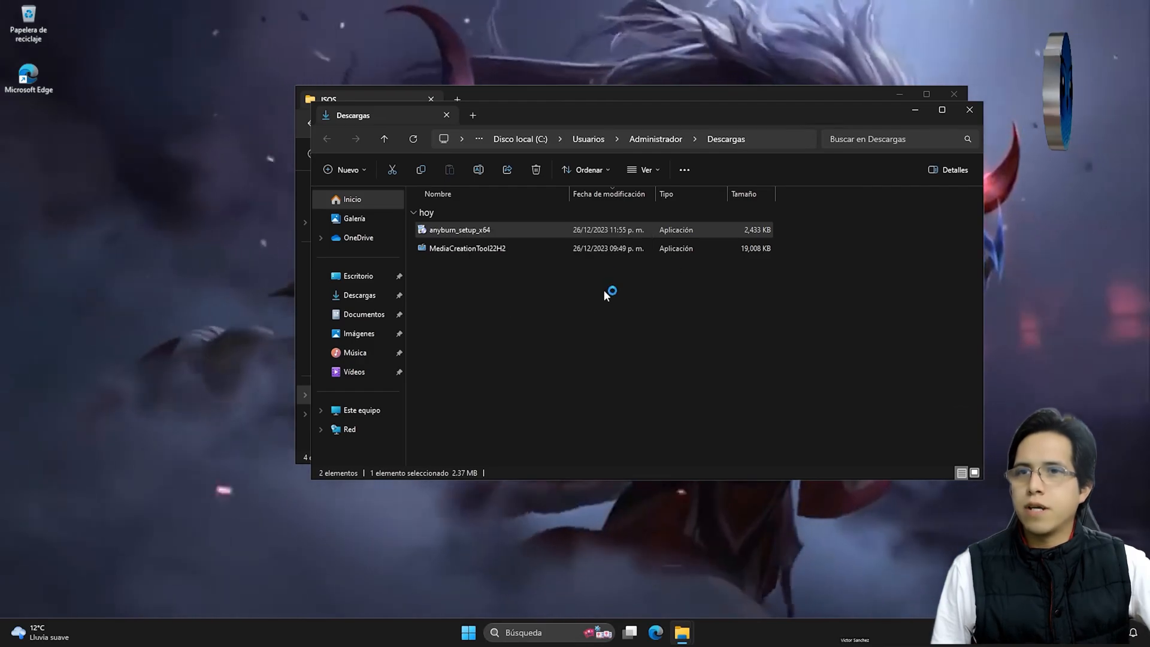
Step: Run anyburn_setup_x64, accept the license, finish setup, and close the thank-you page
{"action": "double_click", "coordinate": [460, 230]}
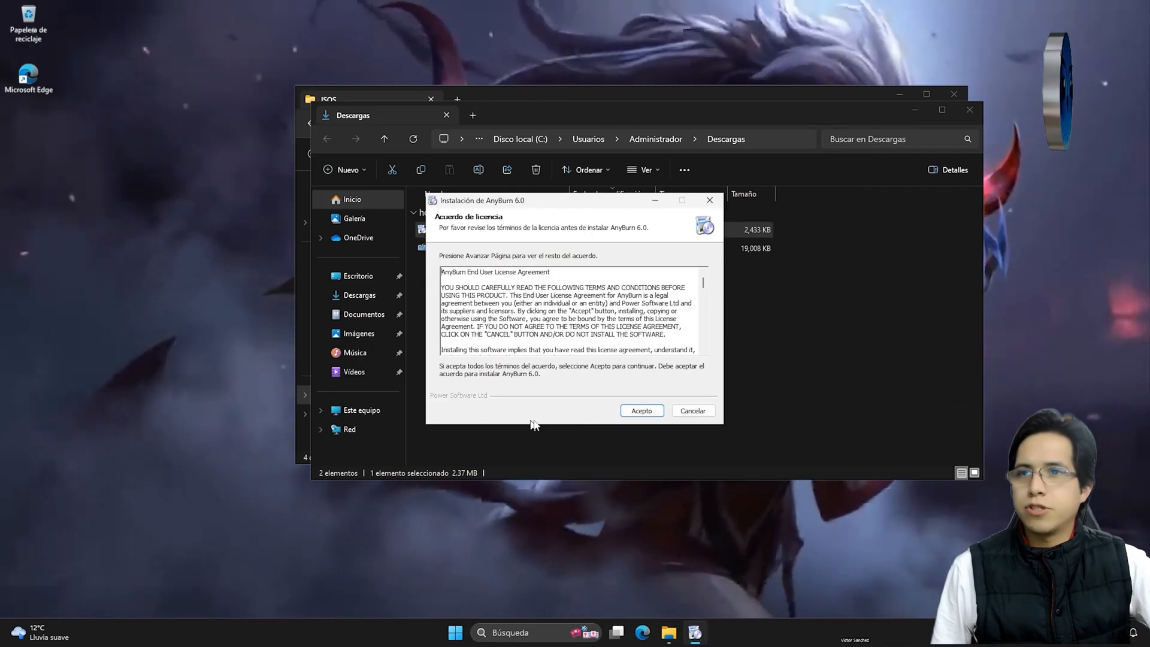
{"action": "left_click", "coordinate": [640, 409]}
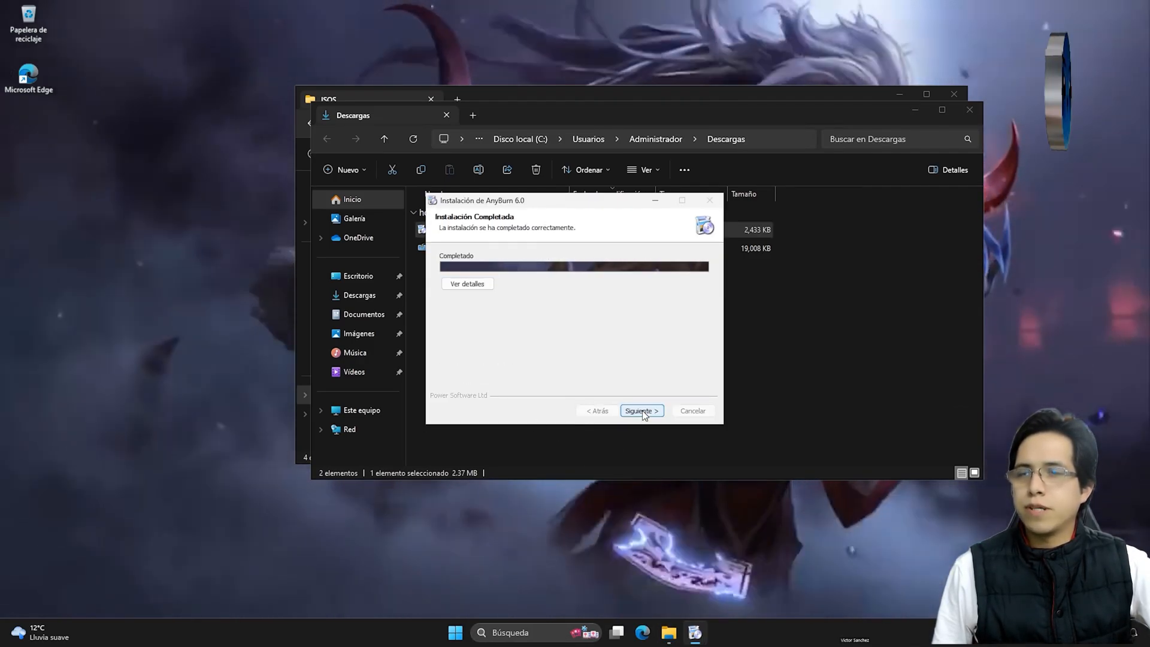
{"action": "left_click", "coordinate": [640, 411]}
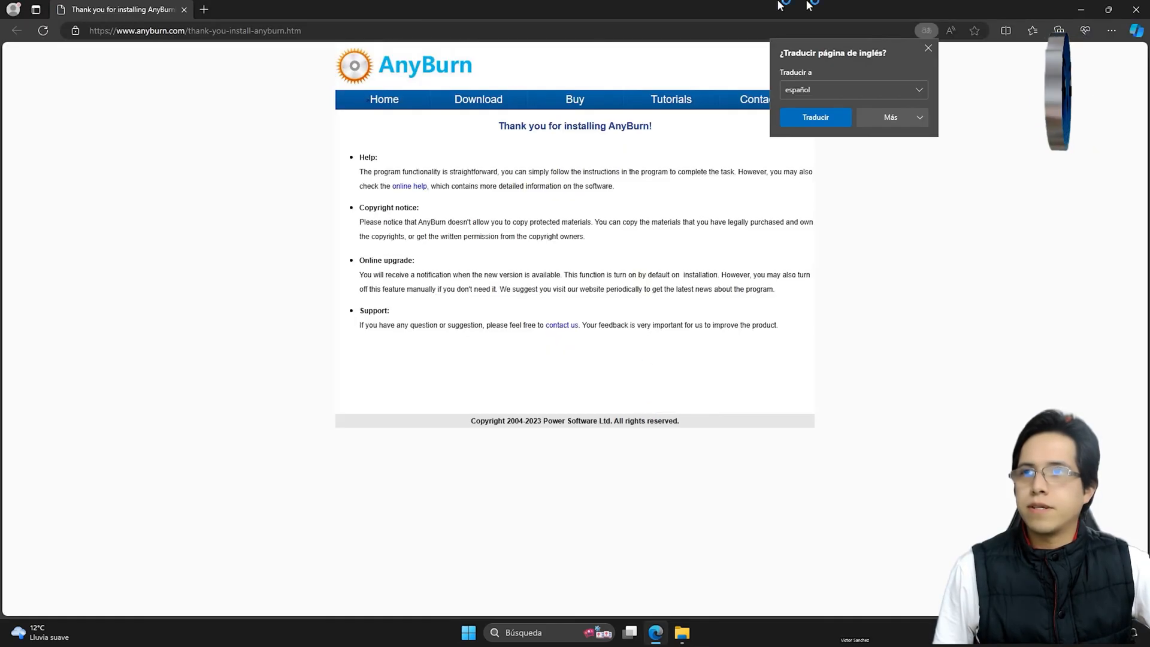
{"action": "left_click", "coordinate": [928, 48]}
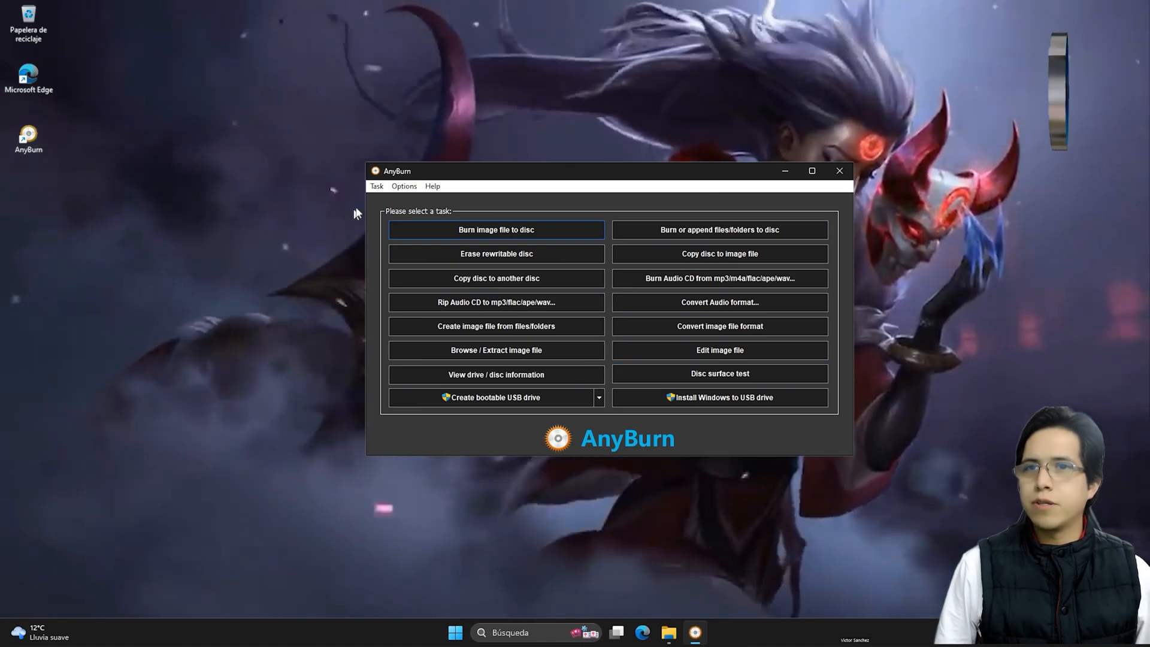
Step: Set AnyBurn's language to Spanish (Español) and start the Editar imagen task
{"action": "left_click", "coordinate": [403, 186]}
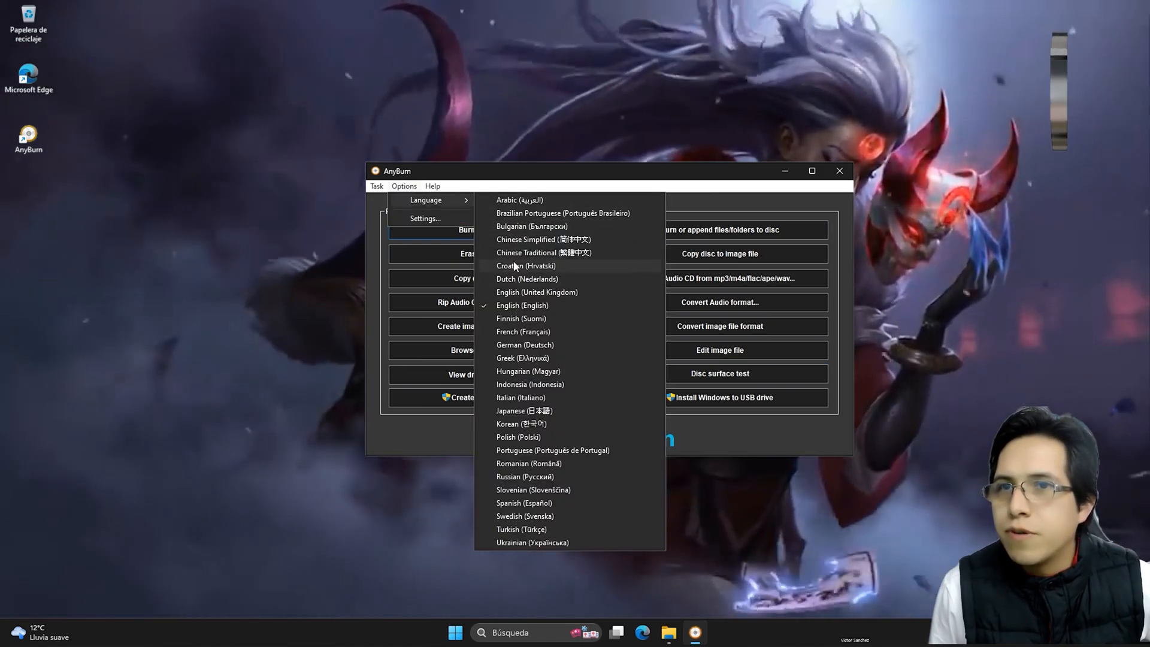
{"action": "left_click", "coordinate": [523, 503]}
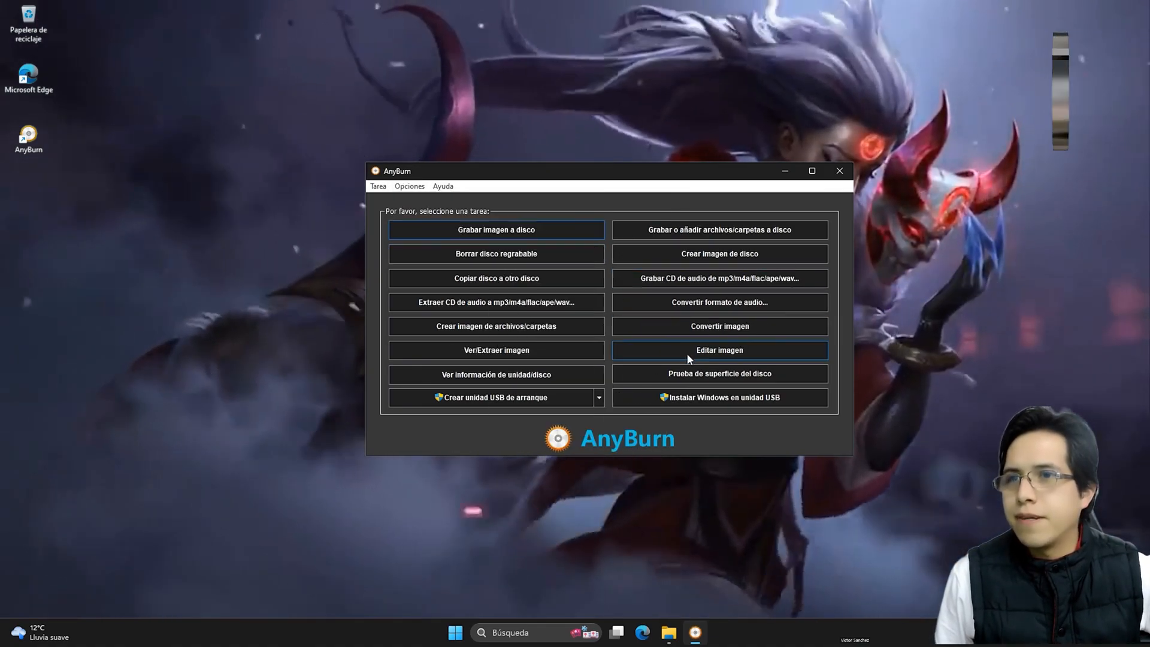
{"action": "left_click", "coordinate": [719, 350]}
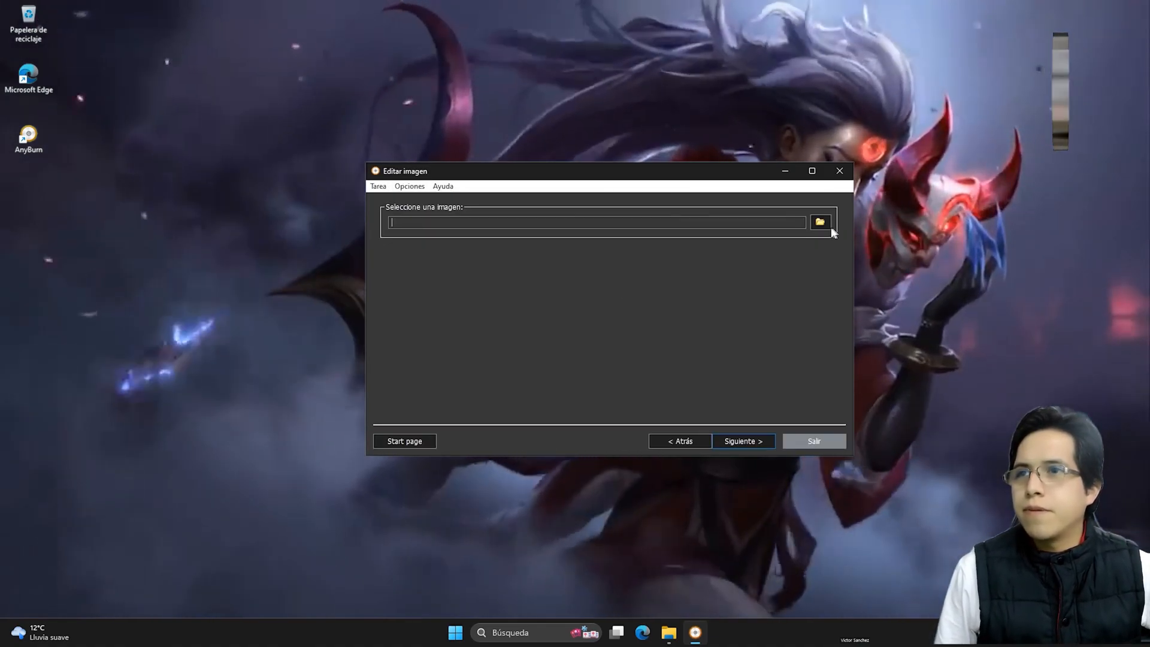
Step: Choose the Windows 10 22h2 ISO from C:\ISOS as the image to edit
{"action": "left_click", "coordinate": [820, 222]}
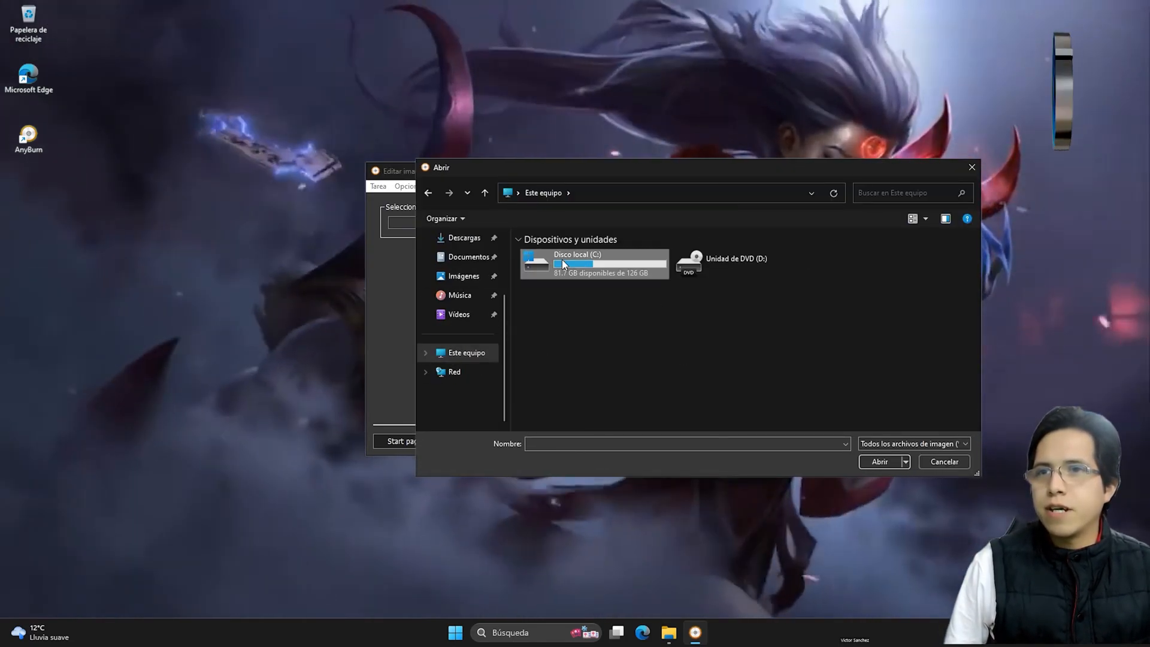
{"action": "double_click", "coordinate": [576, 263]}
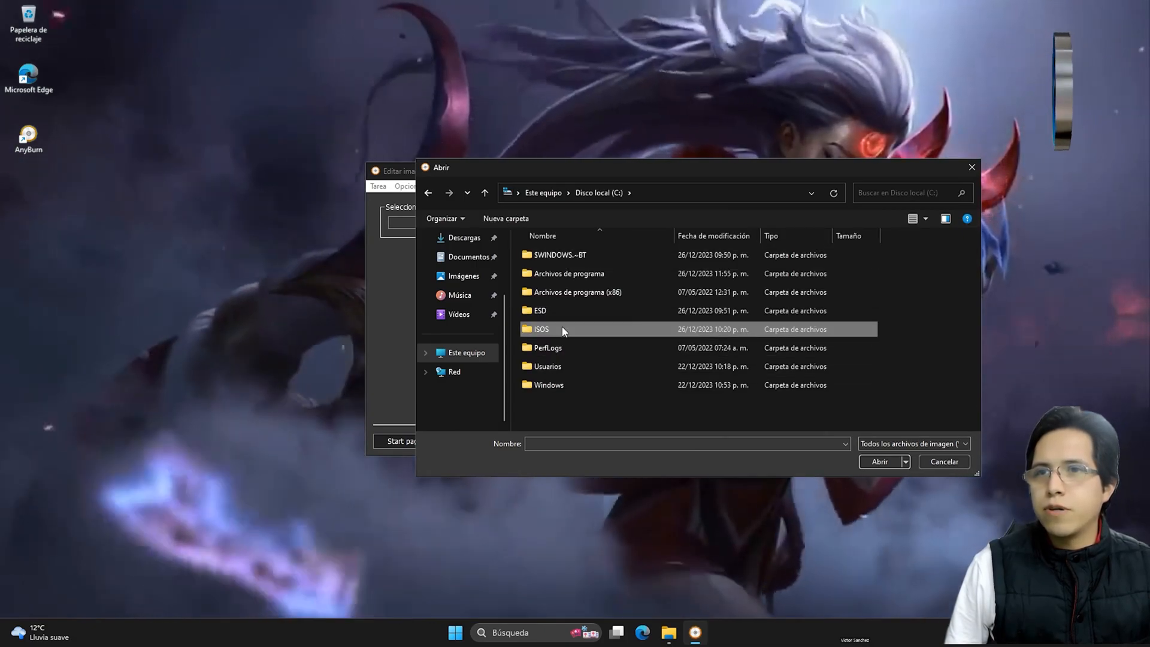
{"action": "double_click", "coordinate": [541, 329]}
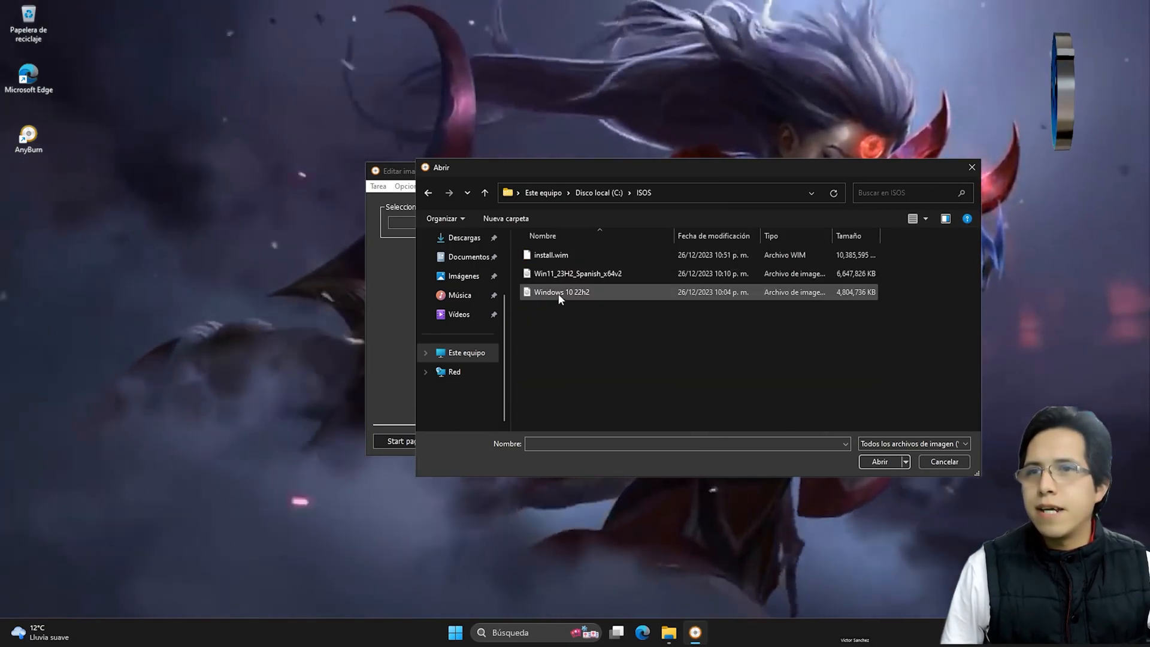
{"action": "left_click", "coordinate": [562, 292]}
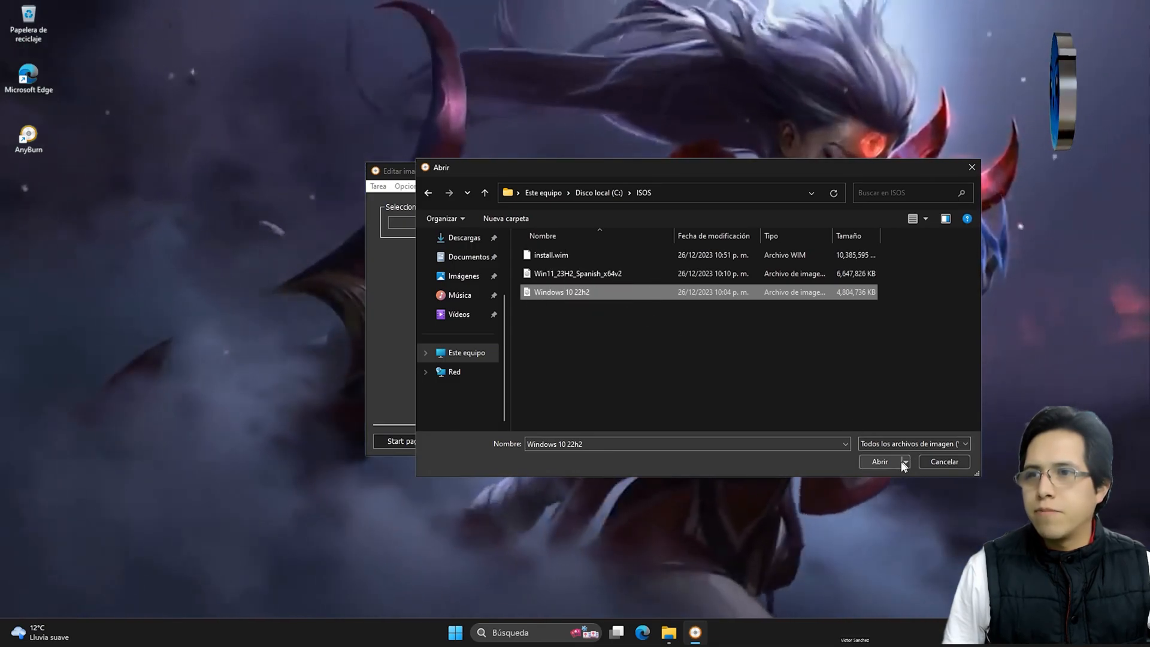
{"action": "left_click", "coordinate": [879, 461]}
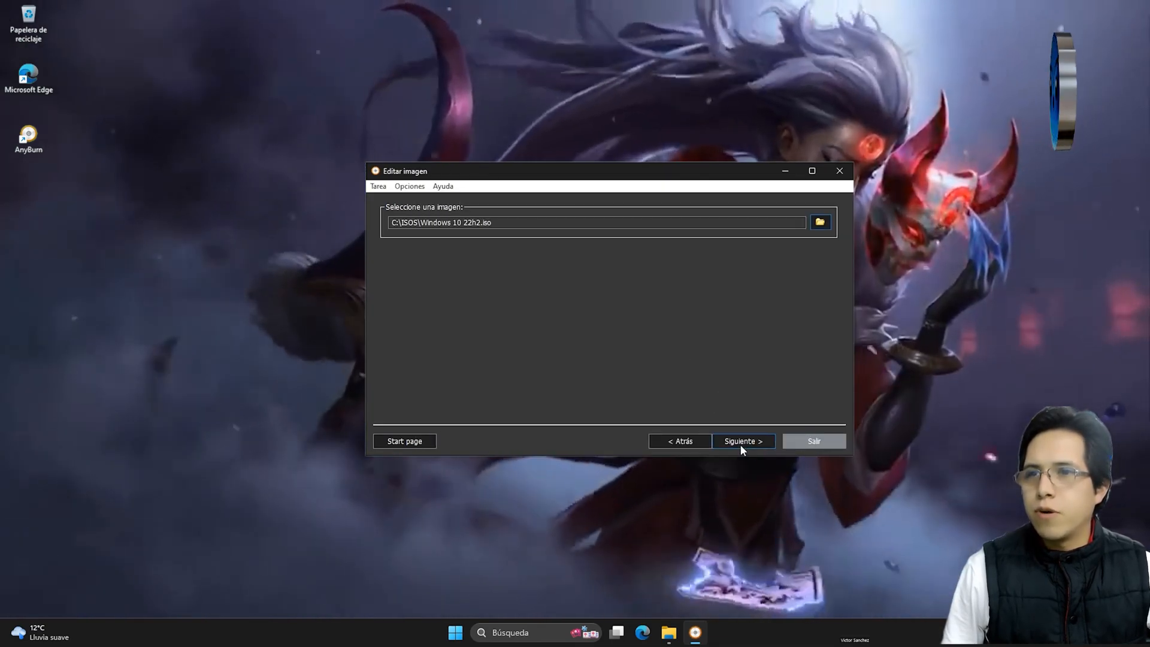
Step: Load the image contents and browse its sources folder down to install.esd
{"action": "left_click", "coordinate": [742, 441]}
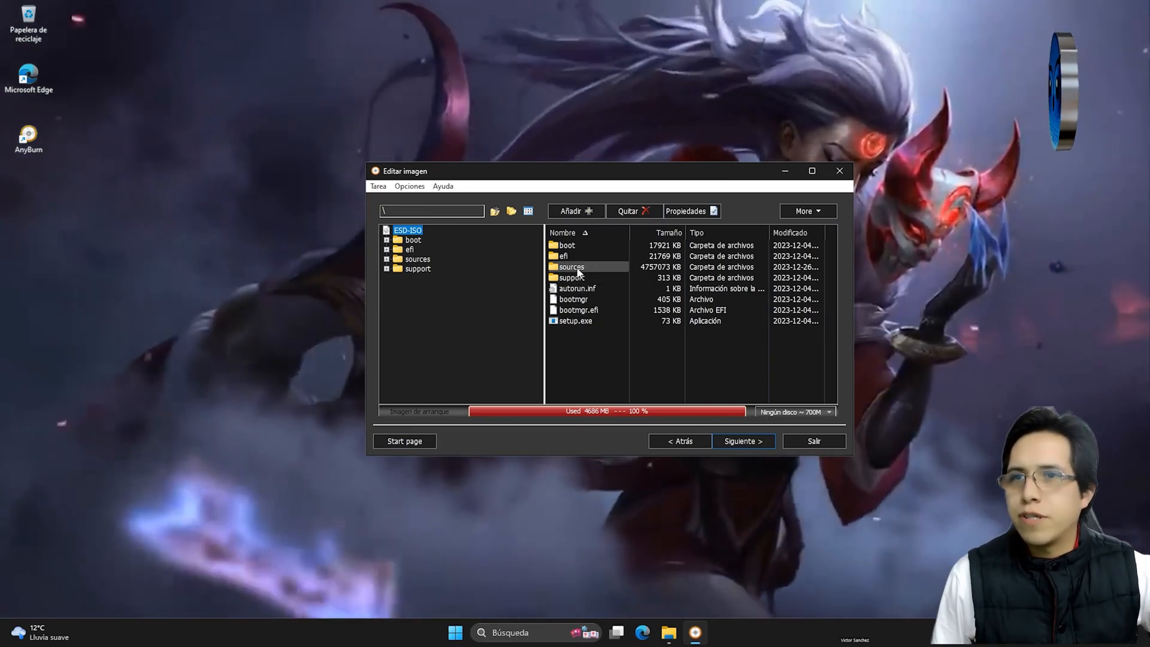
{"action": "double_click", "coordinate": [571, 266]}
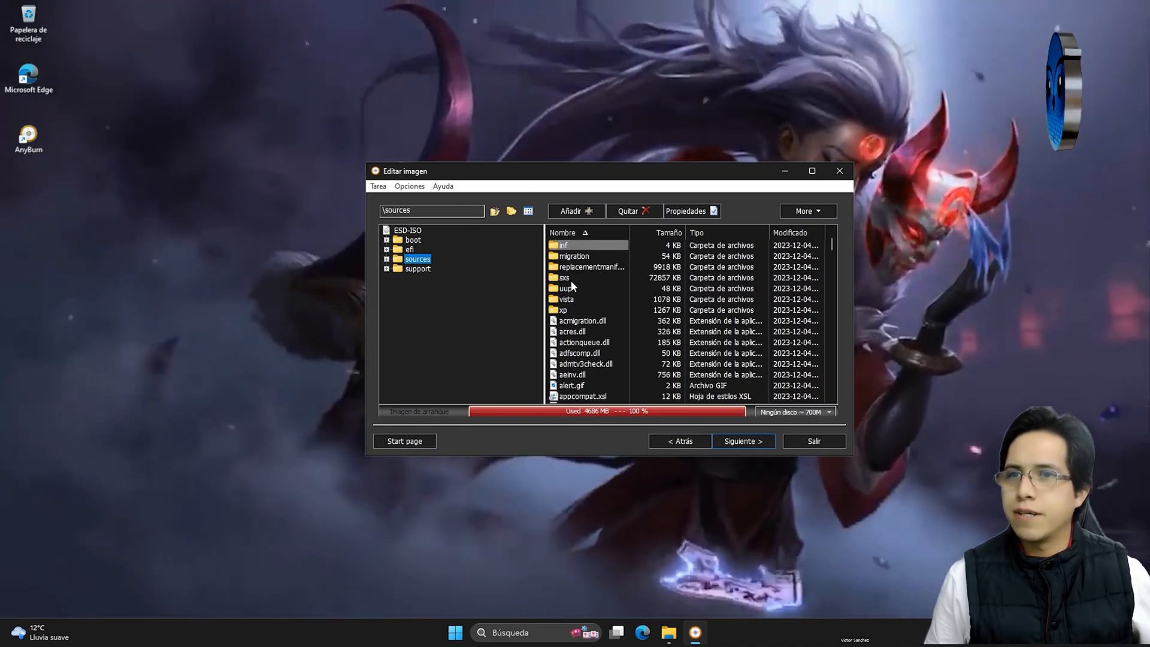
{"action": "scroll", "scroll_direction": "down", "scroll_amount": 3}
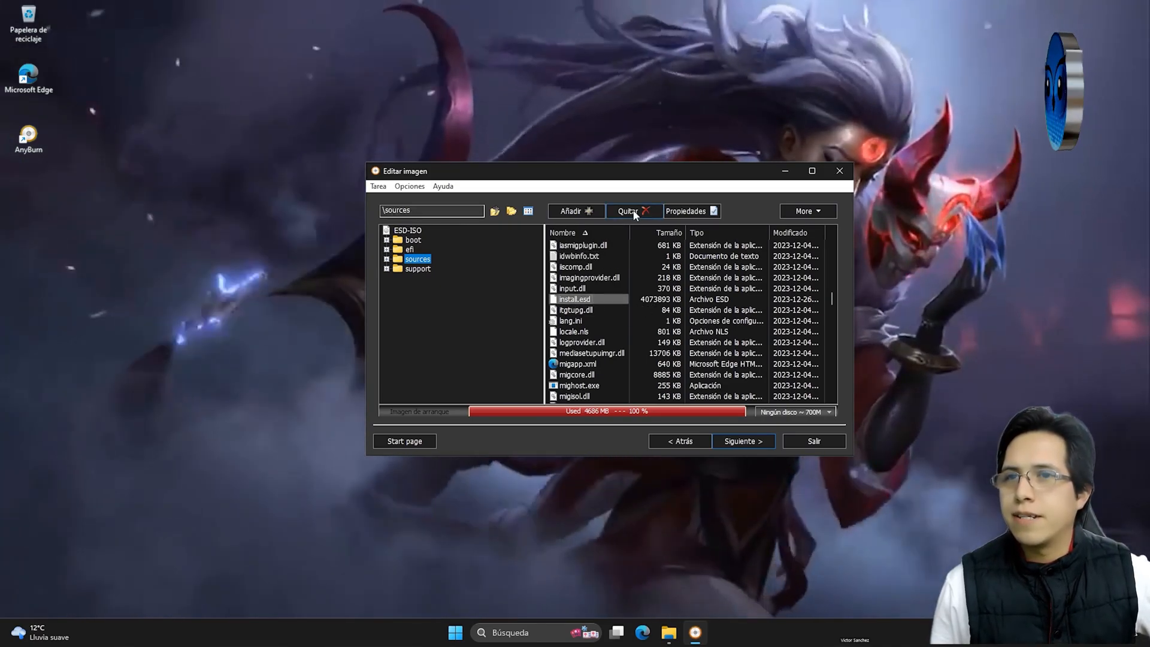
Step: Remove install.esd from sources and add install.wim from ISOS, reaching about 10,850 MB
{"action": "left_click", "coordinate": [634, 211]}
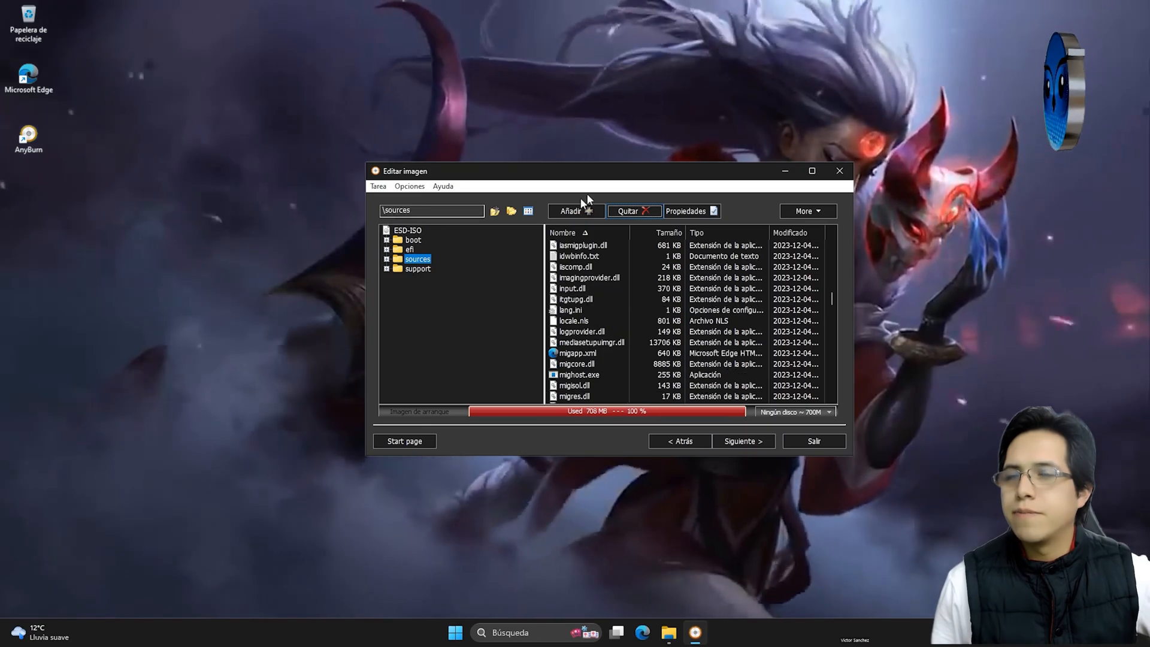
{"action": "left_click", "coordinate": [571, 211]}
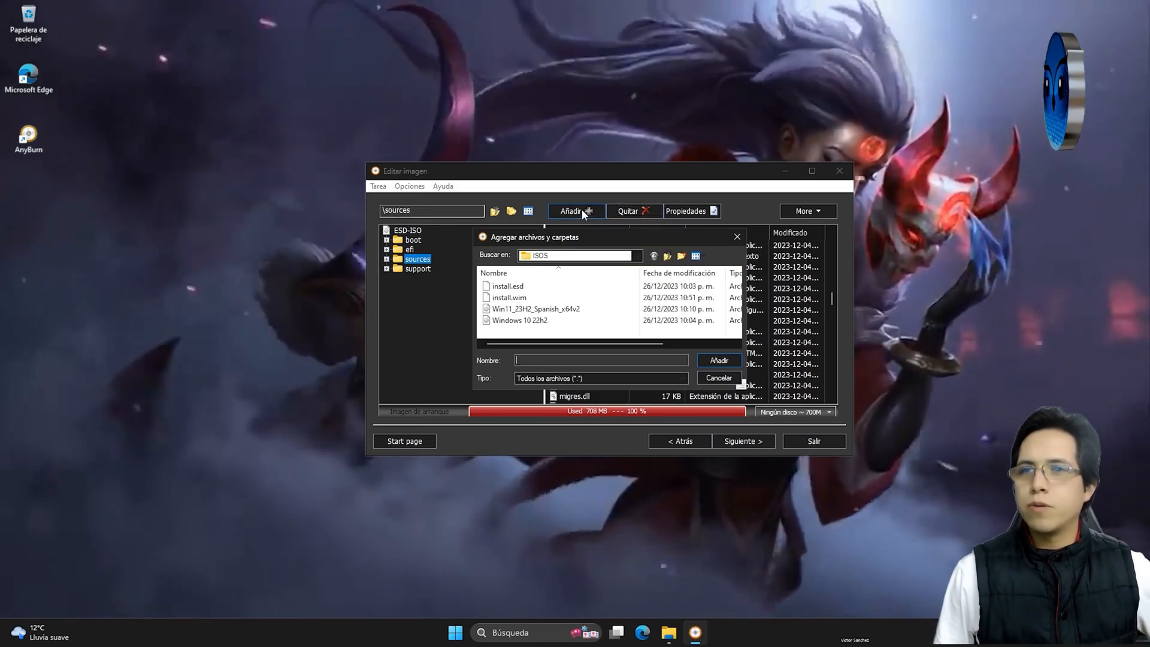
{"action": "left_click", "coordinate": [508, 297]}
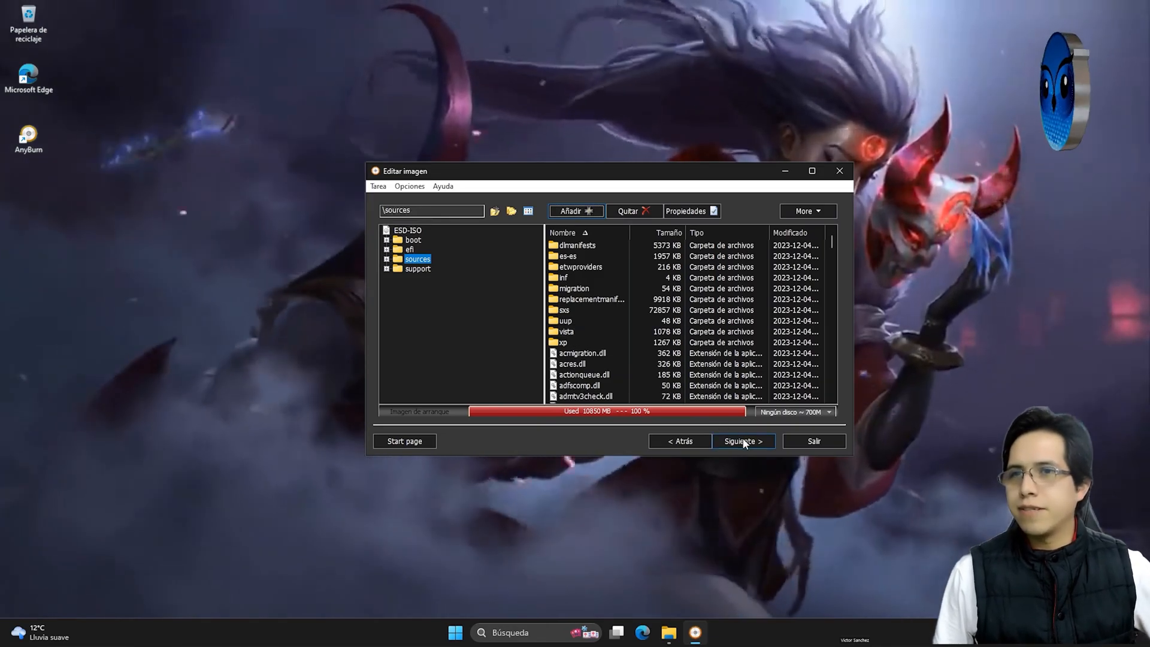
Step: Create the edited image as 'Windows TEU Universal' and exit the image editor
{"action": "left_click", "coordinate": [742, 441]}
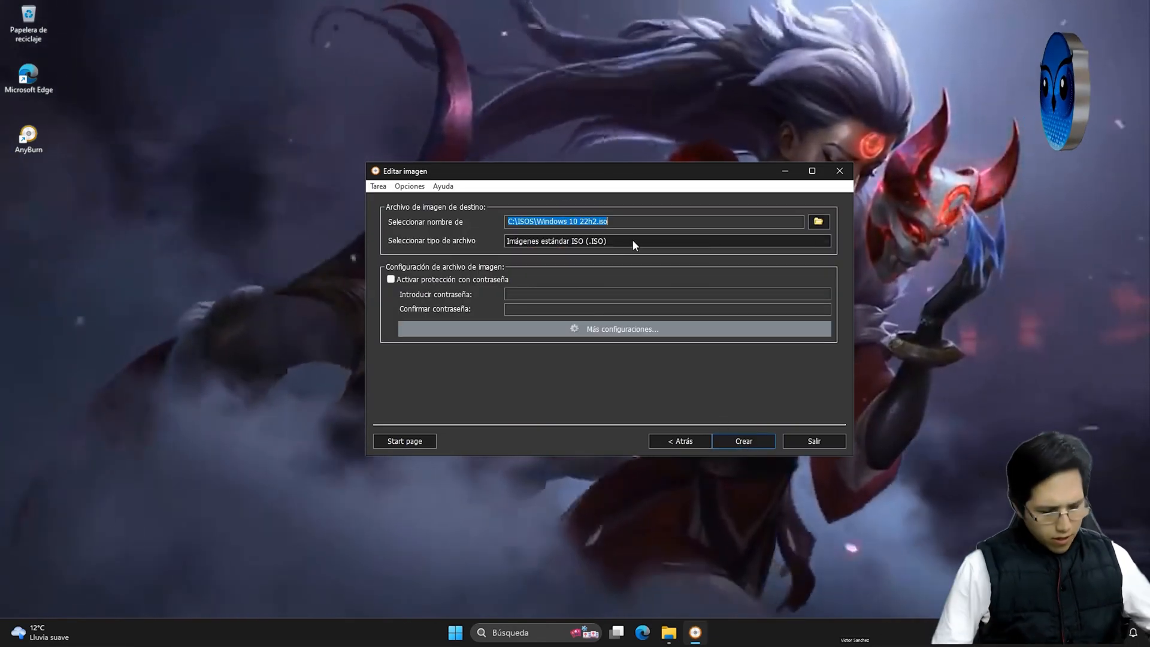
{"action": "type", "text": "Windows TE"}
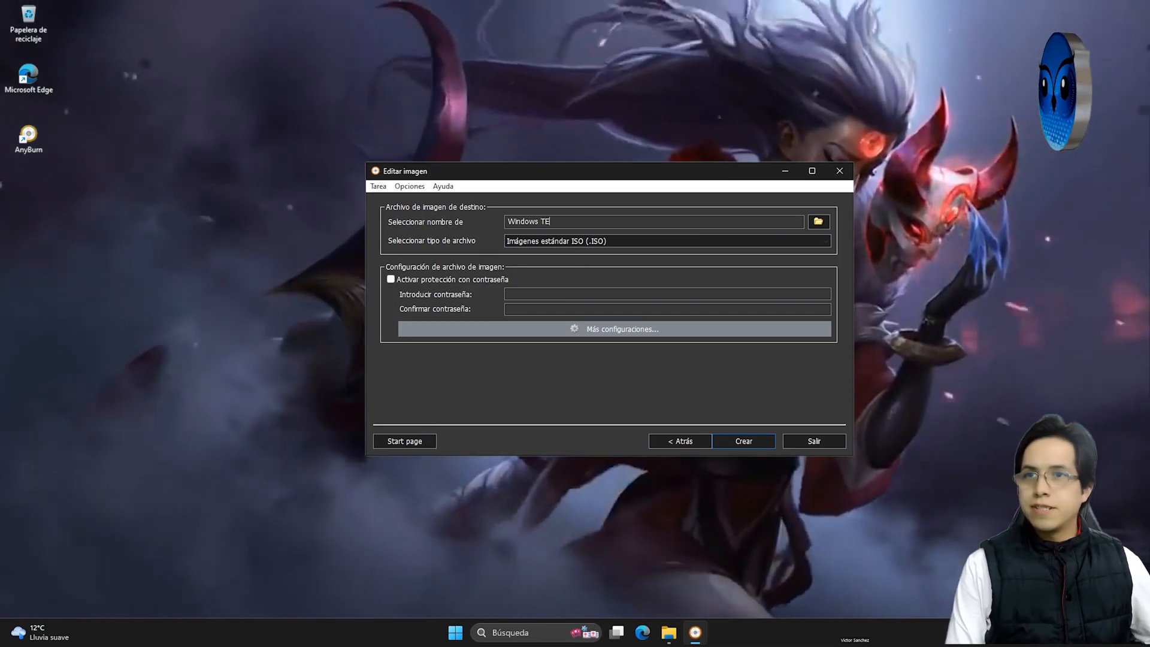
{"action": "type", "text": "U"}
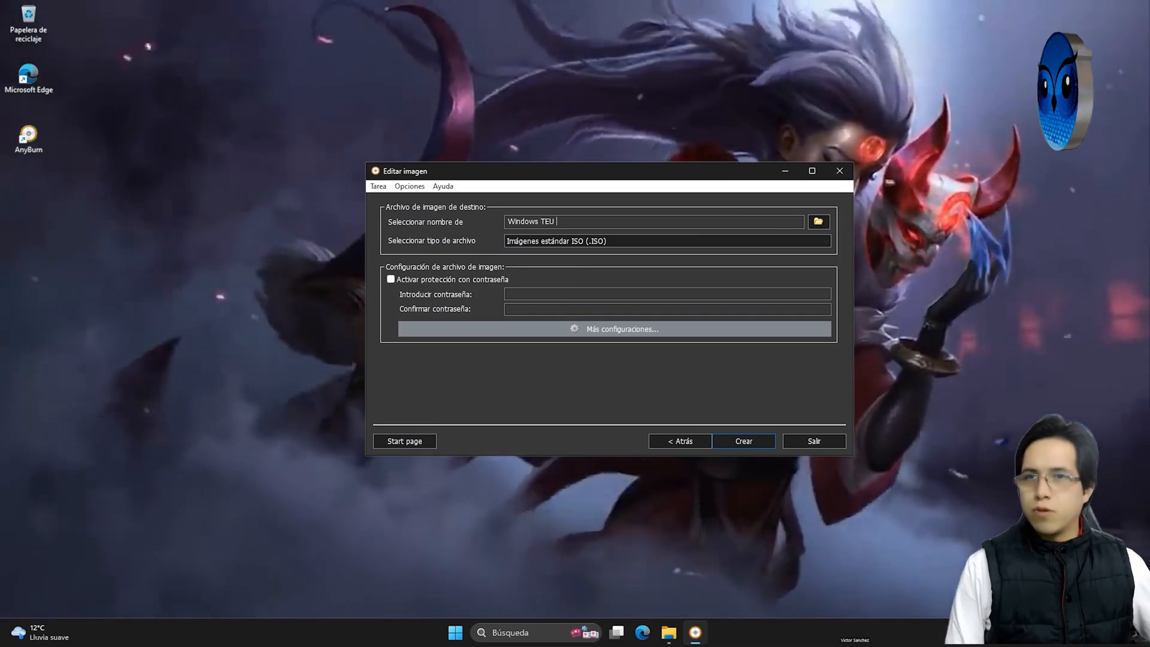
{"action": "type", "text": "Universal"}
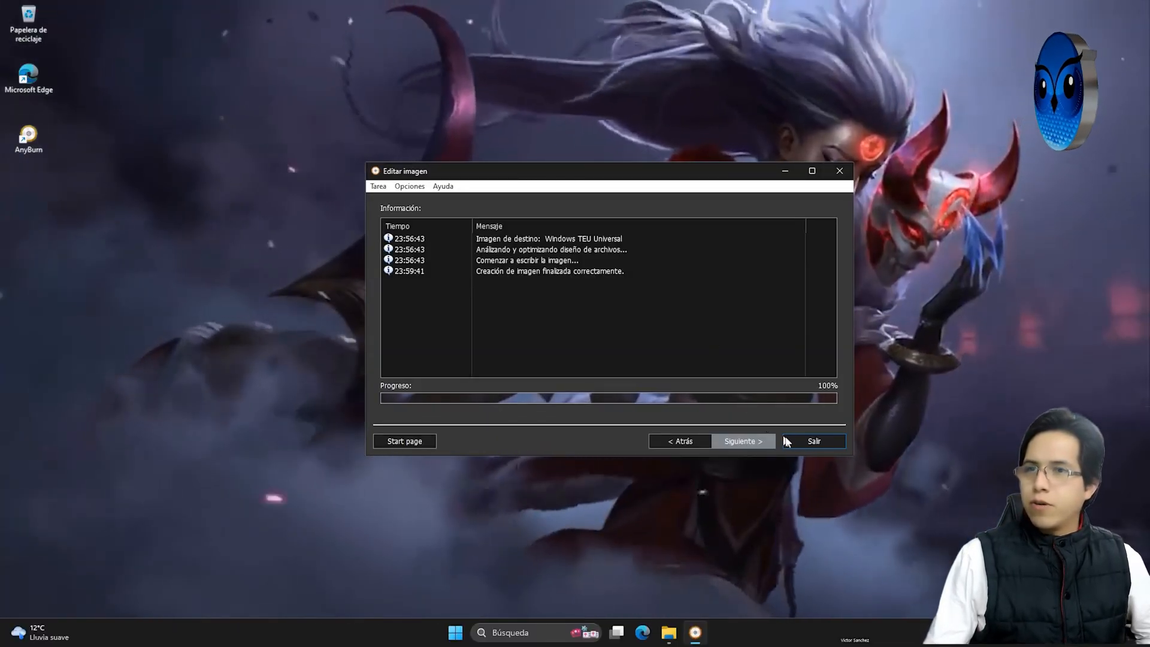
{"action": "left_click", "coordinate": [813, 440]}
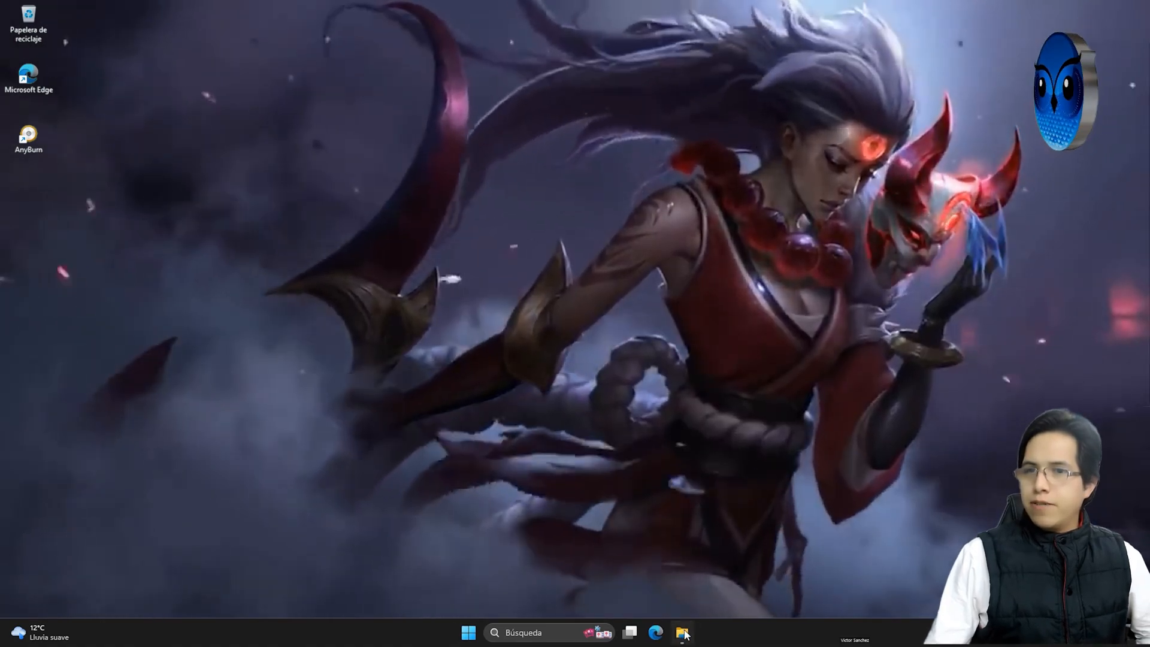
Step: Start a new VM named Windows Universal stored in C:\VMs, reaching the generation step
{"action": "right_click", "coordinate": [726, 315]}
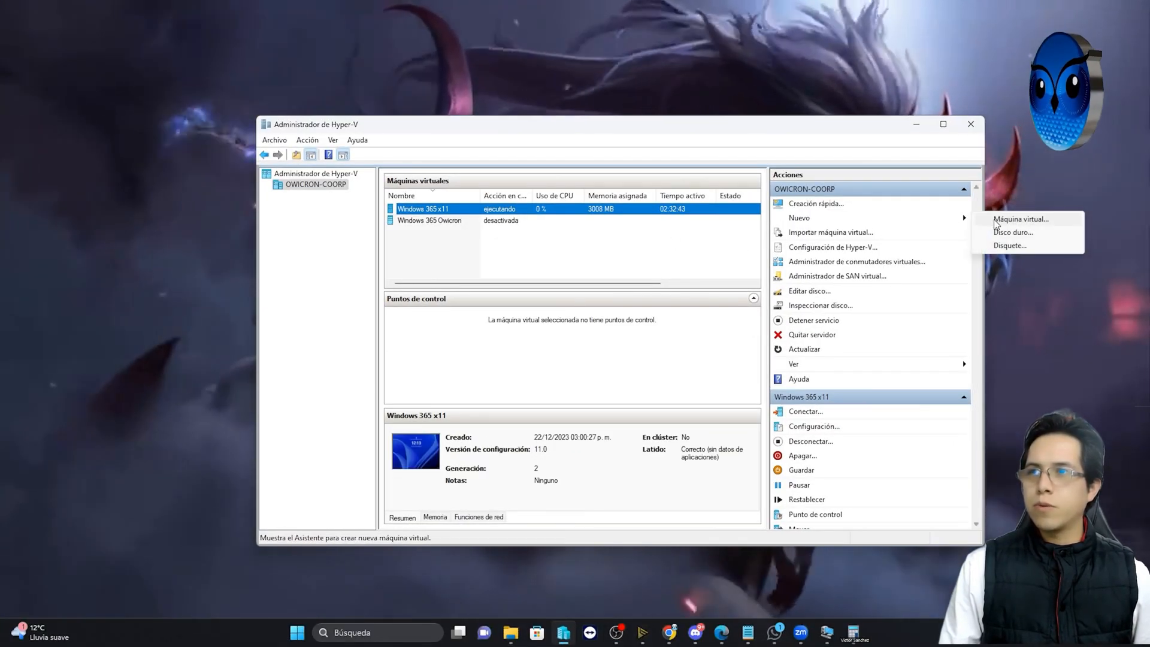
{"action": "left_click", "coordinate": [1020, 219]}
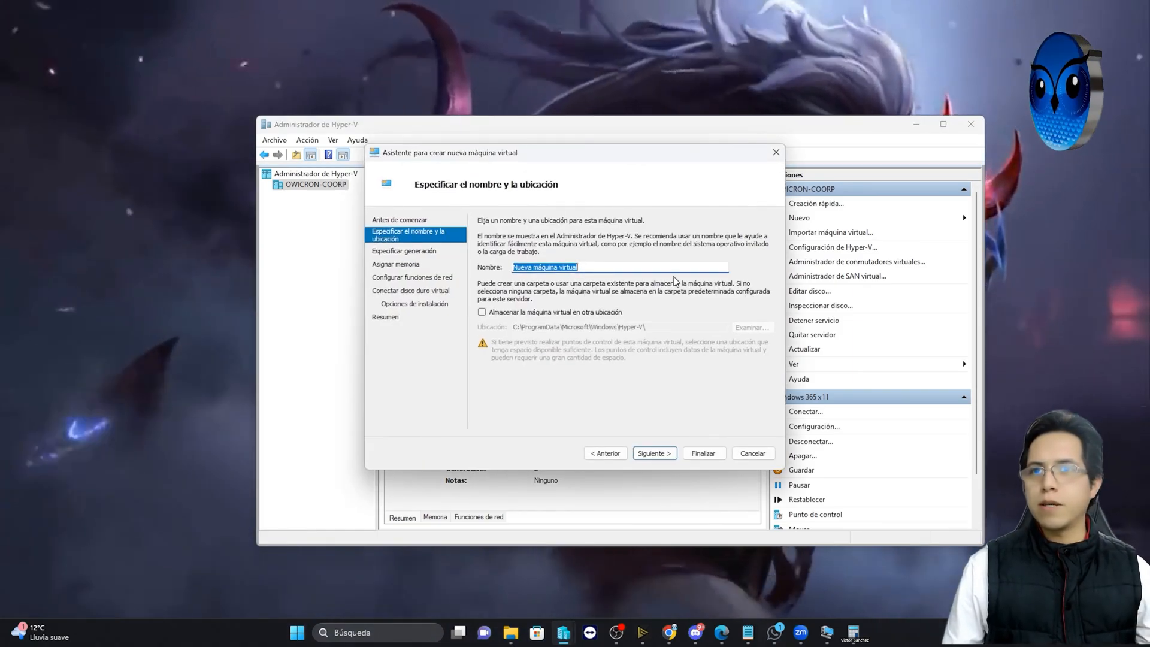
{"action": "type", "text": "Windows Universal"}
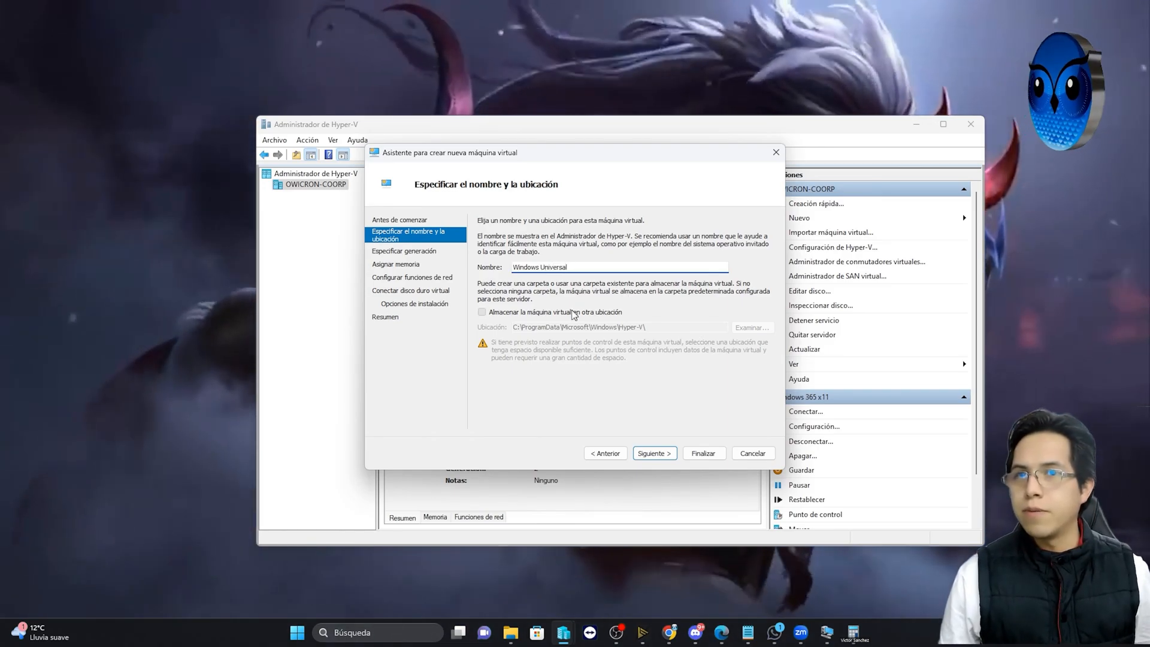
{"action": "left_click", "coordinate": [750, 327]}
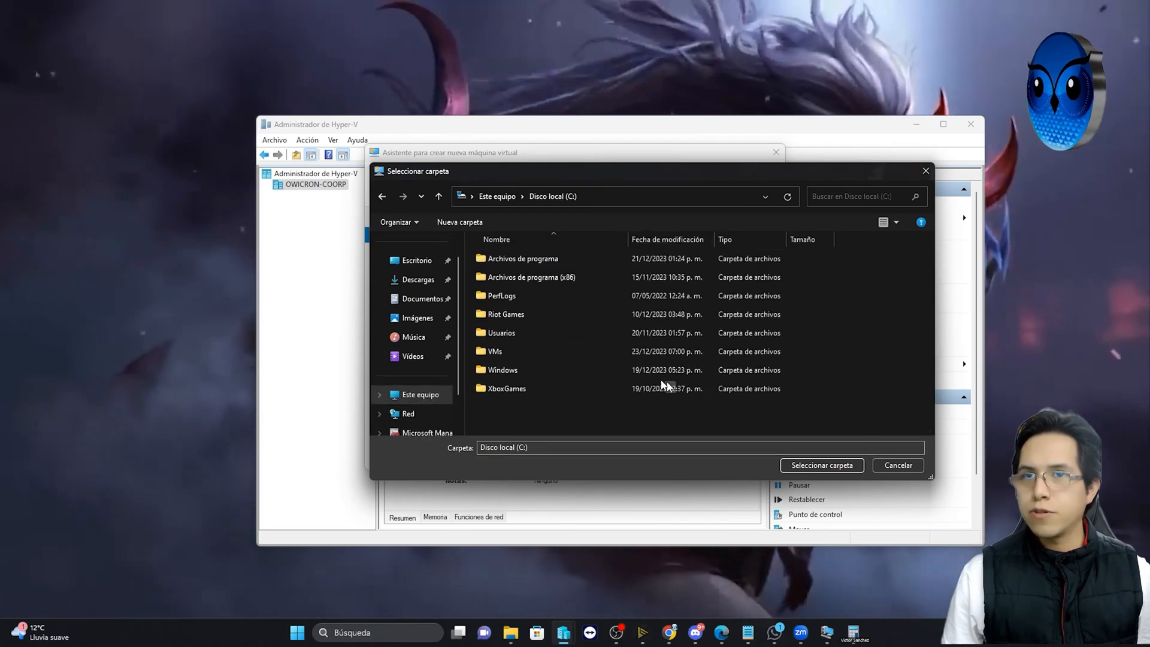
{"action": "left_click", "coordinate": [821, 465]}
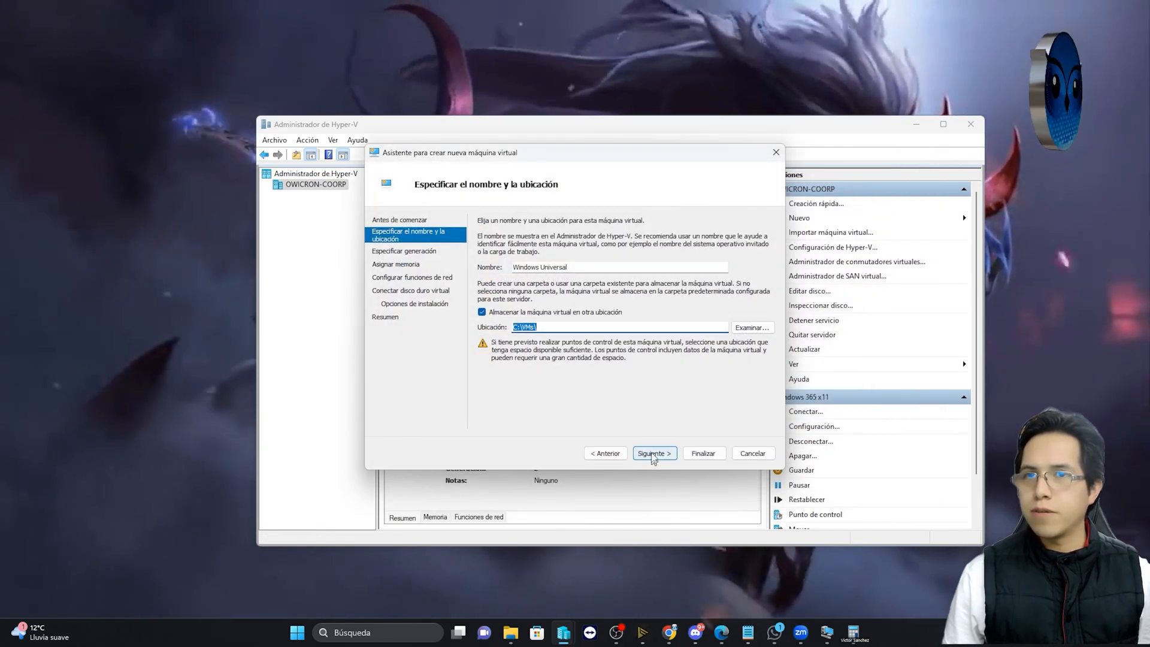
{"action": "left_click", "coordinate": [652, 452]}
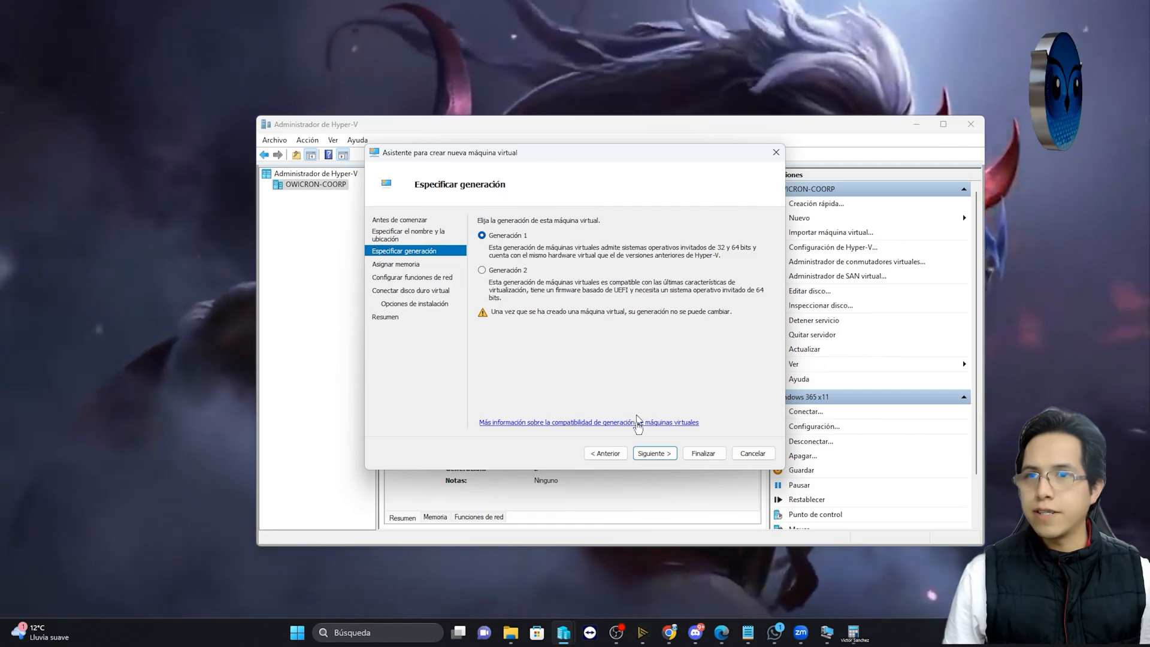
Step: Give the new VM 2048 MB of startup memory and pass the networking step
{"action": "left_click", "coordinate": [653, 453]}
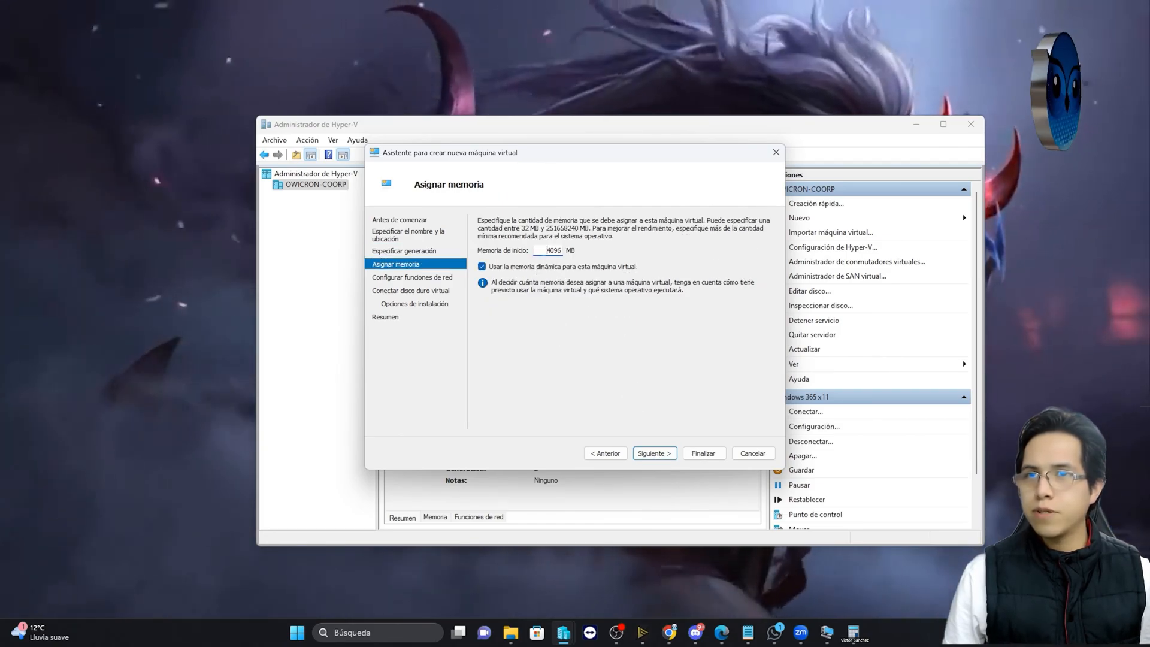
{"action": "type", "text": "2048"}
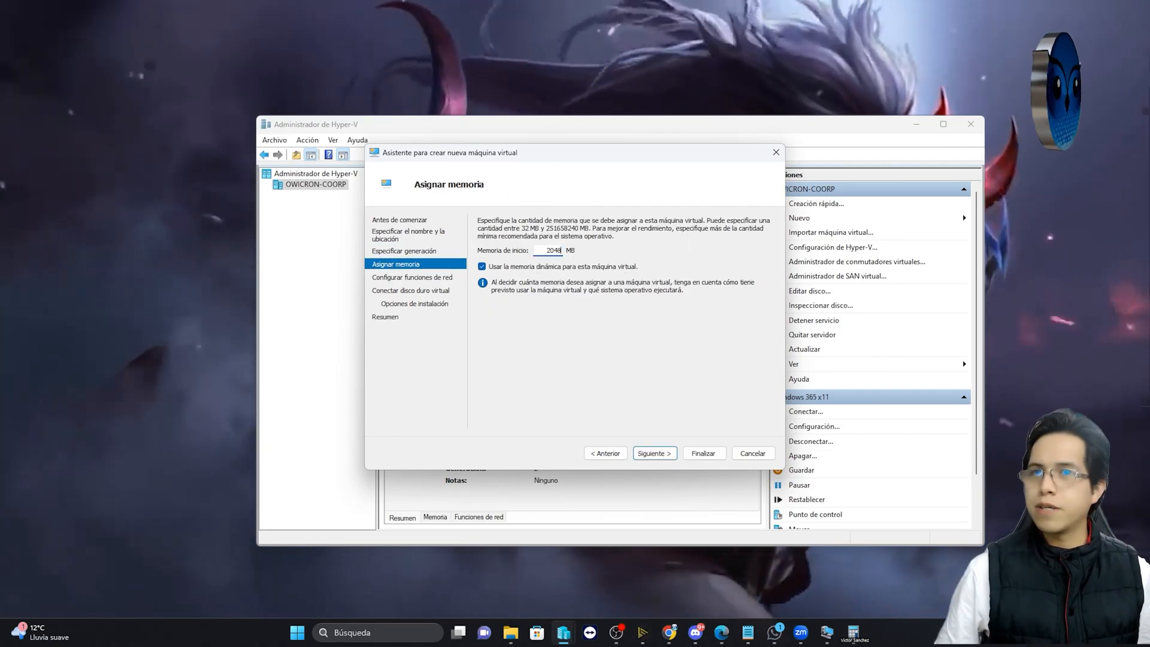
{"action": "left_click", "coordinate": [654, 453]}
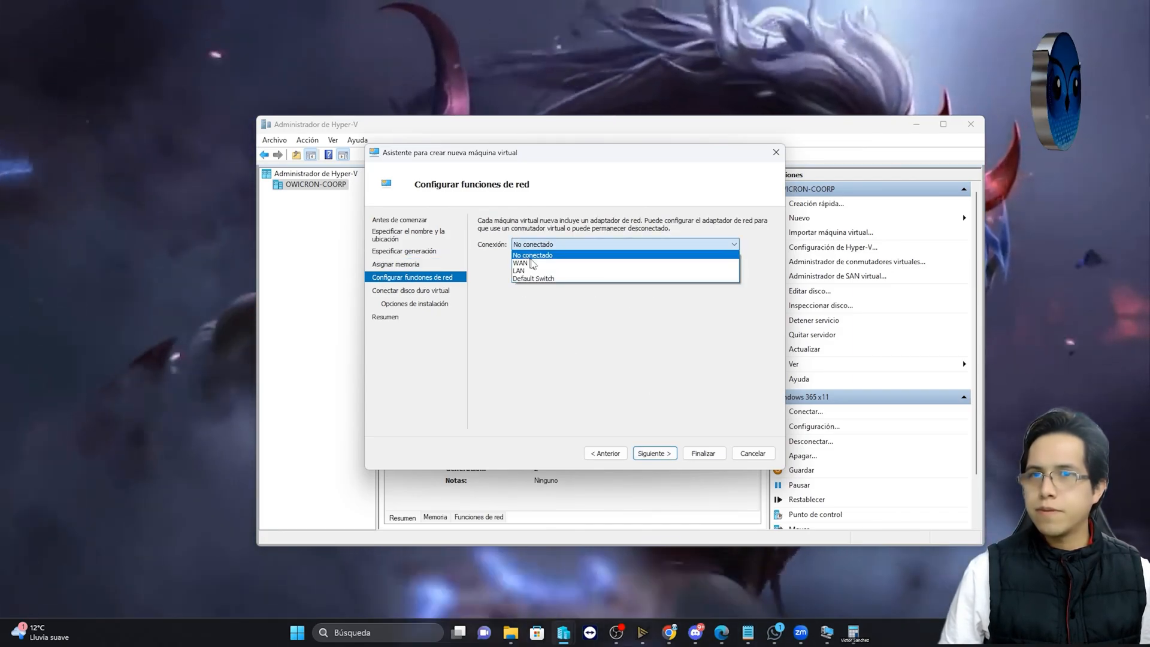
{"action": "left_click", "coordinate": [653, 452]}
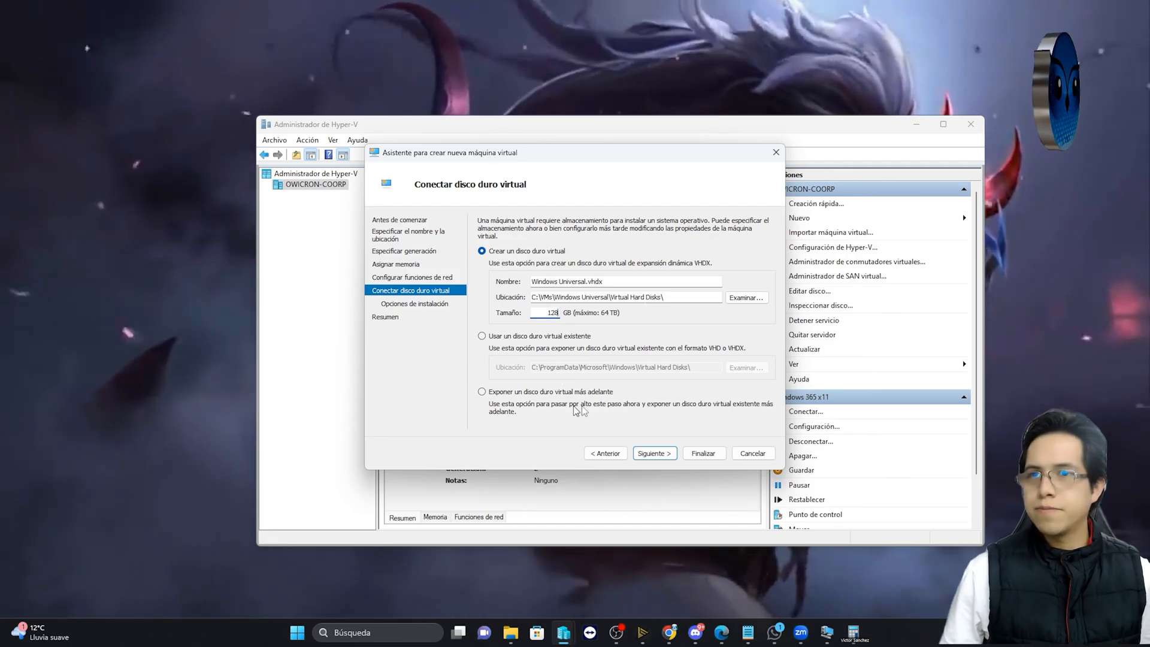
Step: Set Windows TEU Universal.iso as the boot image file and finish creating the VM
{"action": "left_click", "coordinate": [654, 453]}
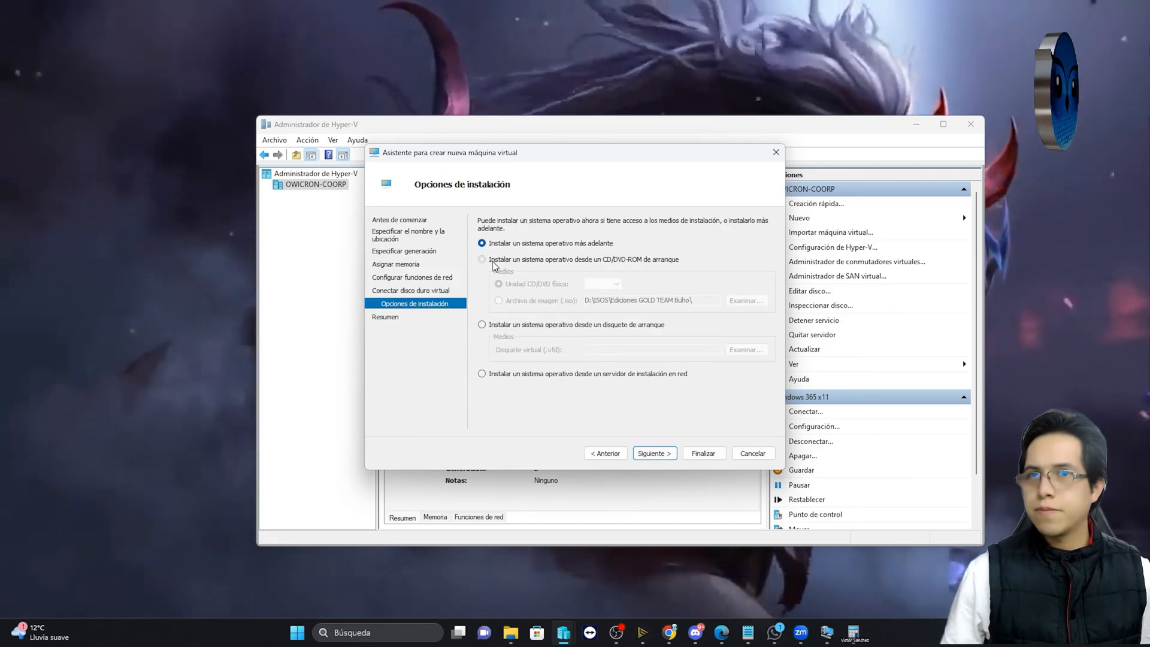
{"action": "left_click", "coordinate": [482, 259]}
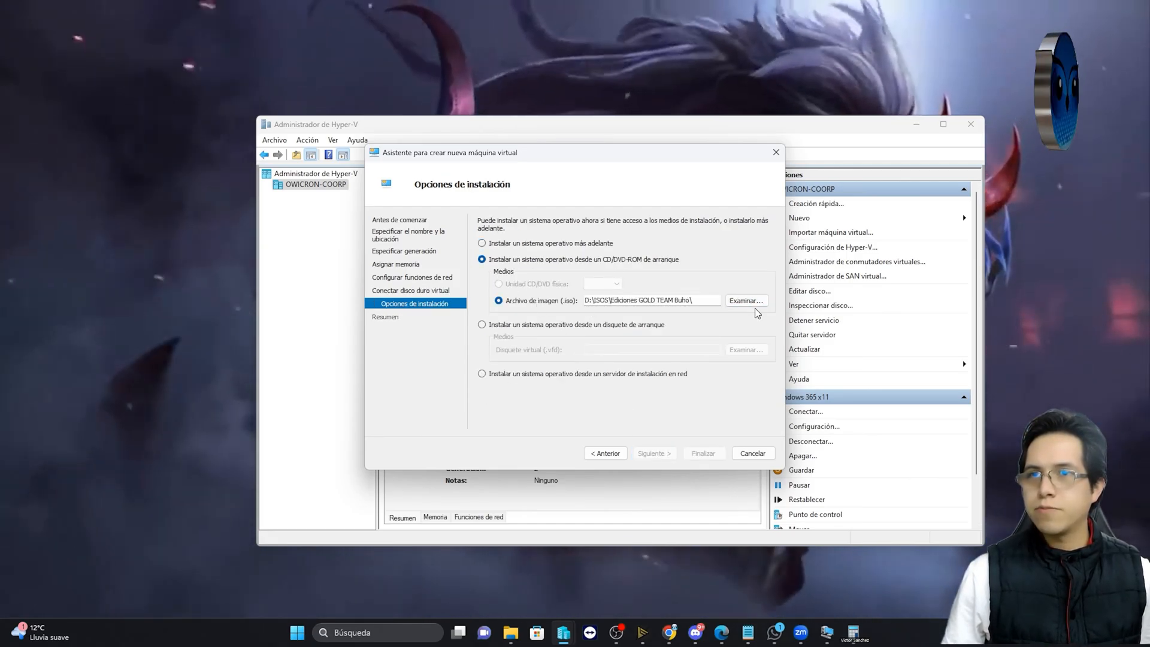
{"action": "left_click", "coordinate": [744, 301]}
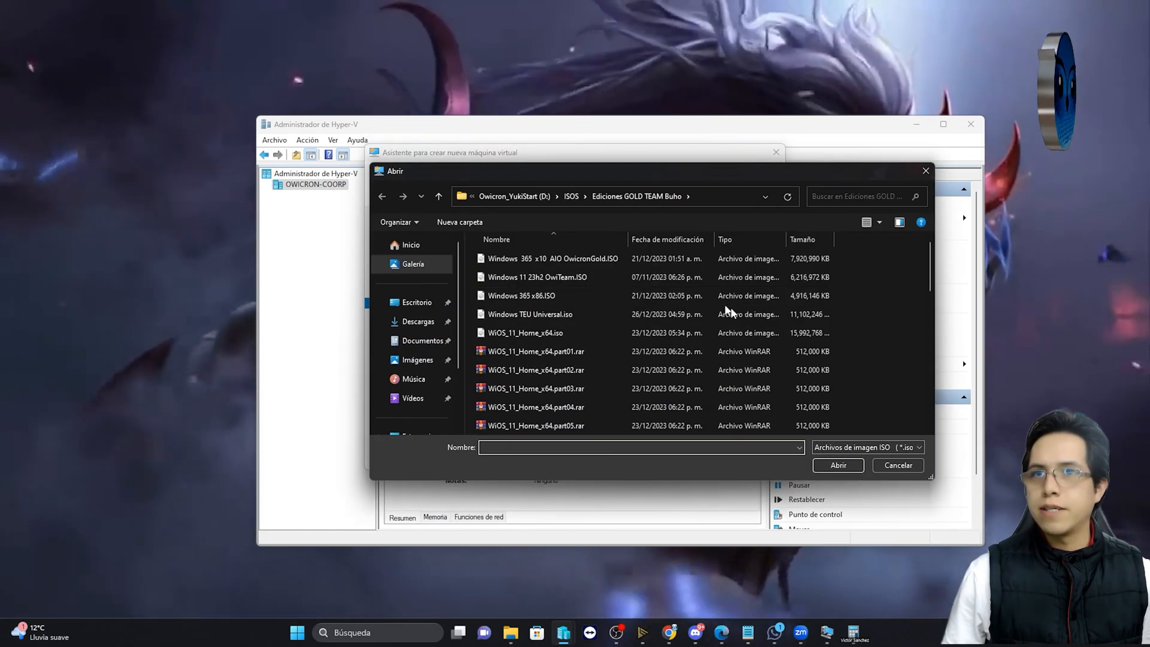
{"action": "left_click", "coordinate": [549, 258]}
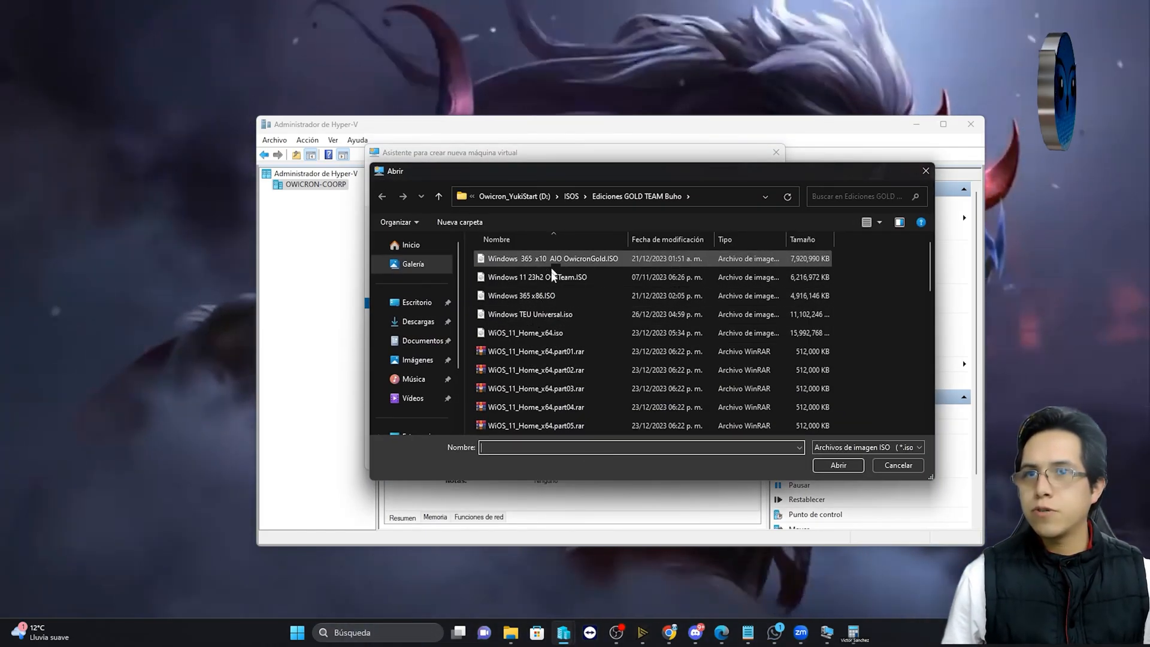
{"action": "left_click", "coordinate": [529, 314]}
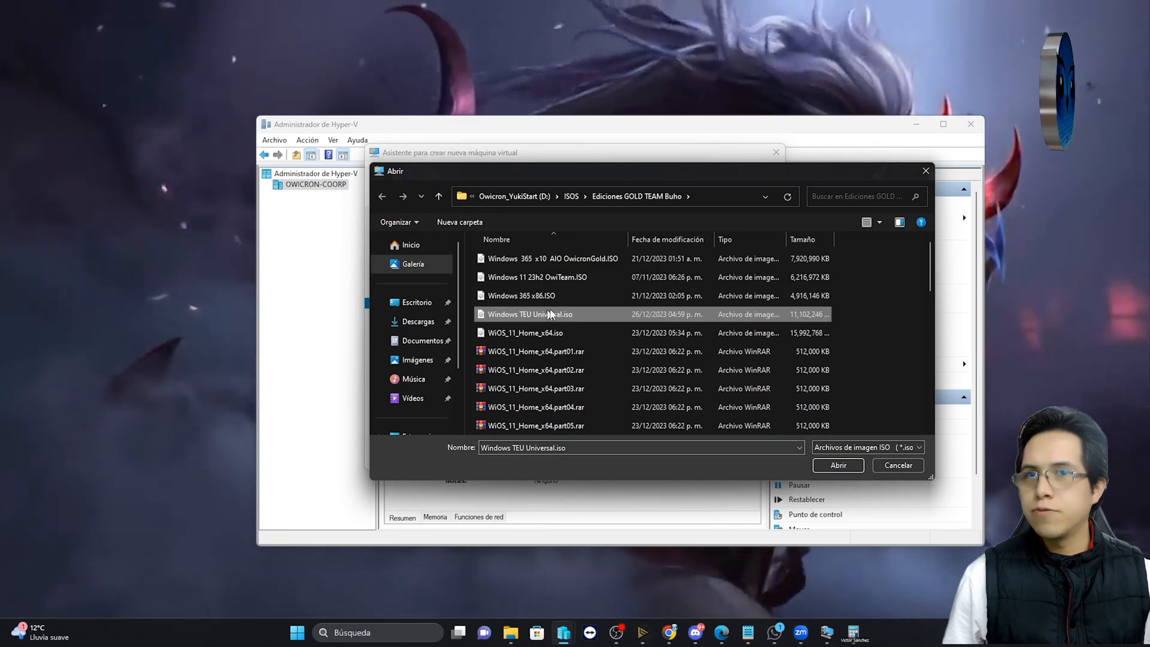
{"action": "mouse_move", "coordinate": [543, 314]}
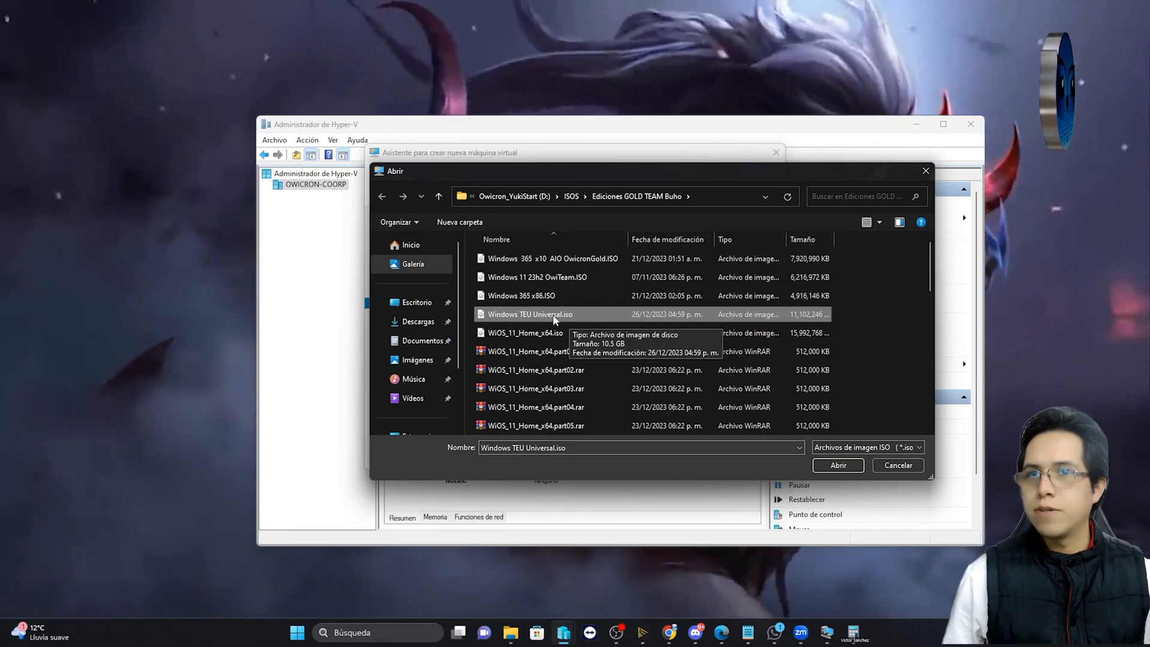
{"action": "left_click", "coordinate": [837, 465]}
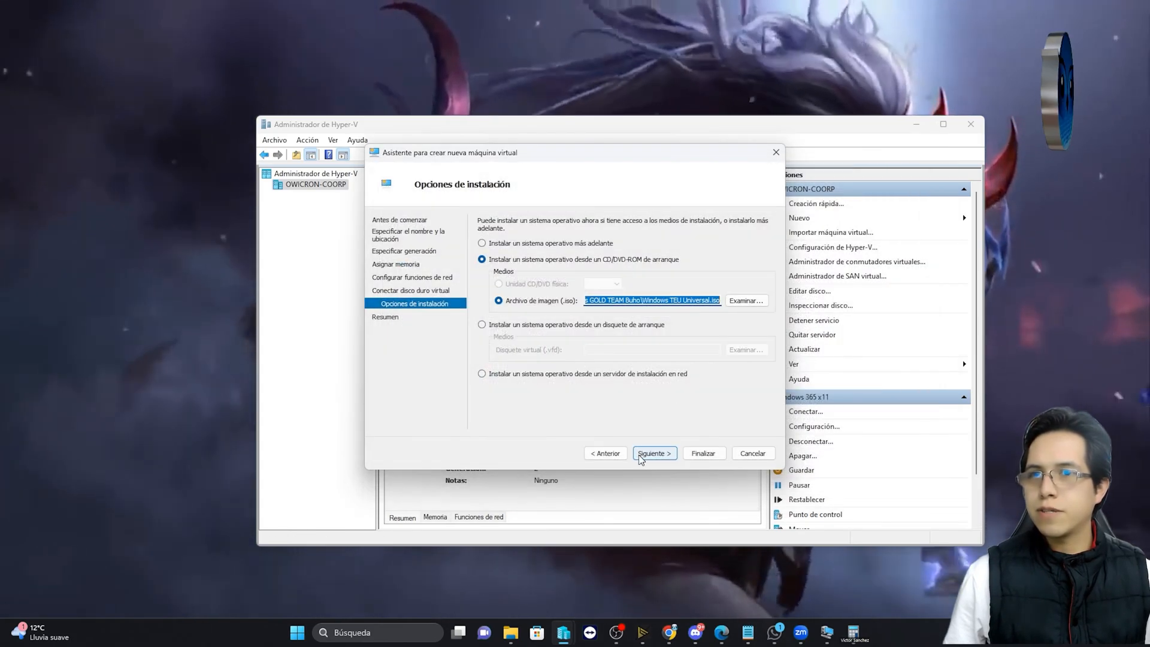
{"action": "left_click", "coordinate": [653, 453]}
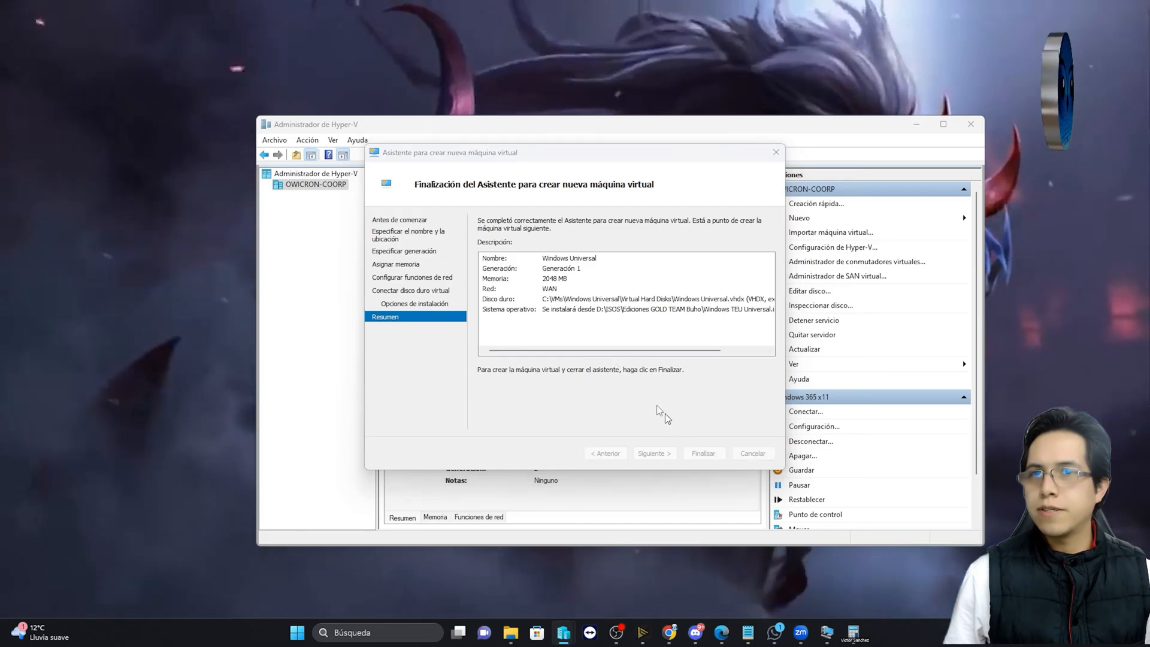
{"action": "left_click", "coordinate": [701, 453]}
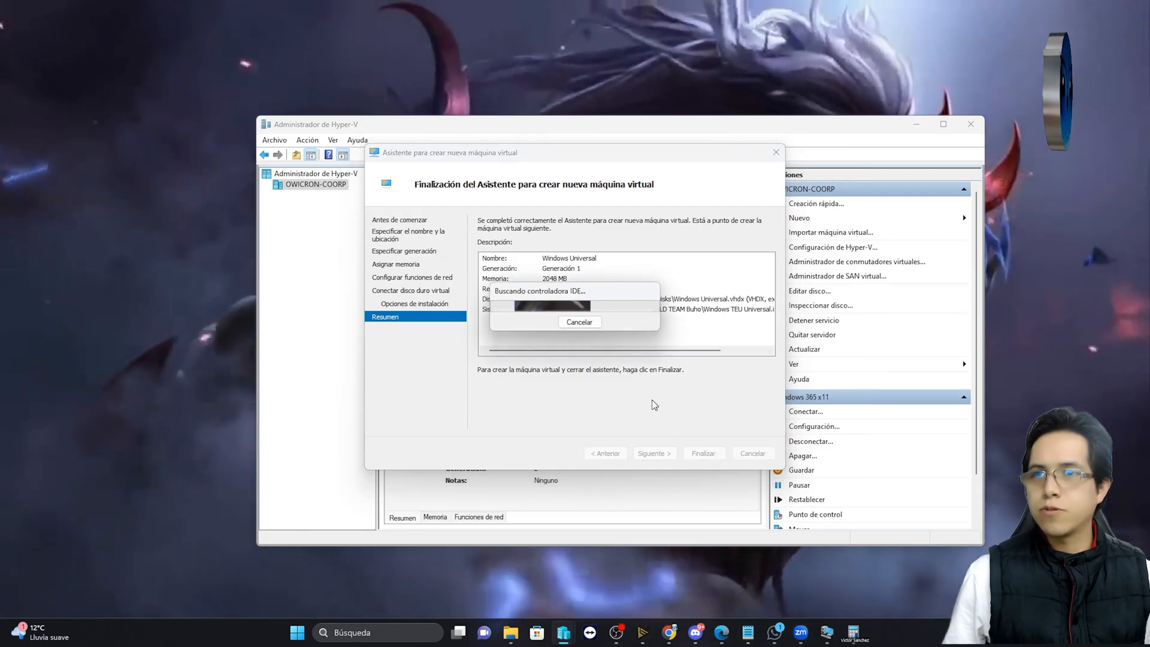
Step: Set Windows Universal to 2 virtual processors and disable its checkpoints
{"action": "left_click", "coordinate": [702, 453]}
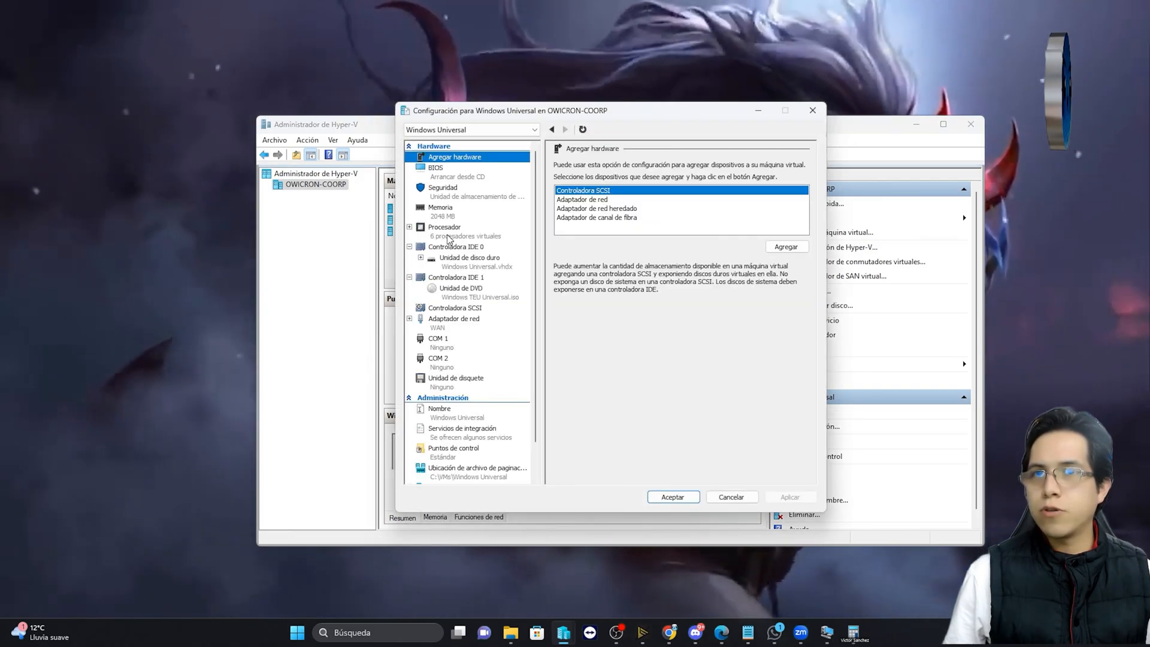
{"action": "left_click", "coordinate": [444, 226]}
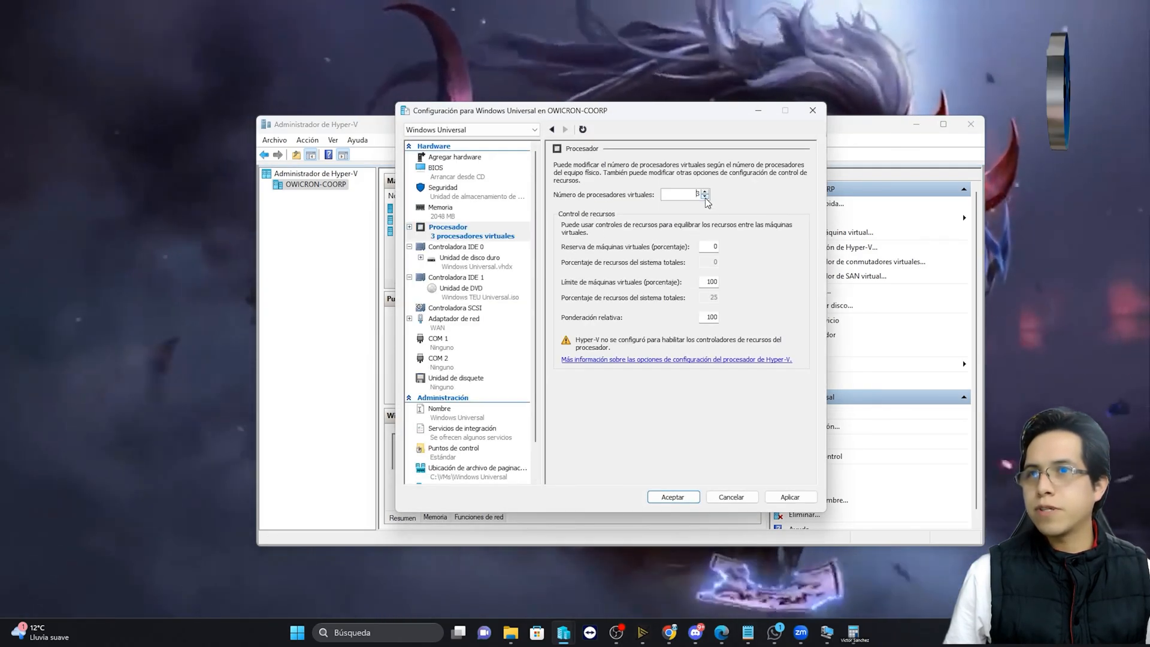
{"action": "left_click", "coordinate": [705, 197]}
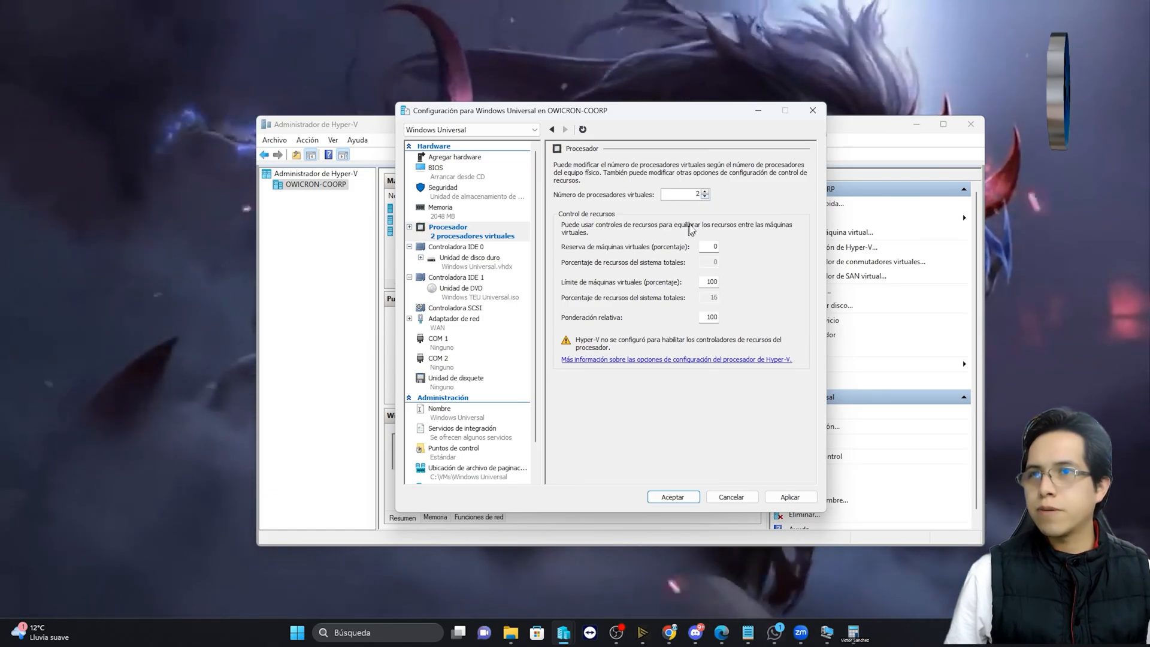
{"action": "left_click", "coordinate": [790, 497]}
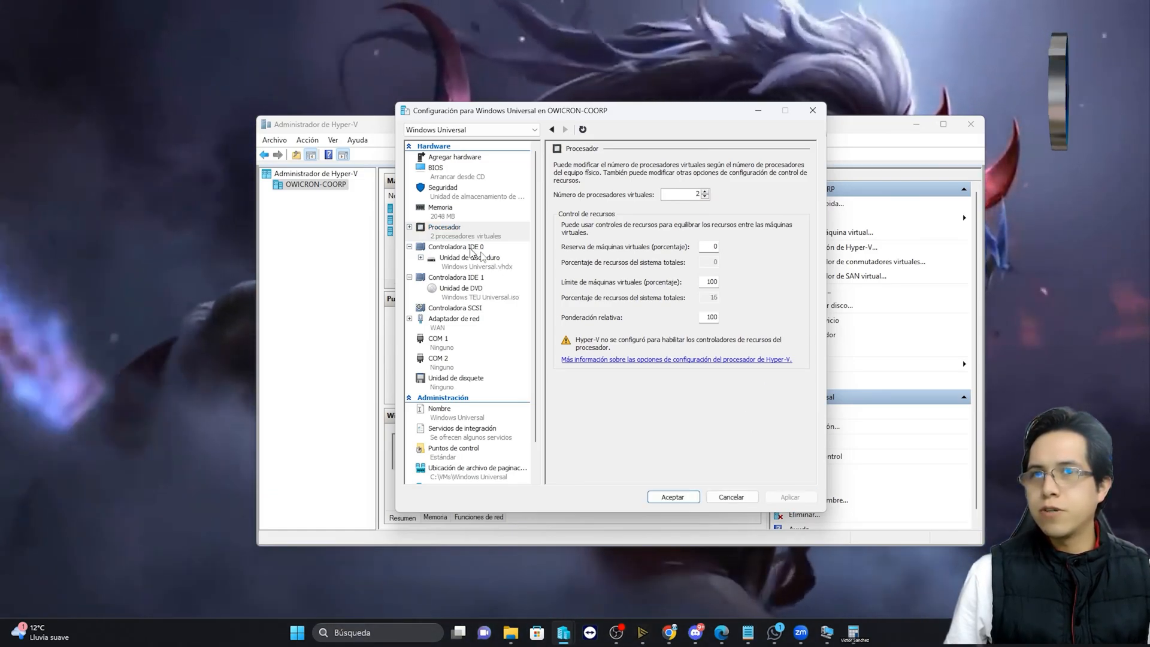
{"action": "left_click", "coordinate": [453, 447]}
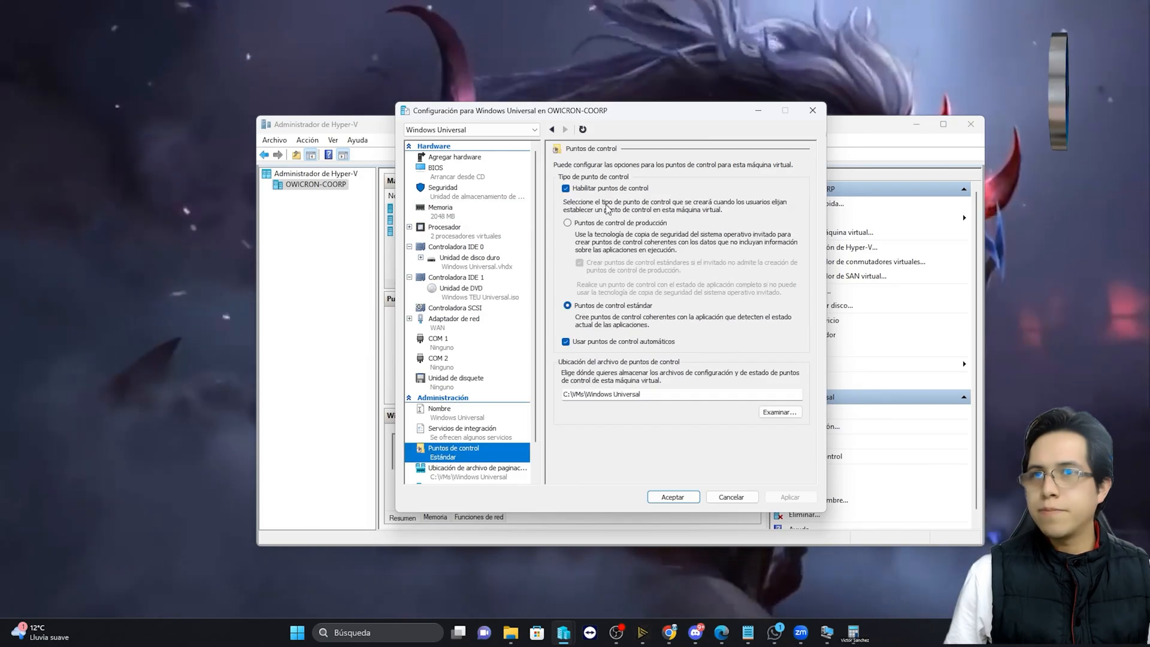
{"action": "left_click", "coordinate": [565, 189]}
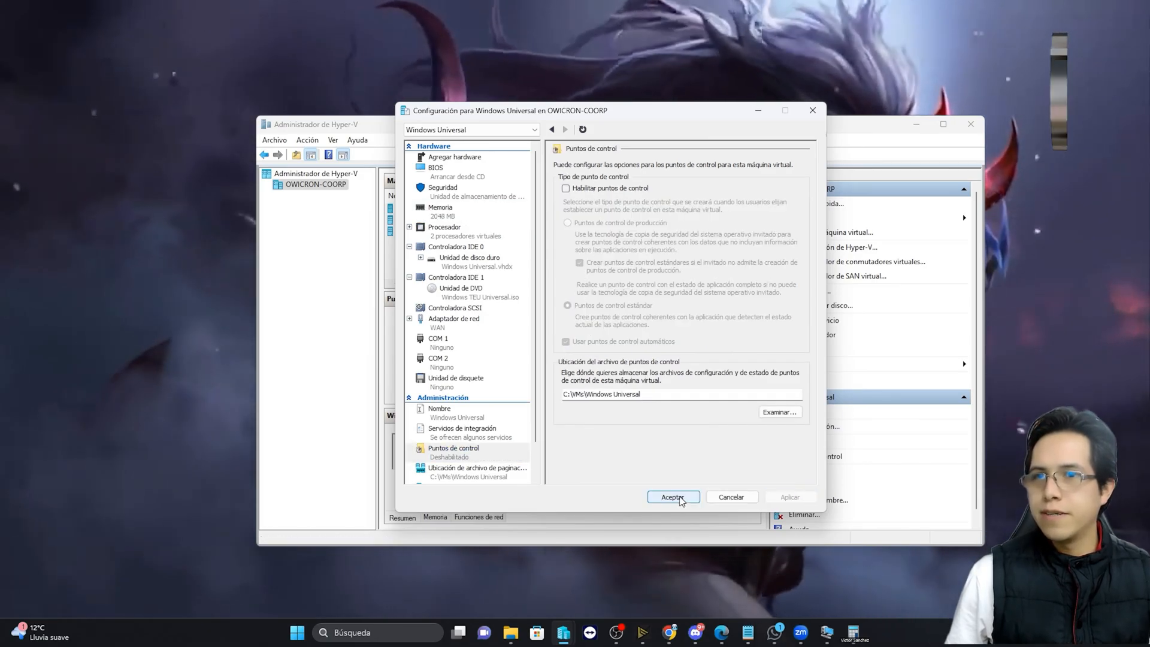
{"action": "left_click", "coordinate": [672, 496]}
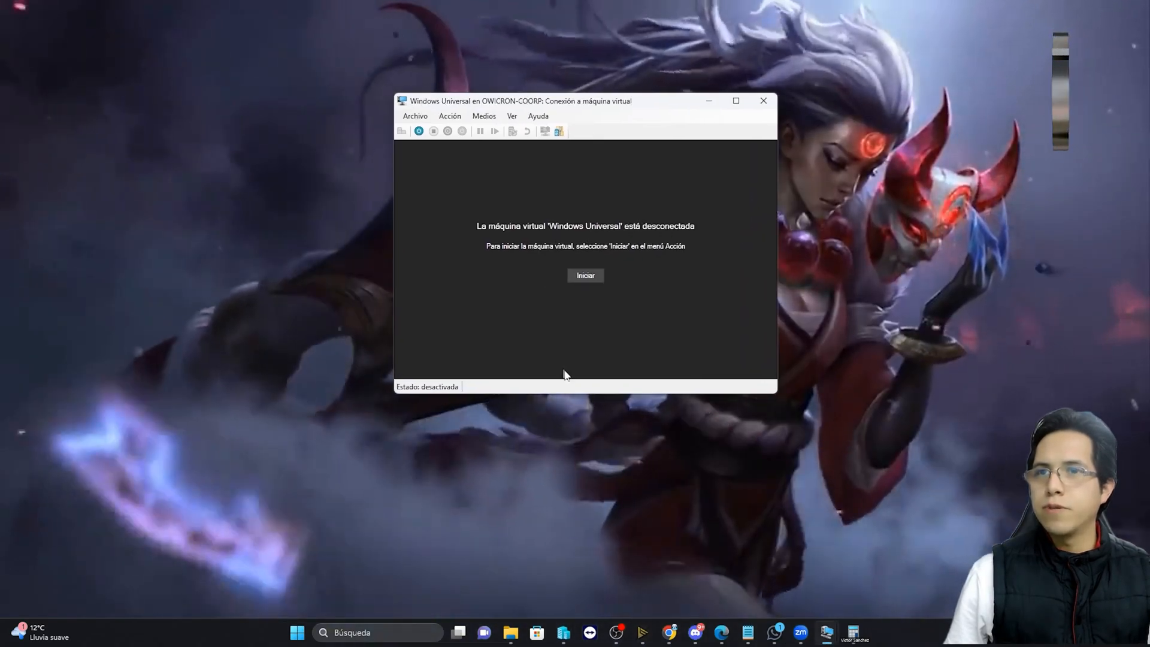
Step: Start the VM, pass the language screen, and select Windows 11 Pro in Windows Setup
{"action": "left_click", "coordinate": [585, 275]}
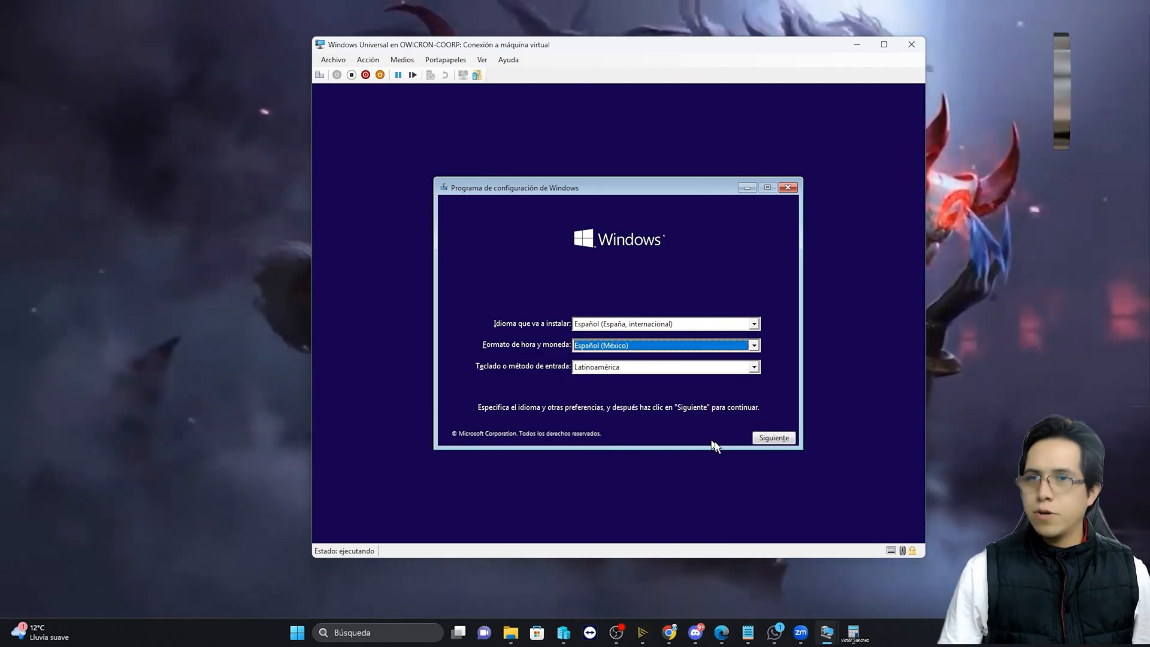
{"action": "left_click", "coordinate": [773, 438]}
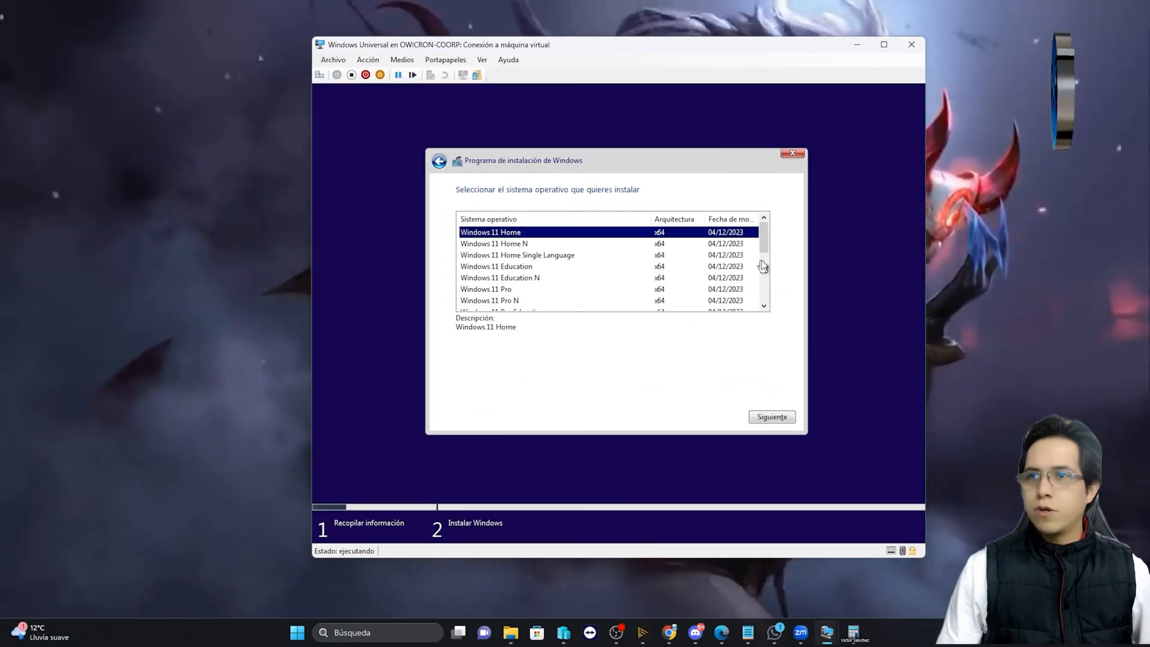
{"action": "scroll", "scroll_direction": "down", "scroll_amount": 3}
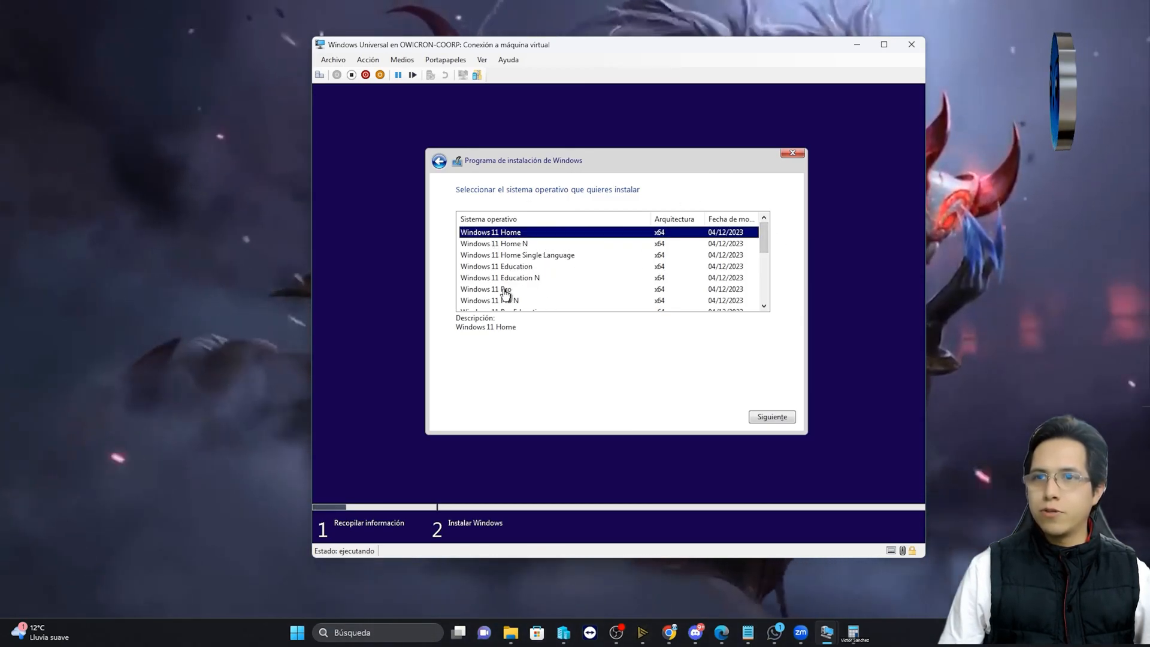
{"action": "left_click", "coordinate": [486, 288]}
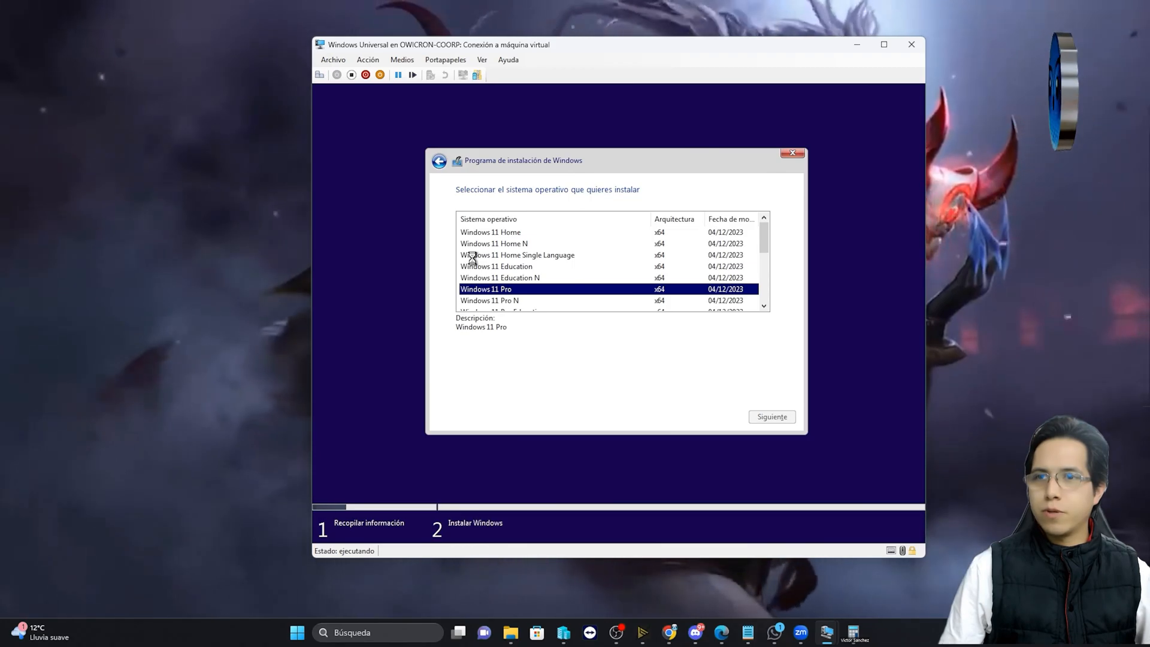
{"action": "left_click", "coordinate": [771, 417]}
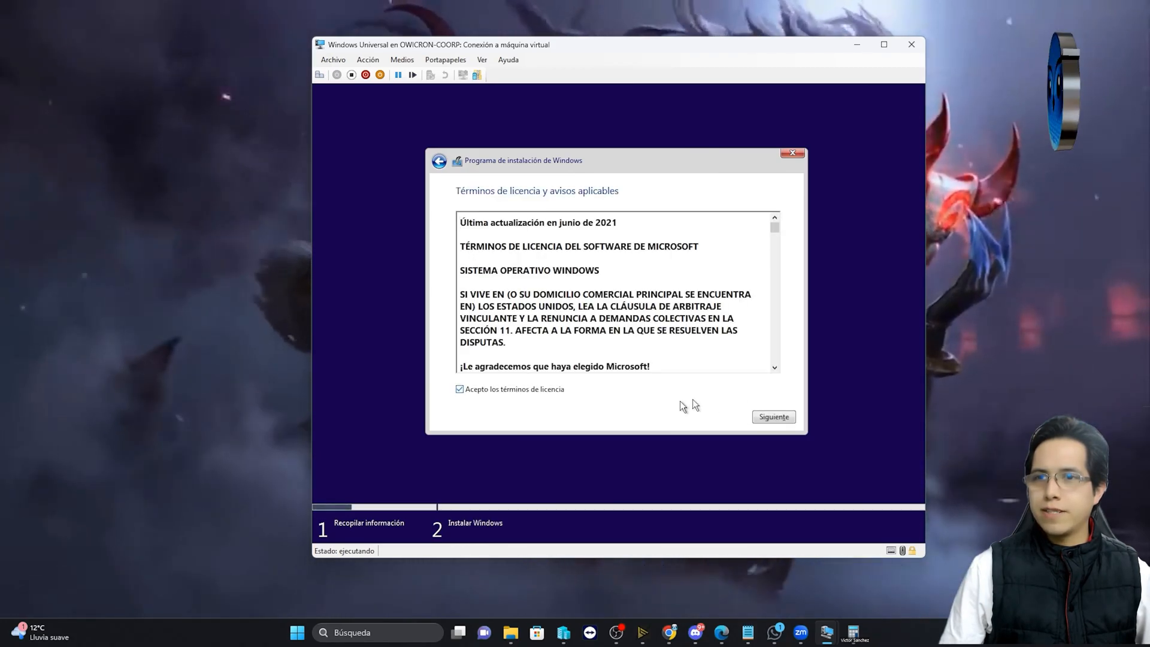
Step: Install Windows on the 128 GB unallocated drive 0 space, then reconnect to the installed VM
{"action": "left_click", "coordinate": [773, 417]}
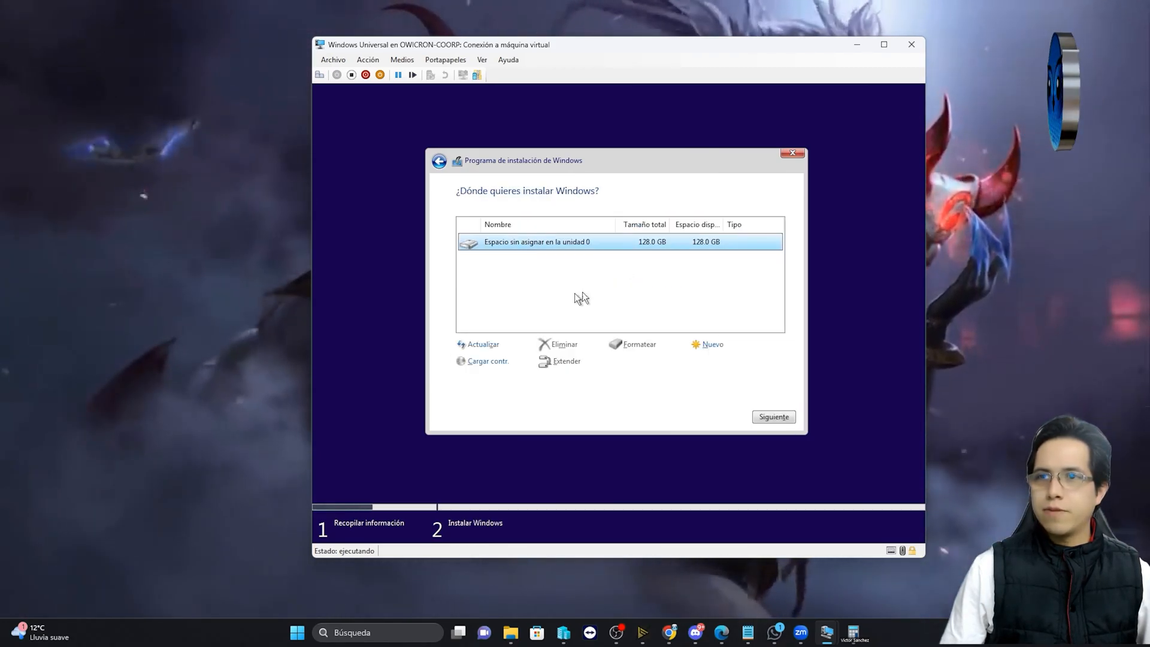
{"action": "left_click", "coordinate": [711, 344]}
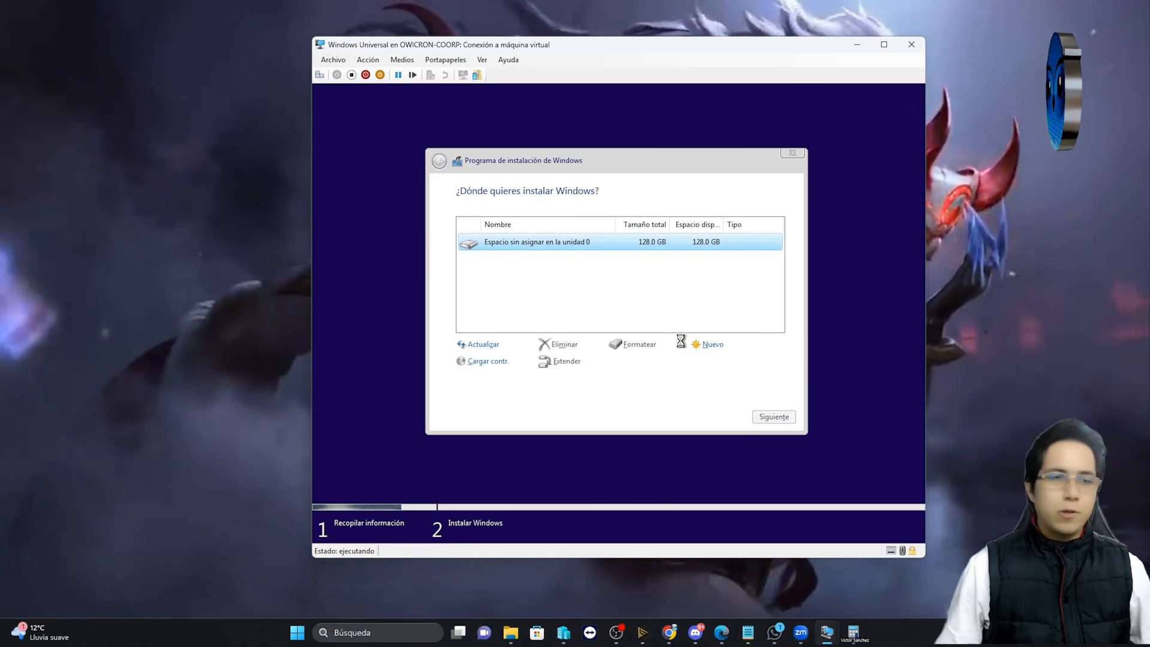
{"action": "left_click", "coordinate": [773, 417]}
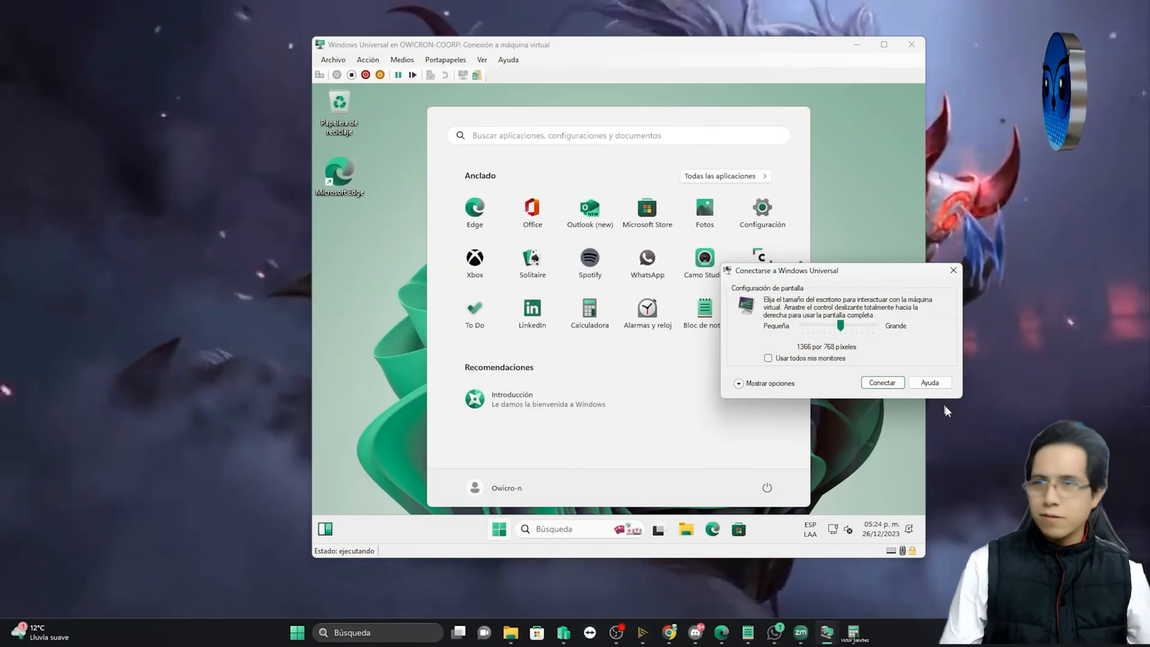
{"action": "left_click", "coordinate": [882, 382]}
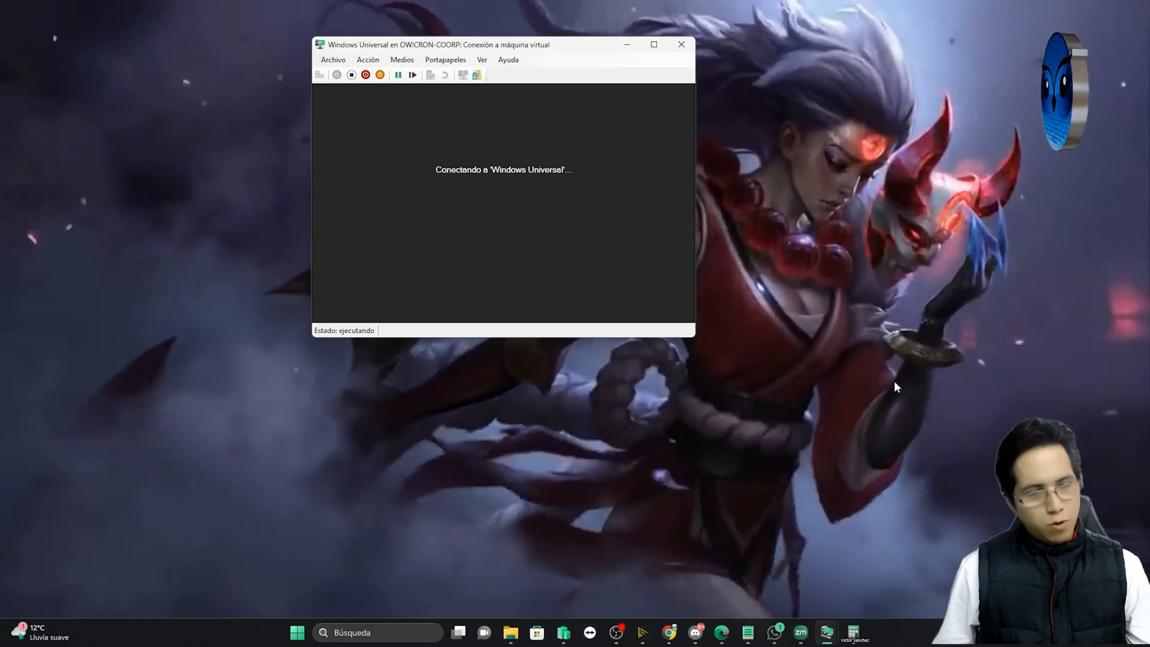